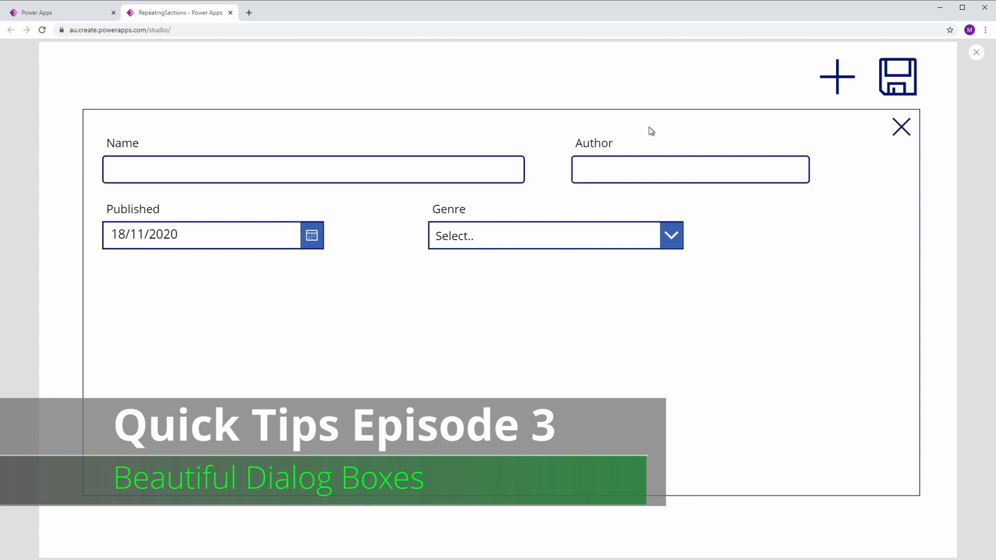
Step: Enter a test name and save, triggering the Collection Updated dialog
type("ds")
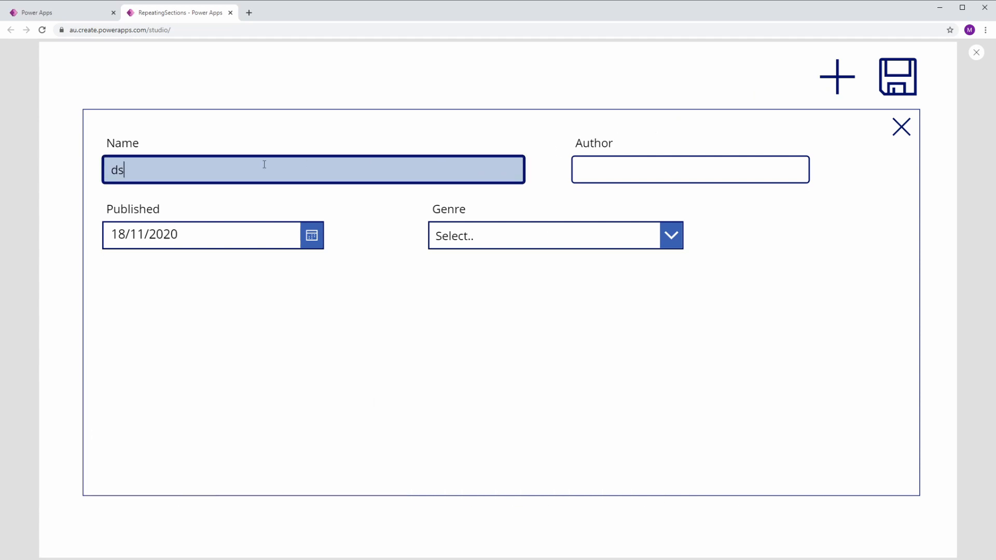
type("fksdkfndskfnsdklnfds")
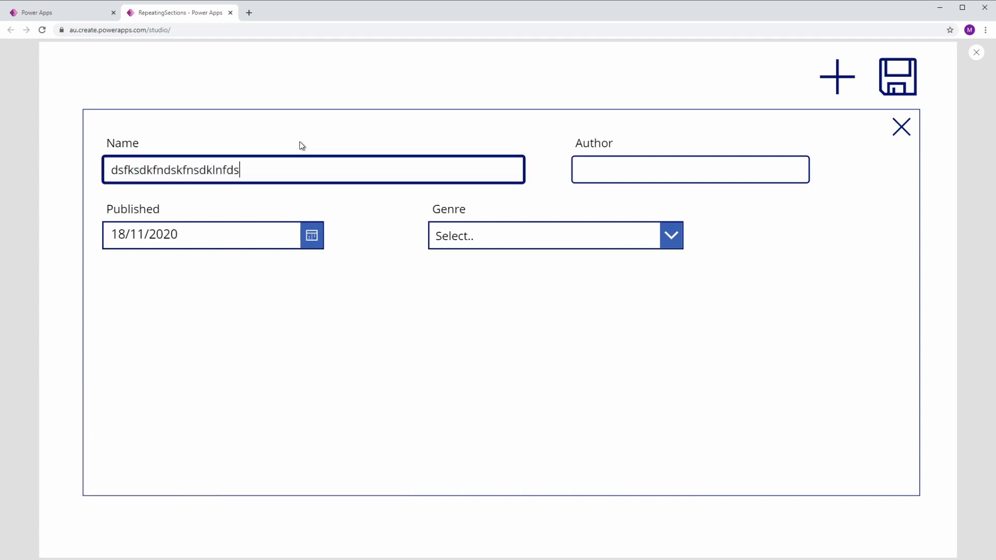
left_click(896, 76)
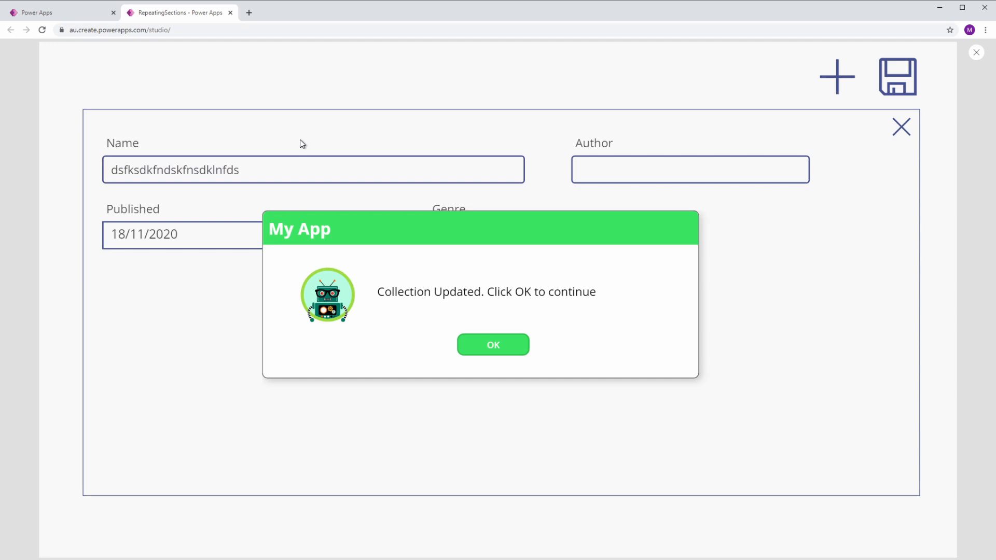
Step: Try to return to the Name entry behind the modal dialog
left_click(493, 344)
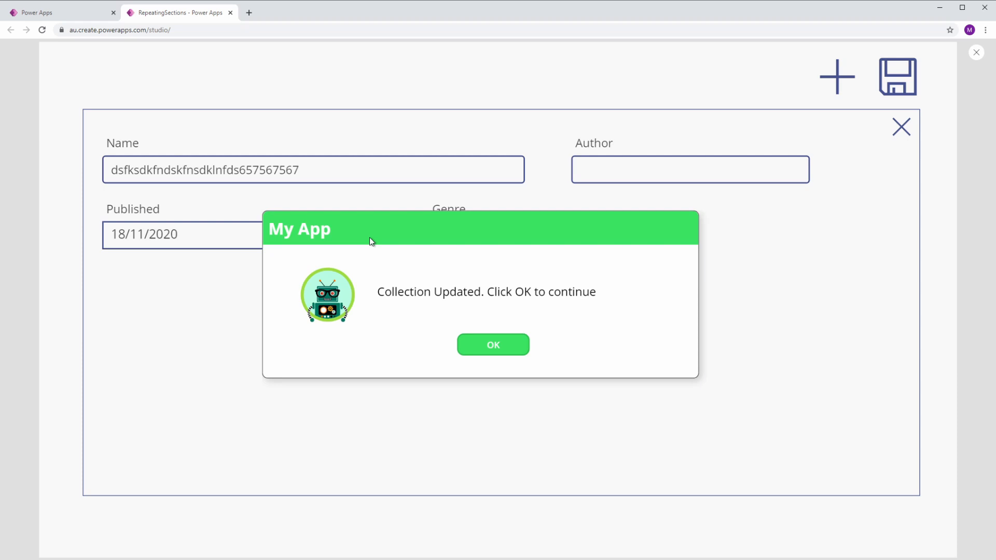
mouse_move(549, 269)
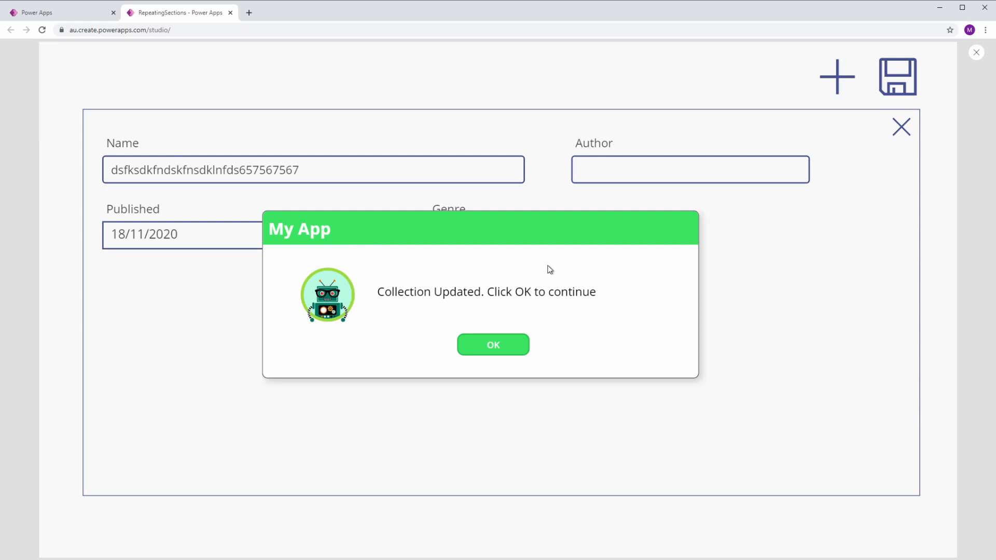
mouse_move(490, 245)
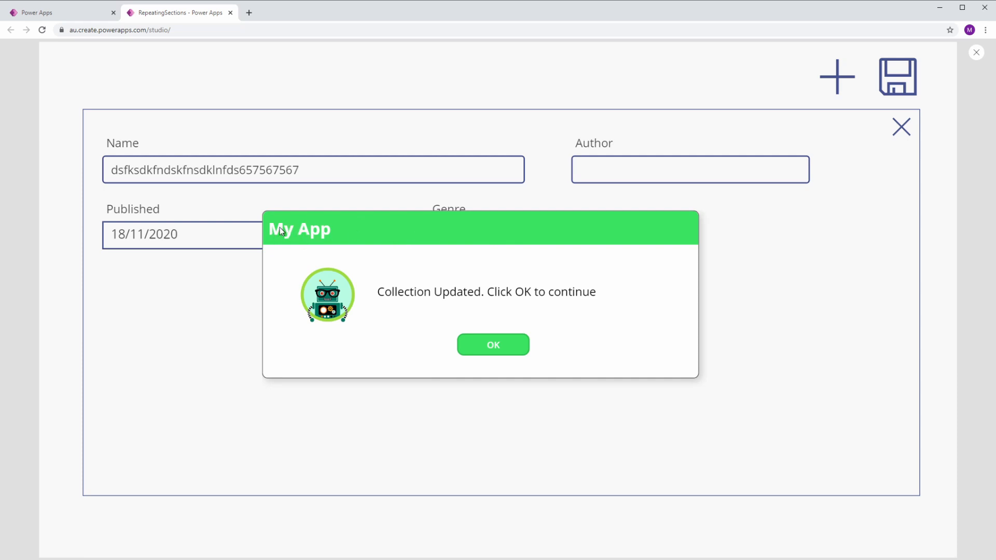
mouse_move(385, 272)
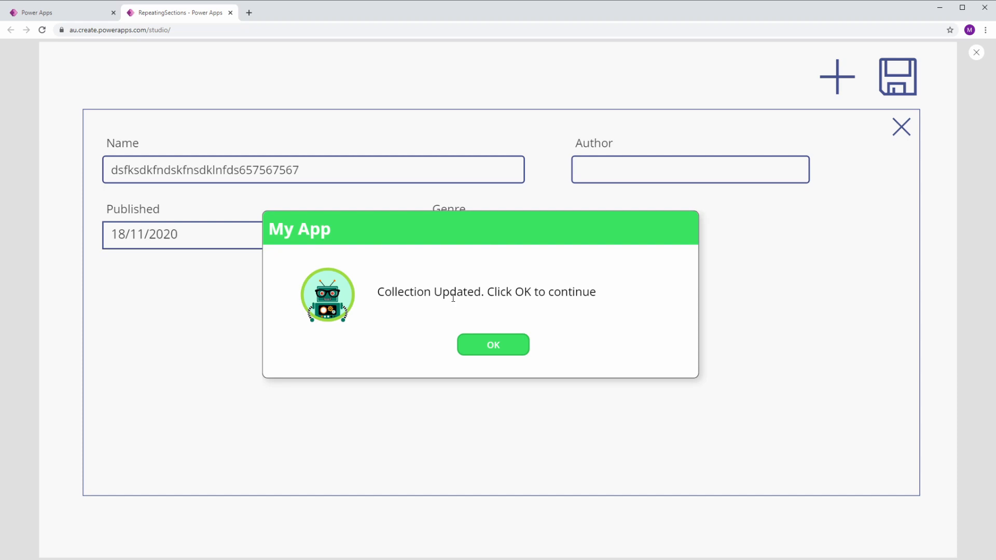
mouse_move(342, 279)
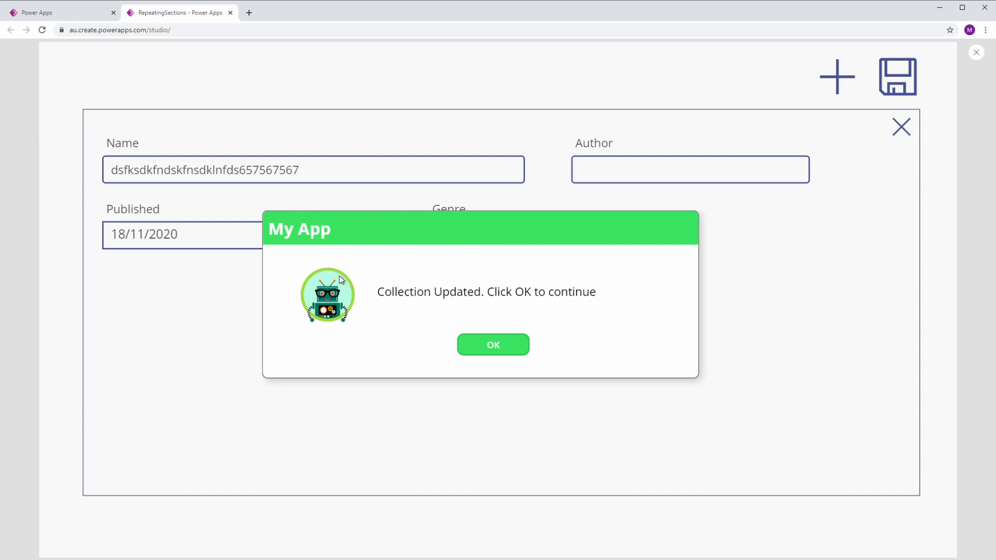
mouse_move(774, 310)
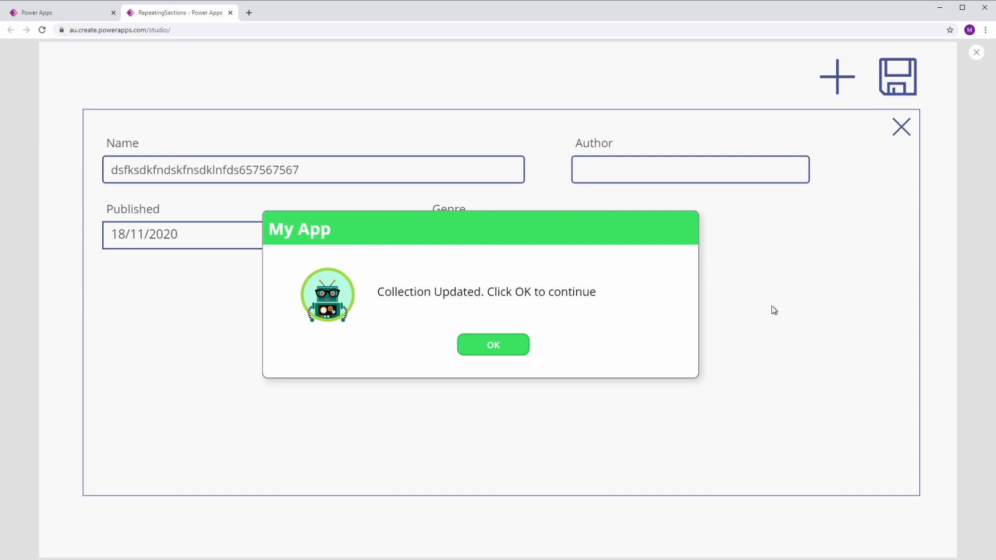
mouse_move(371, 214)
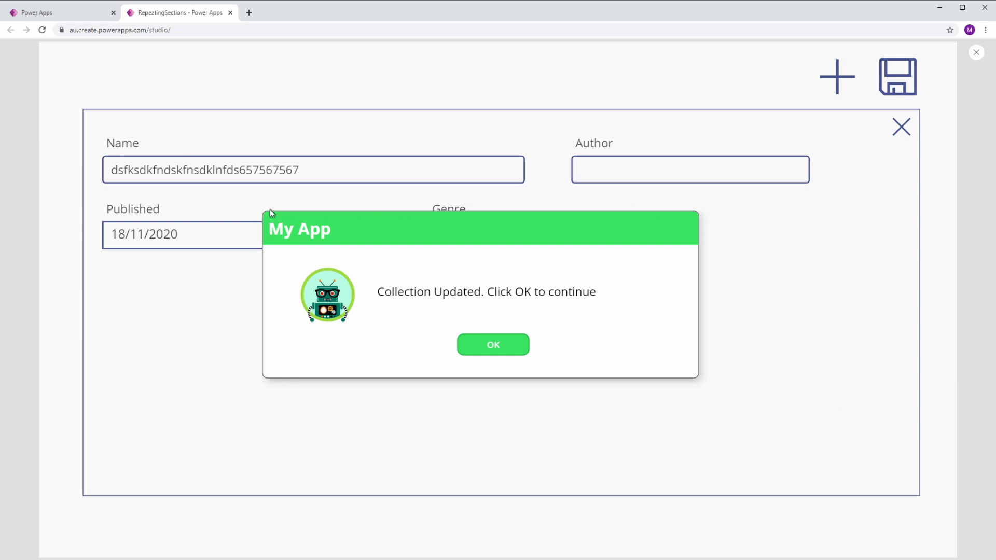
mouse_move(262, 224)
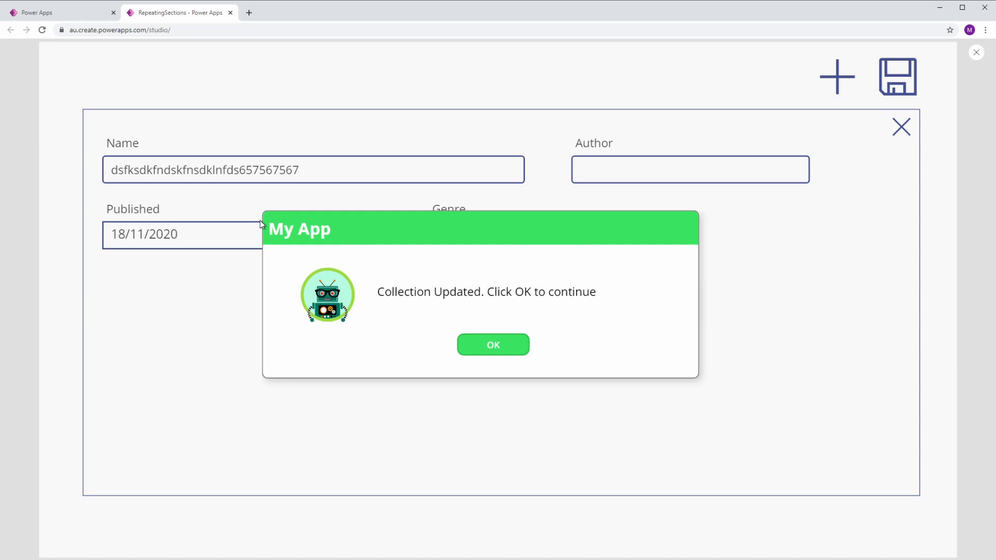
mouse_move(570, 287)
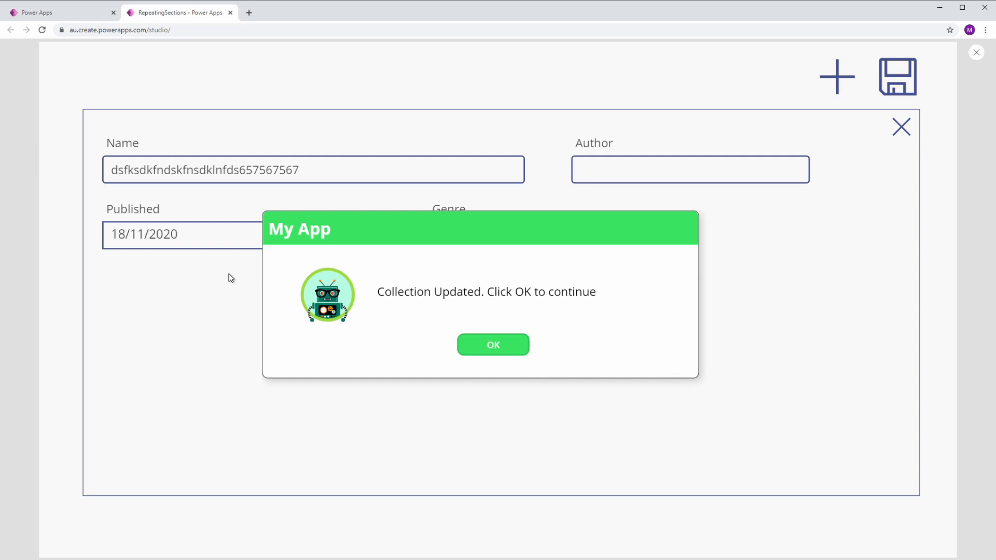
mouse_move(264, 165)
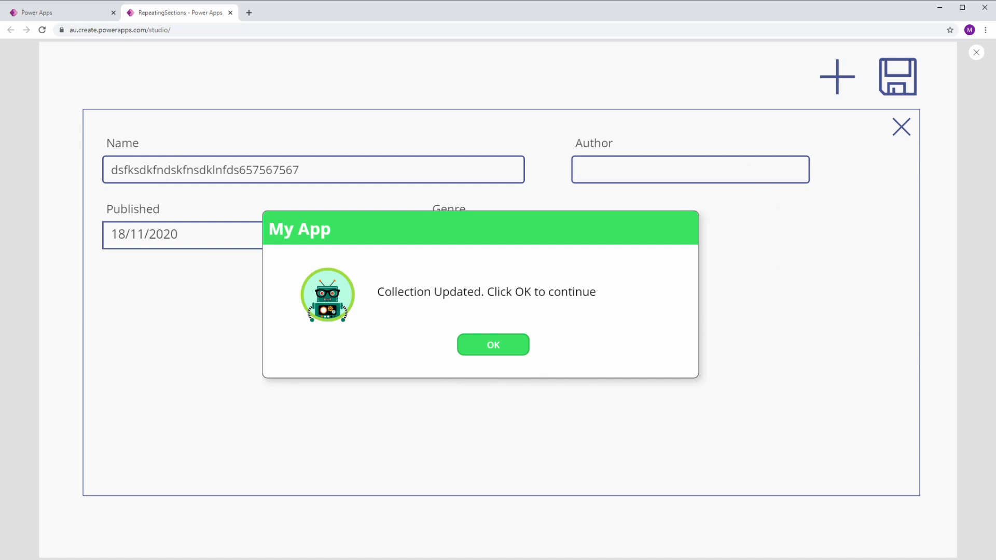
mouse_move(138, 239)
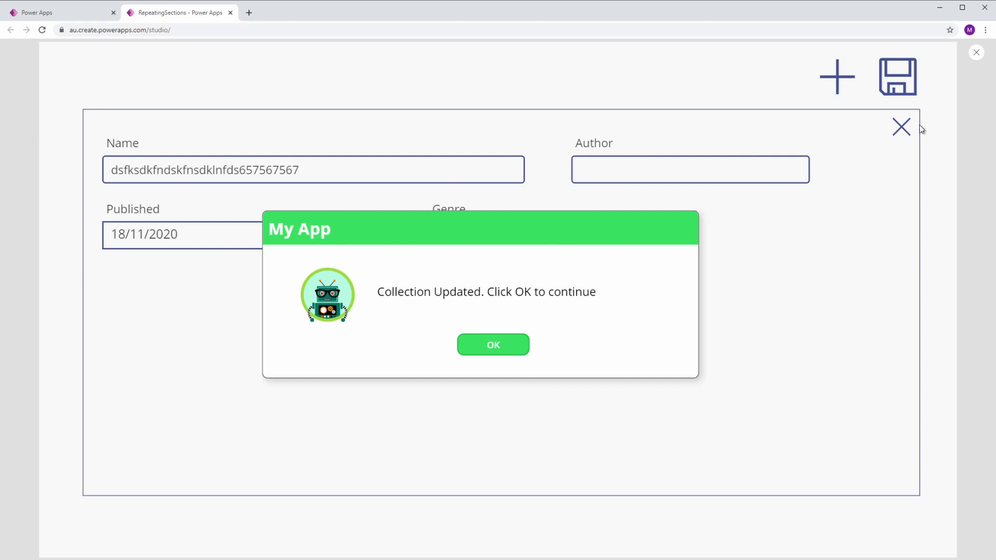
mouse_move(774, 162)
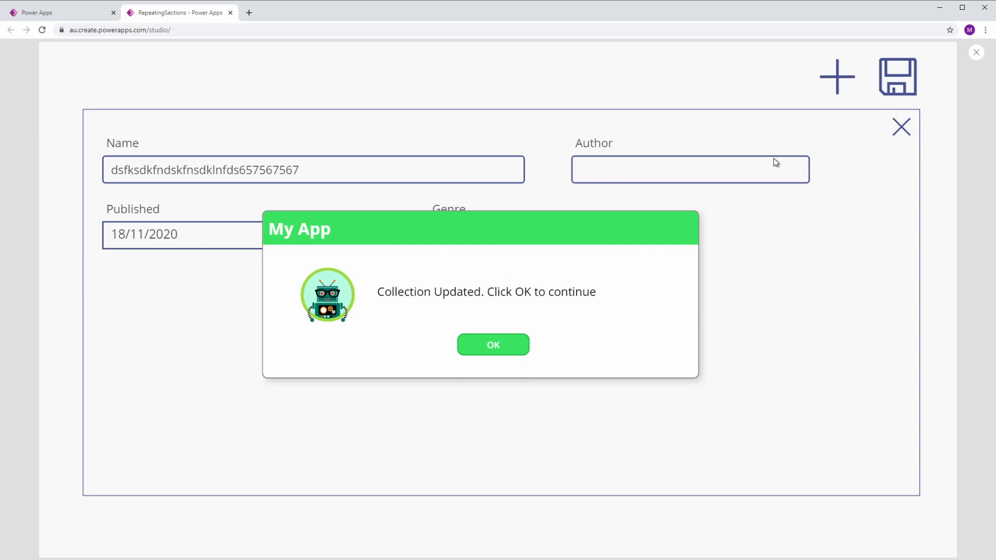
mouse_move(753, 185)
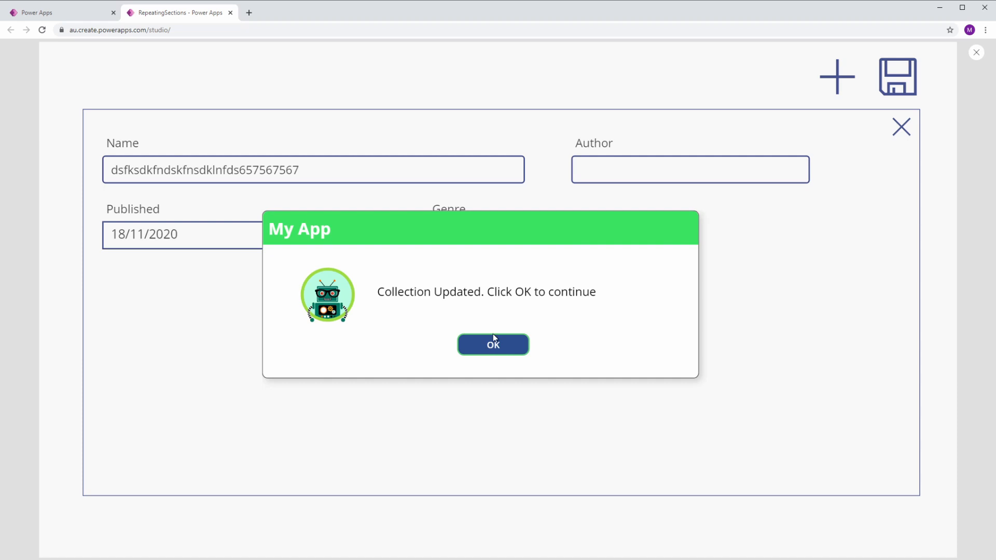
mouse_move(527, 326)
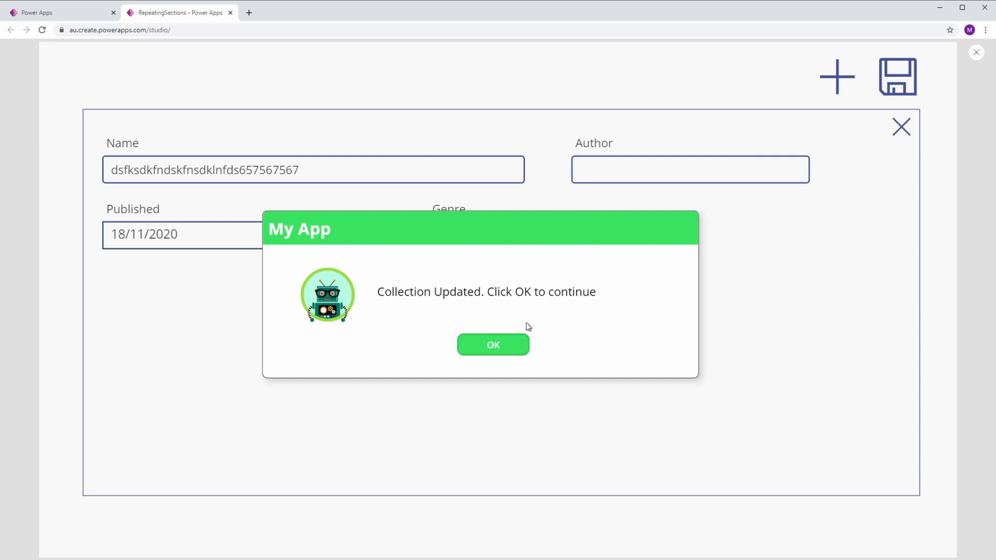
left_click(492, 344)
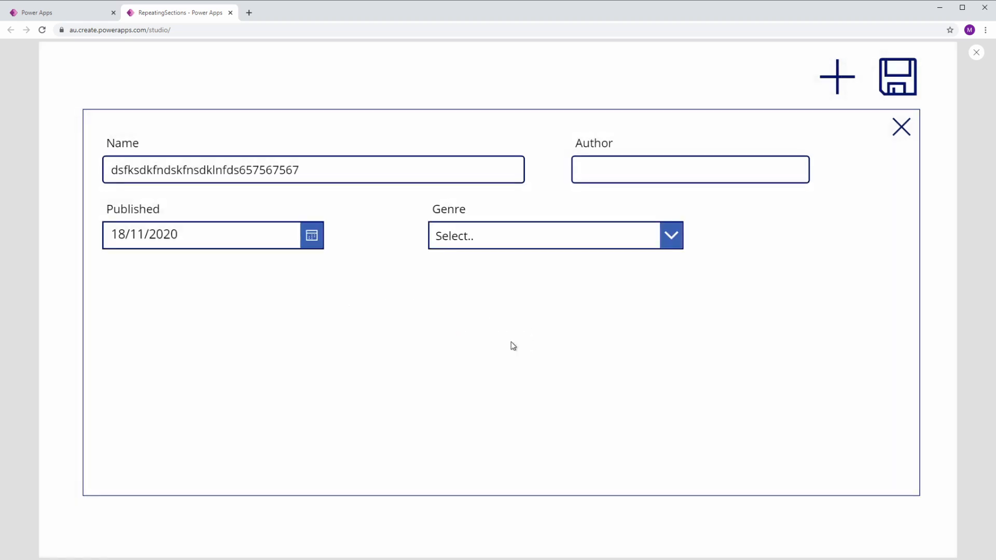
type("3456456456456")
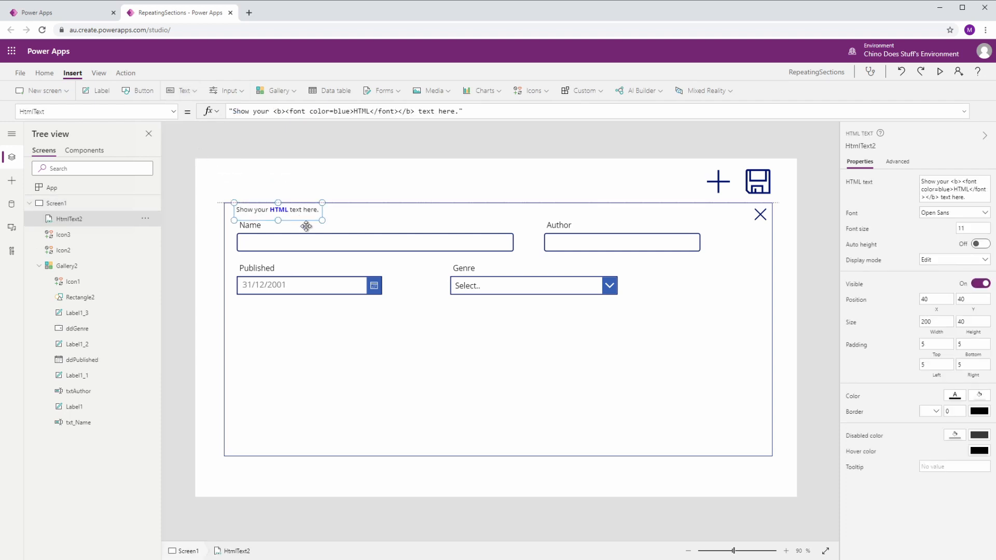
Step: Place and enlarge HtmlText2 below the fields with an empty <div></div> as its content
left_click_drag(278, 210, 570, 371)
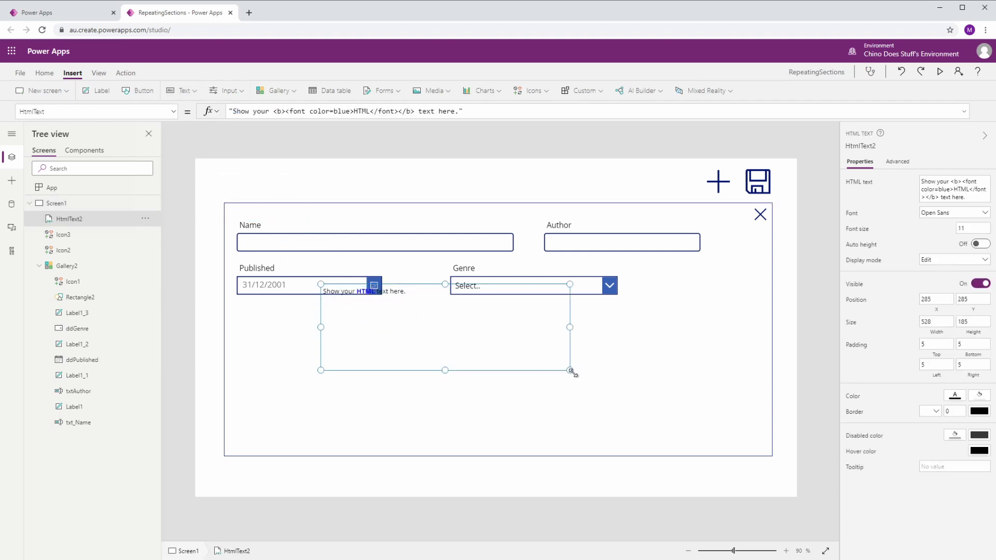
left_click_drag(572, 371, 646, 412)
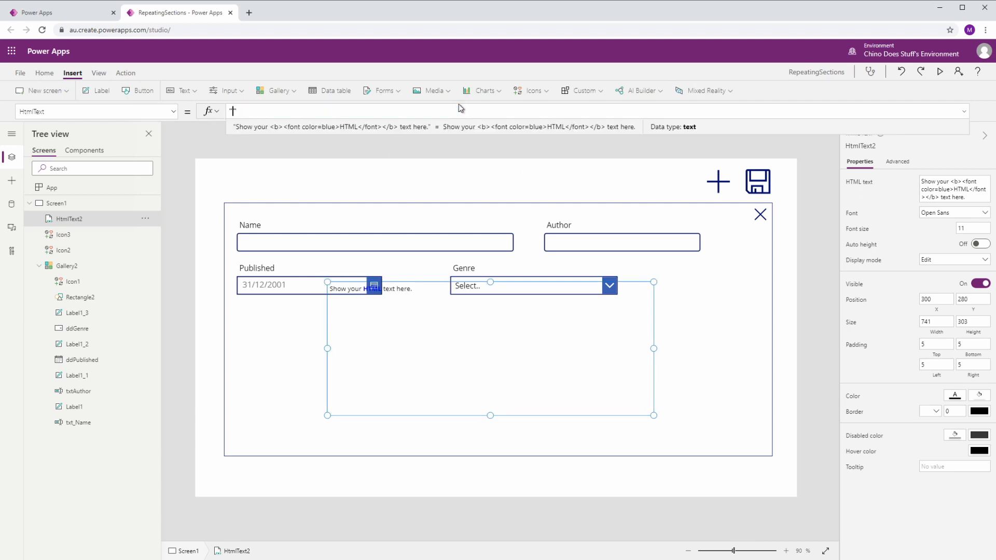
type("<div>")
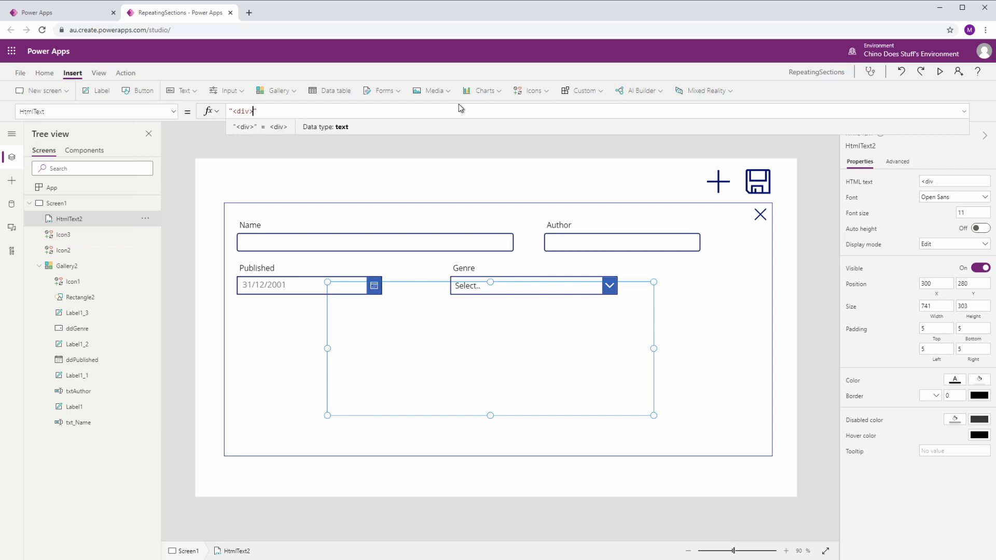
type("</div>")
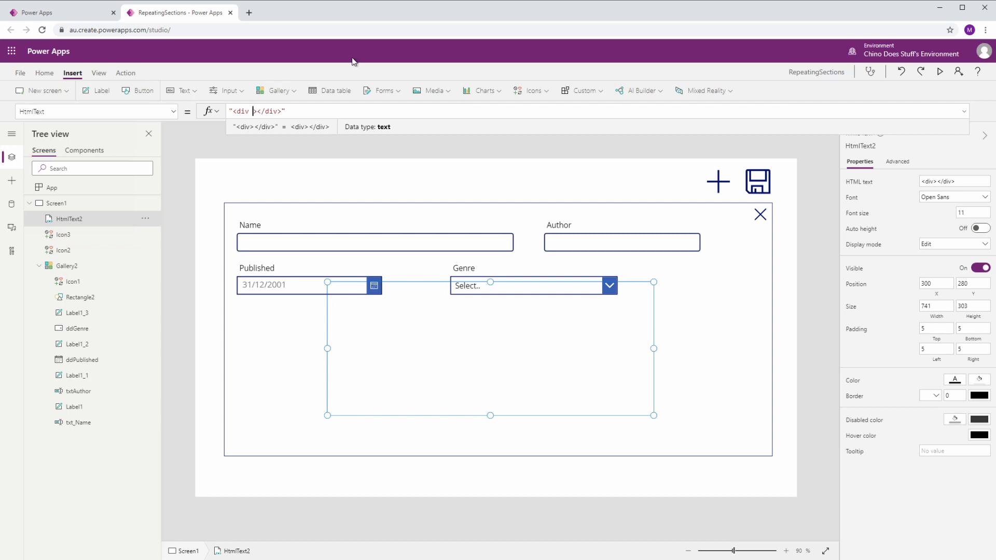
Step: Give the div an inline style with a 1px #6666666 solid border
type("style=")
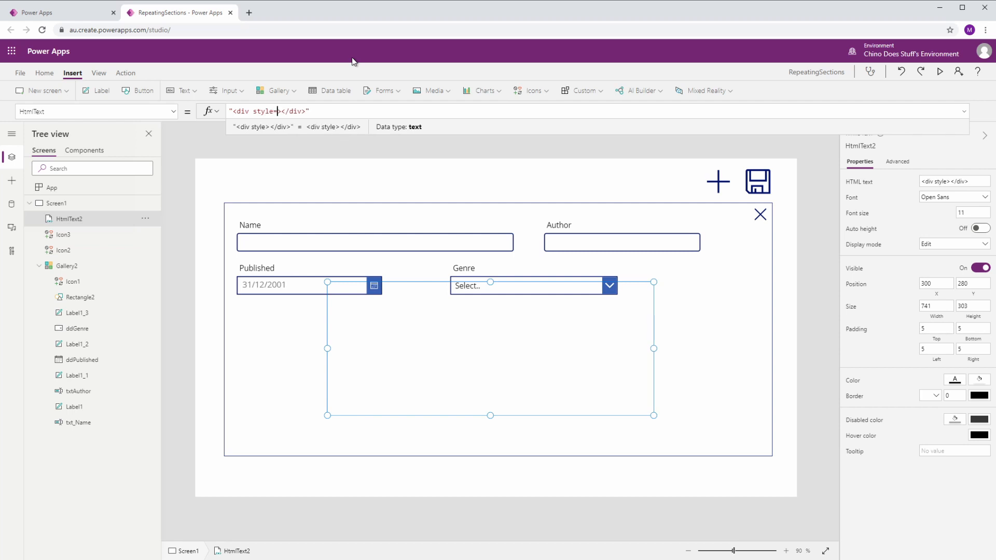
type("'")
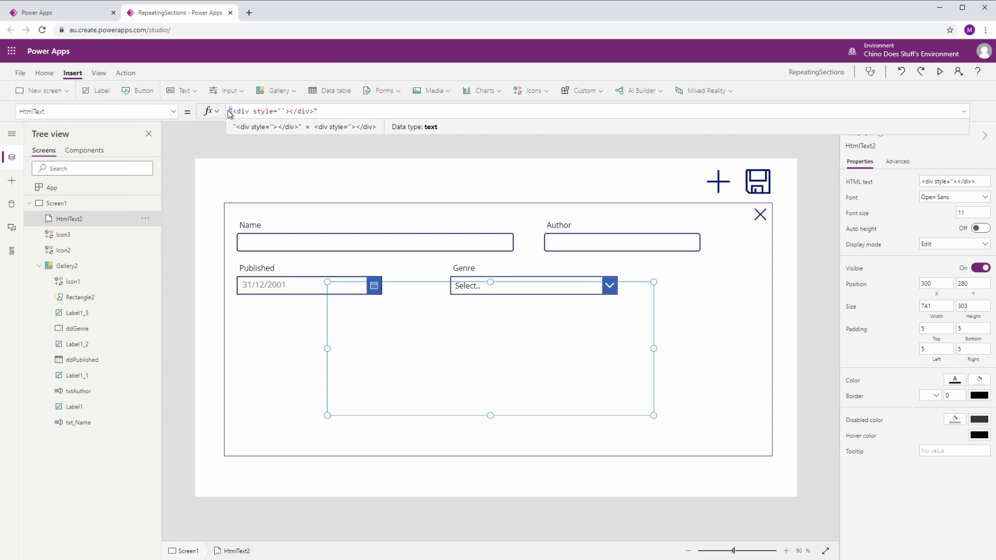
mouse_move(343, 122)
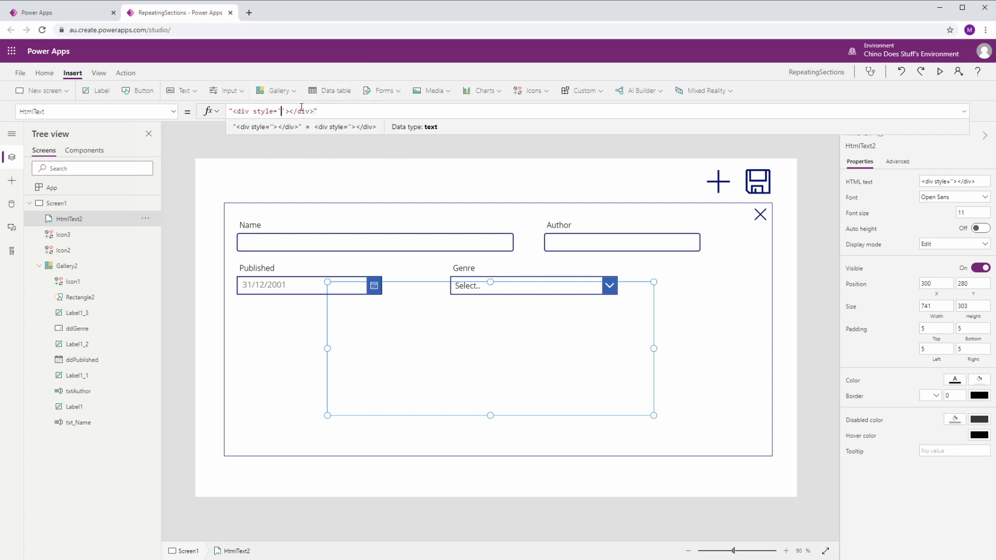
mouse_move(581, 91)
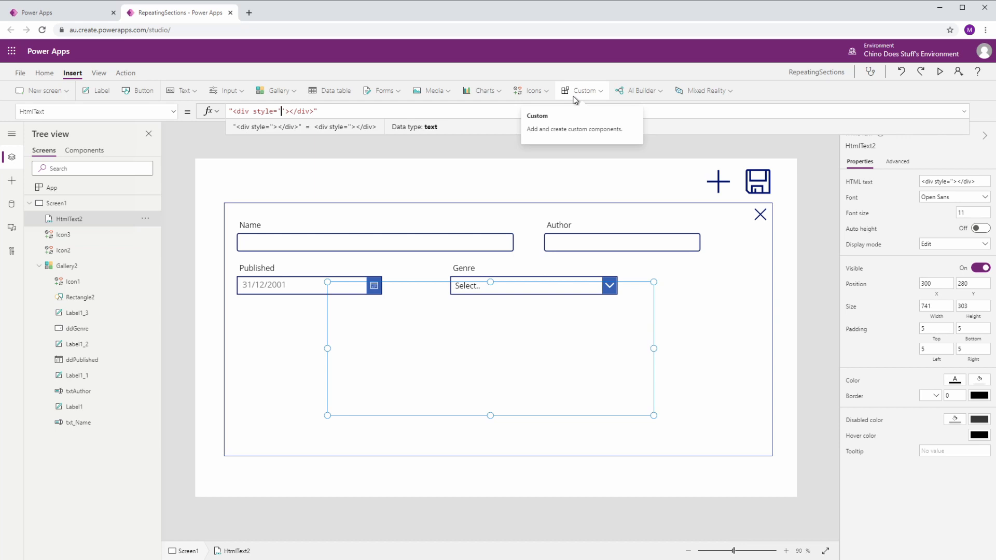
type("border:1px #6666666 solid; height")
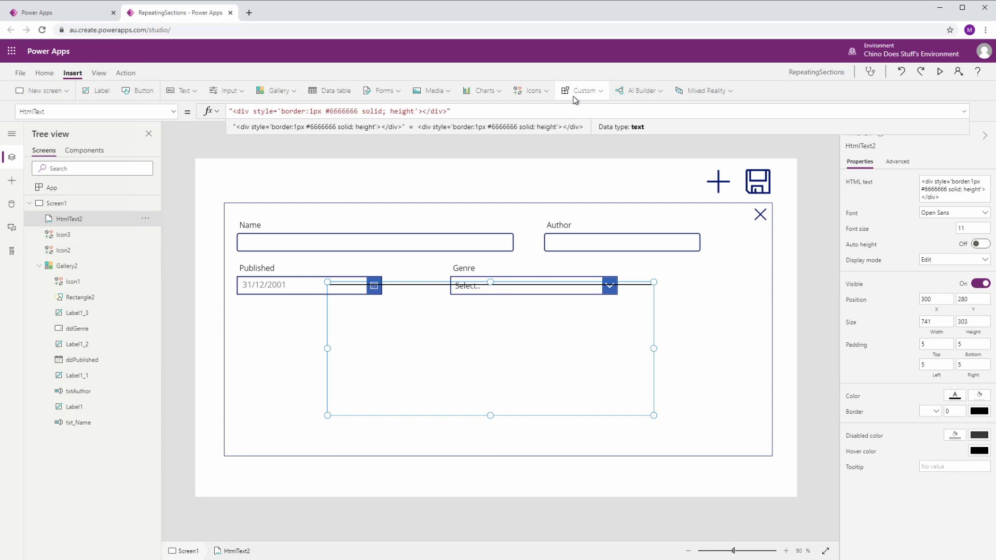
Step: Add height 250px, width 650px and border-radius 8px to the div style
type("2")
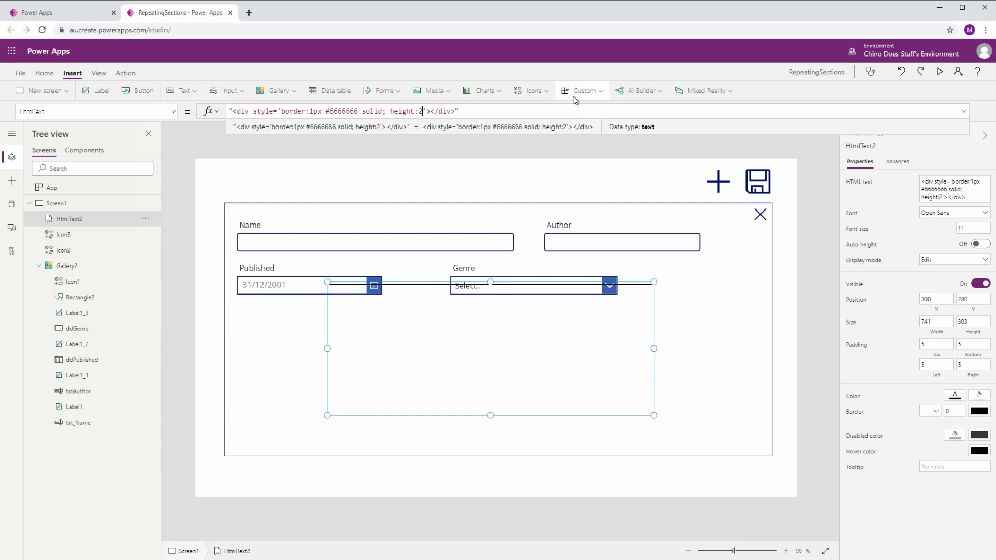
type("50px")
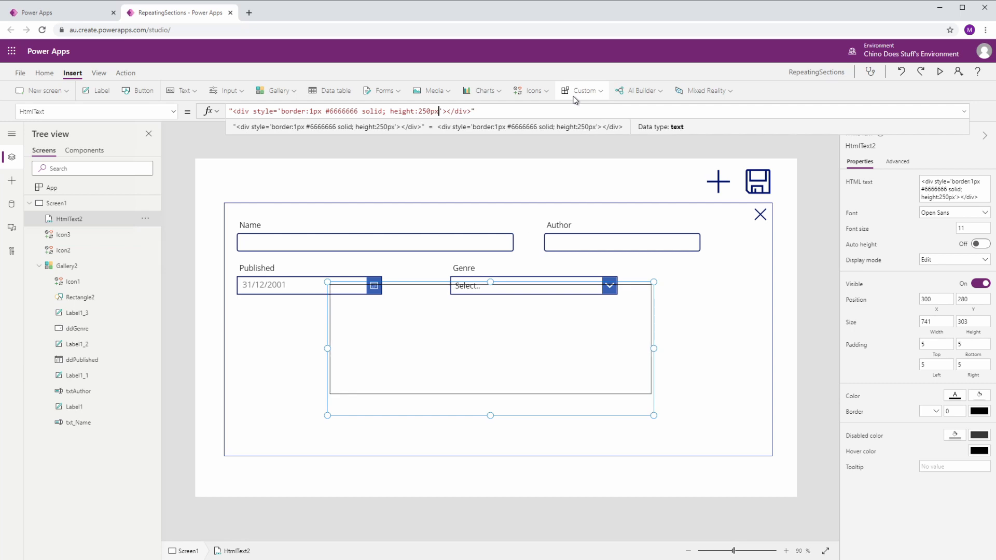
type("width:")
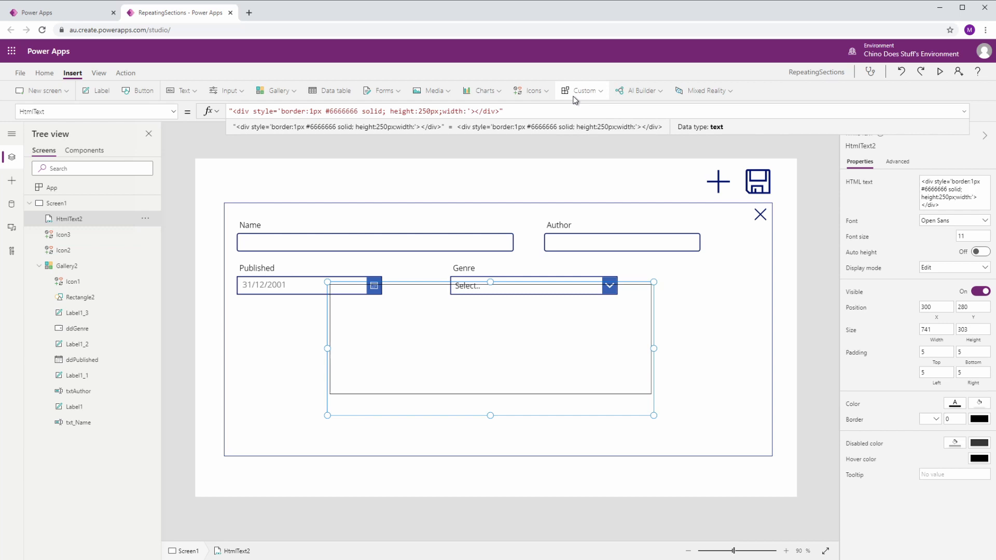
type("650px")
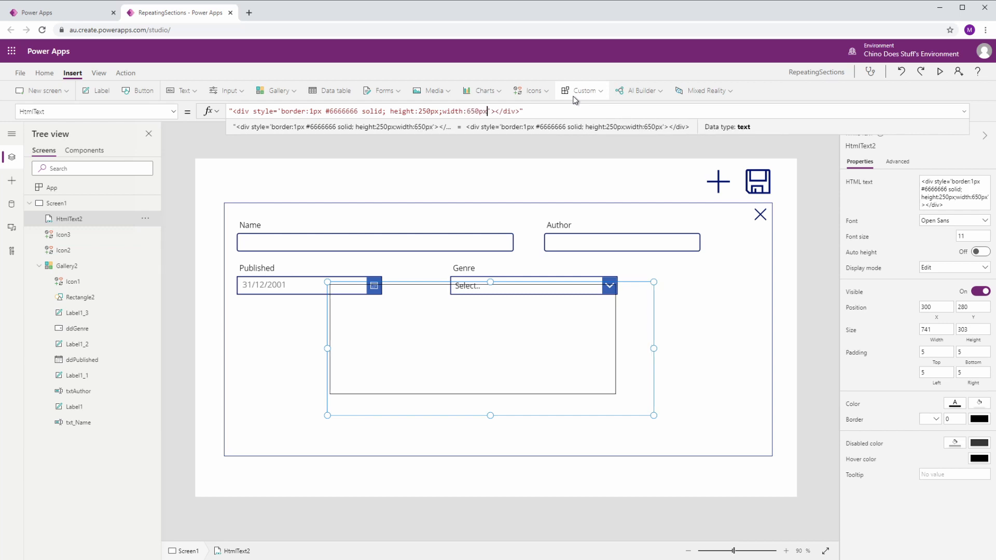
type(";border-radius:")
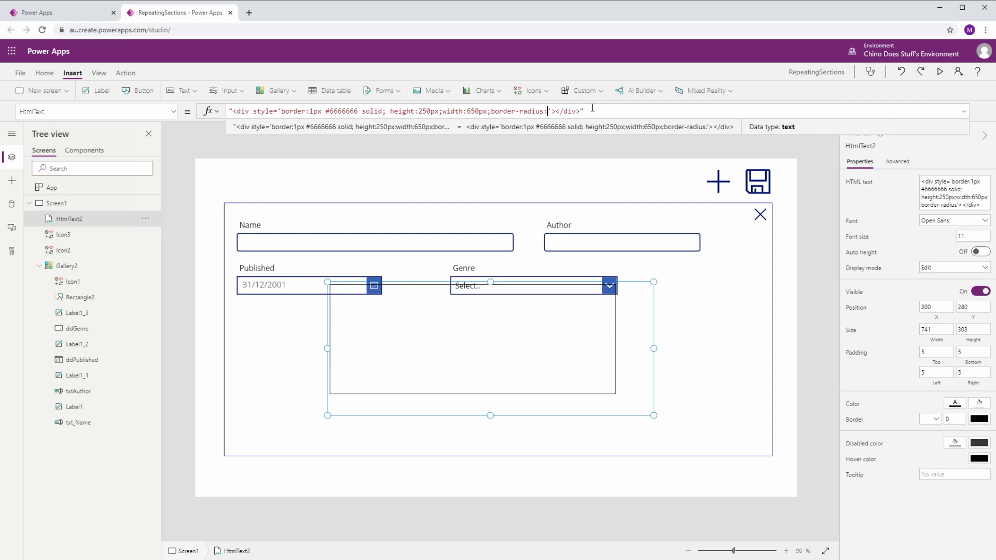
type("8px;")
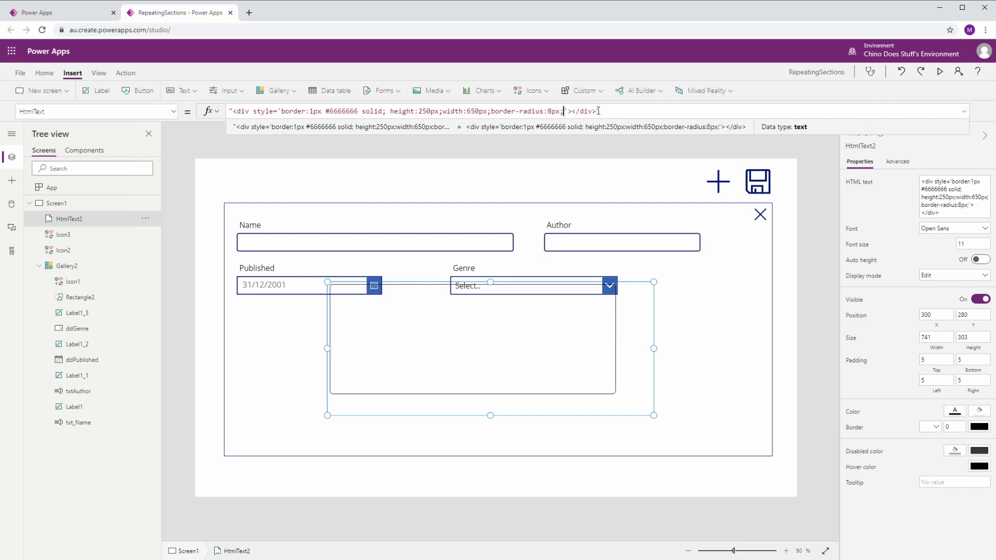
Step: Add a 4px 4px 10px #888888 box-shadow and #ffffff background-color
type("box-")
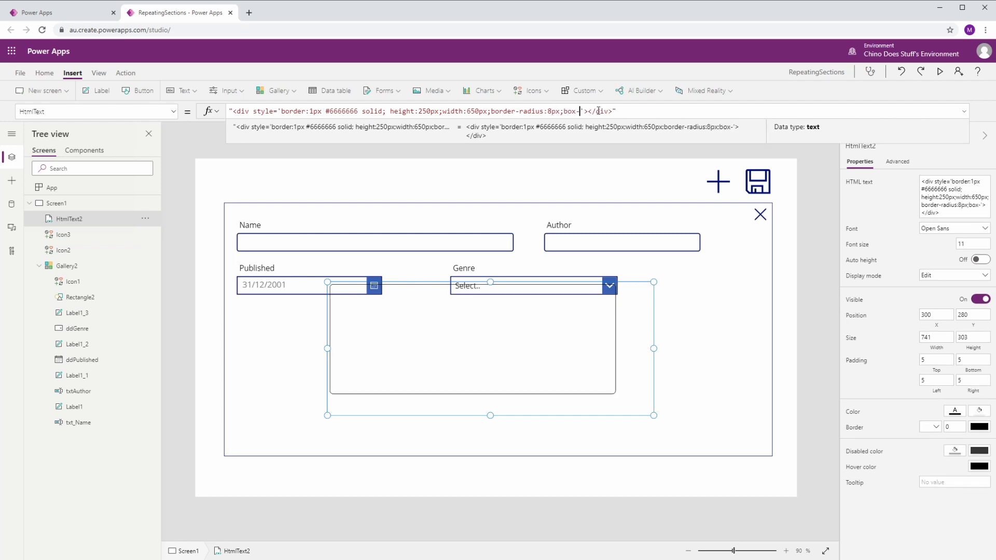
type("shadow:")
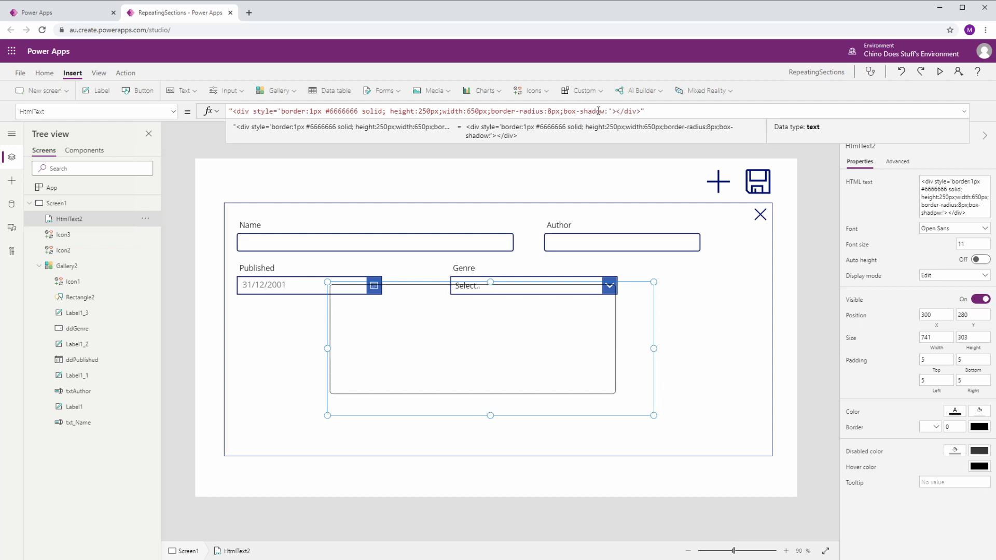
type("4px 4px 10px")
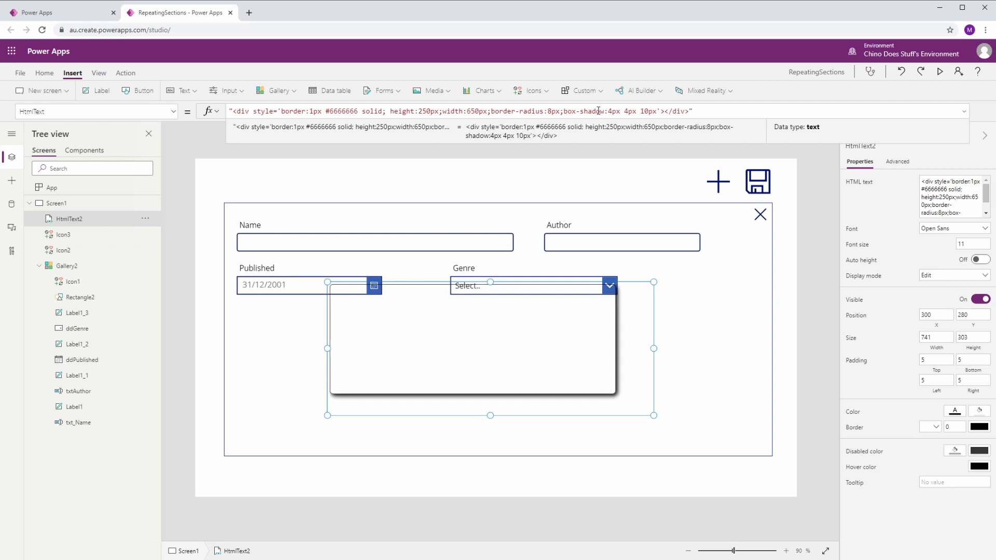
type("#")
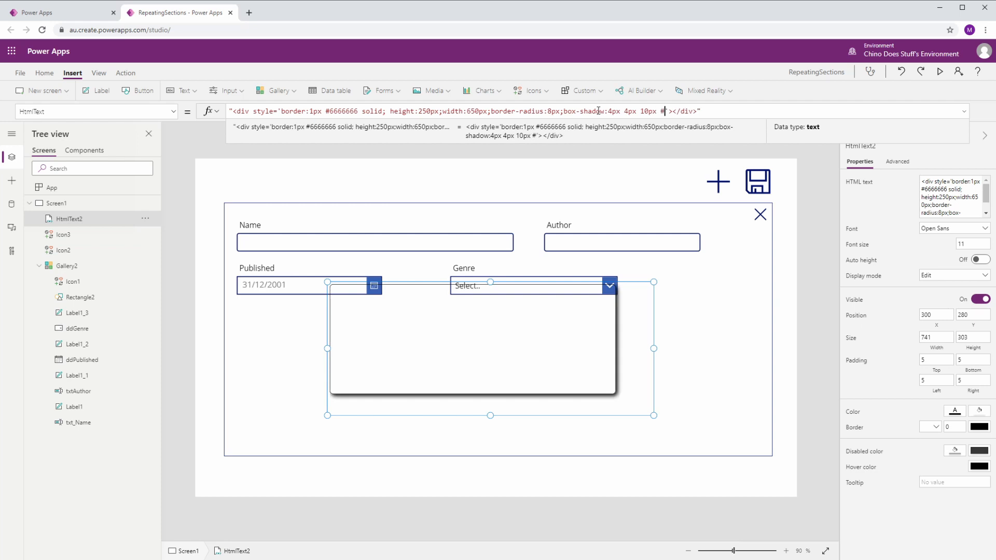
type("888888")
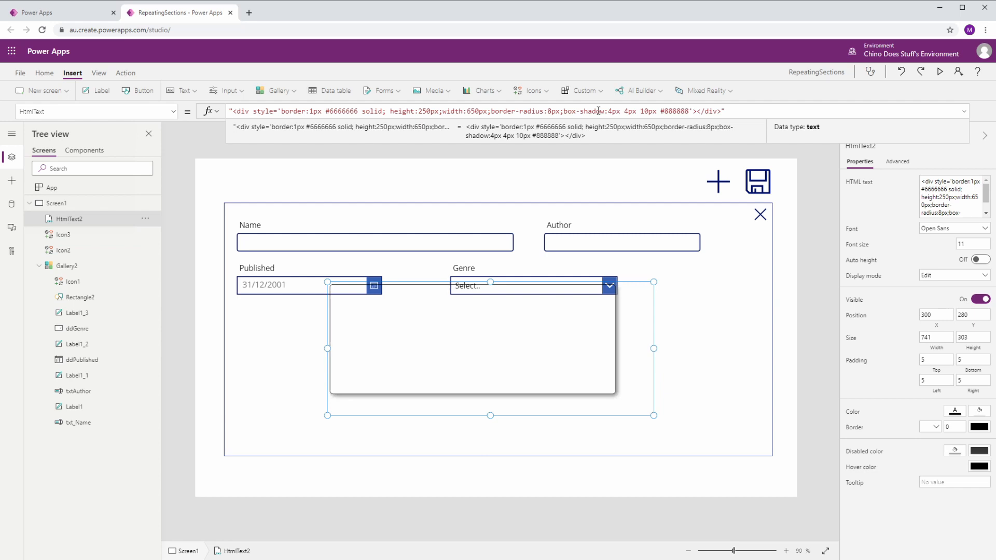
mouse_move(697, 262)
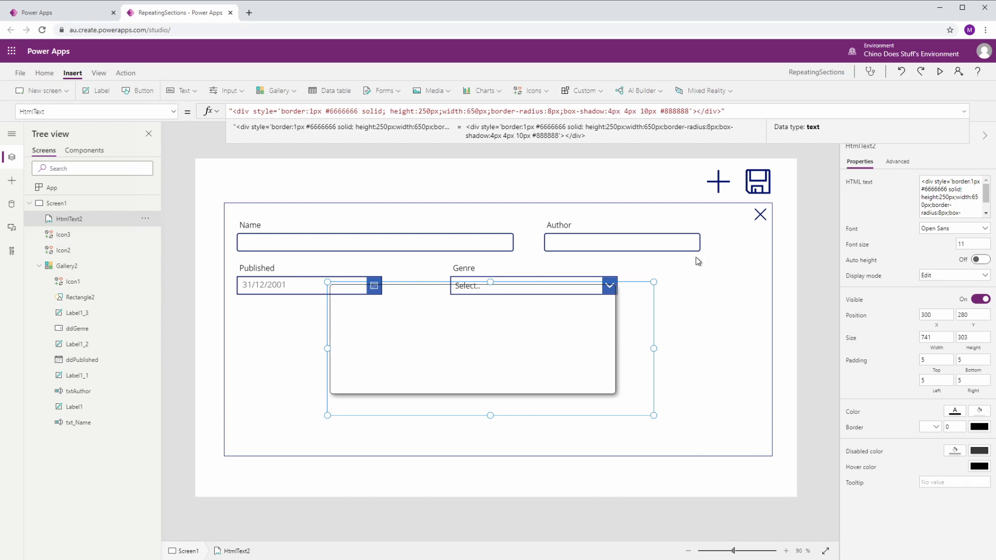
type("background-")
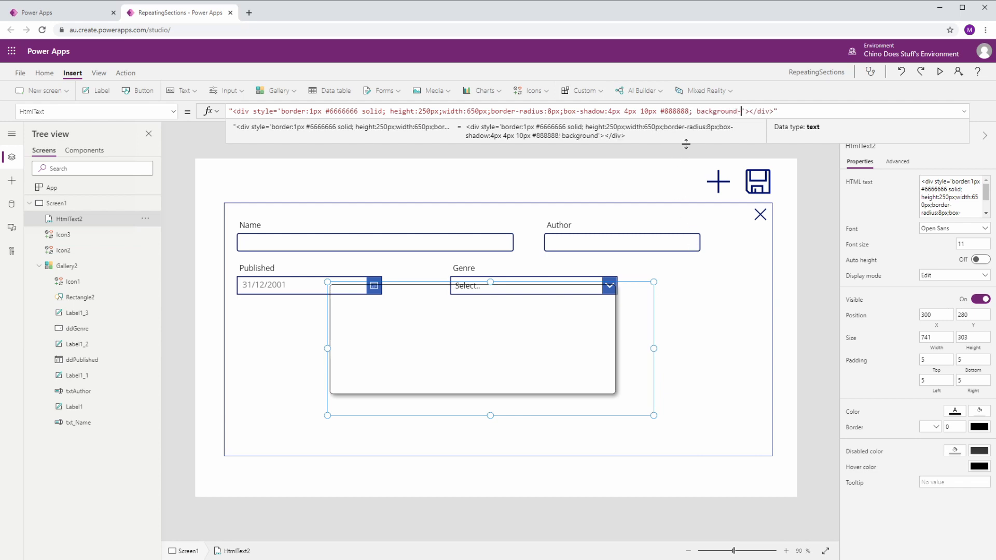
type("color:")
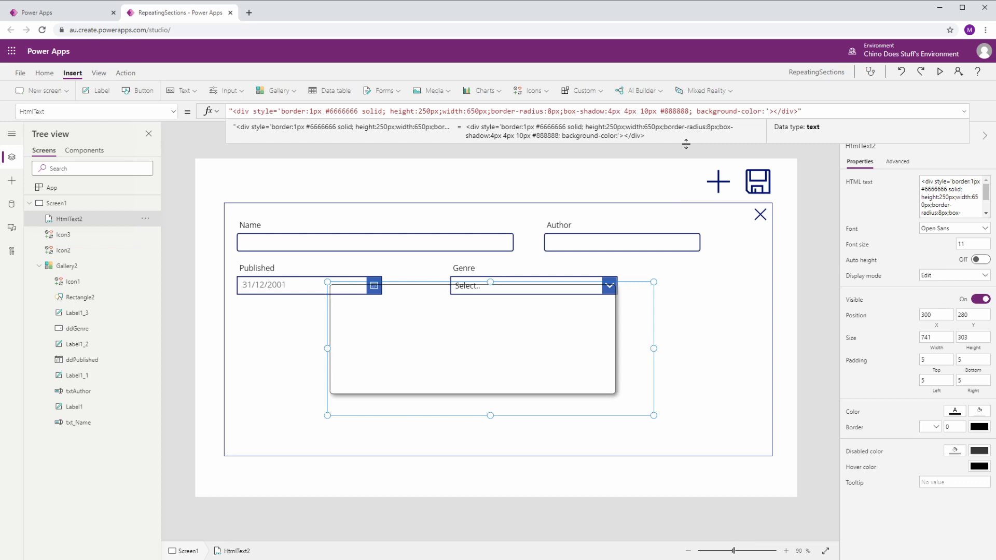
type("#fff")
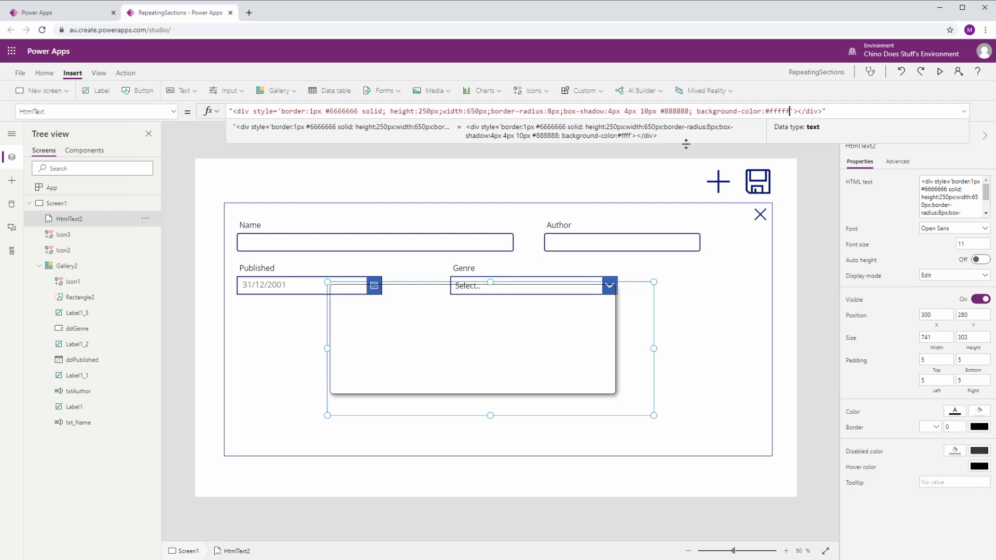
type("ff")
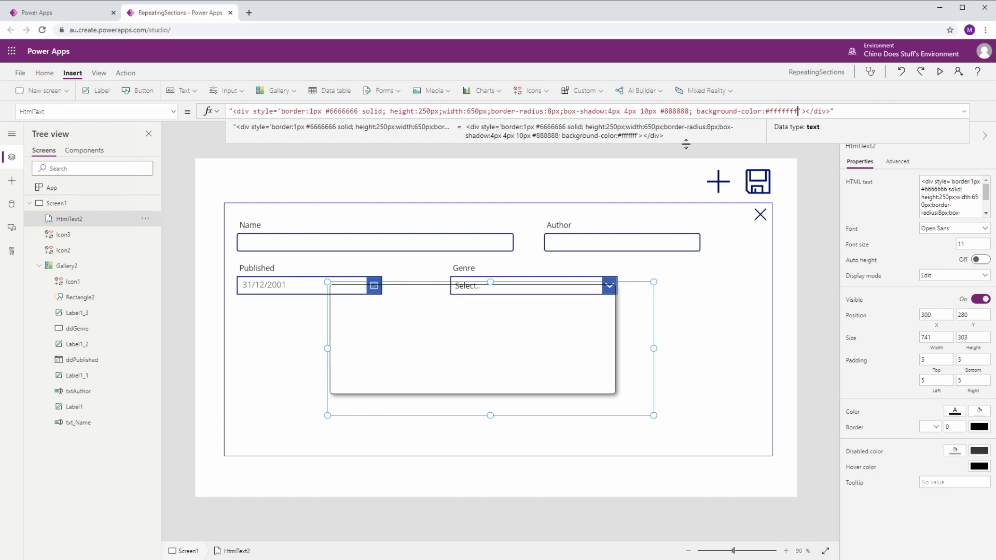
Step: Reposition the dialog box card on the form
left_click_drag(471, 340, 585, 356)
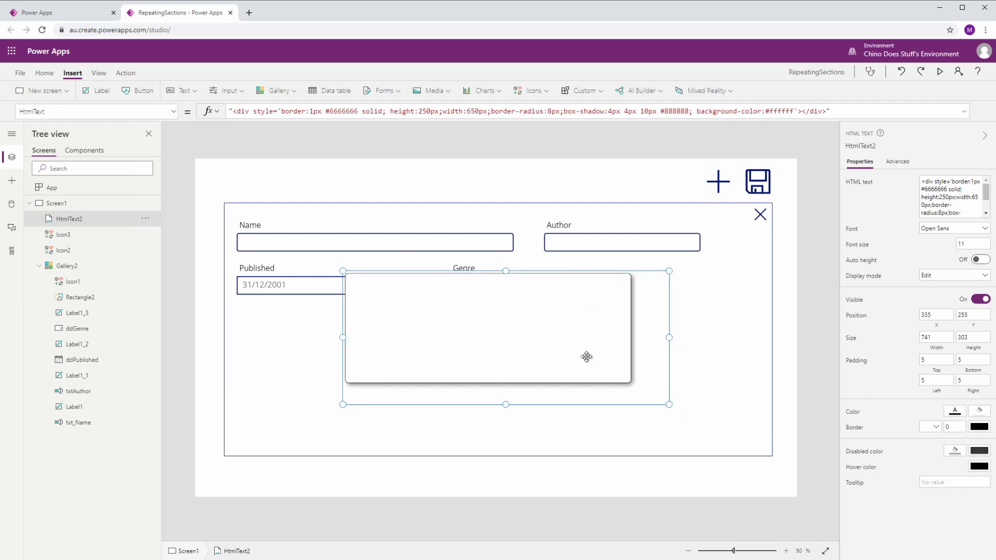
left_click_drag(586, 356, 540, 308)
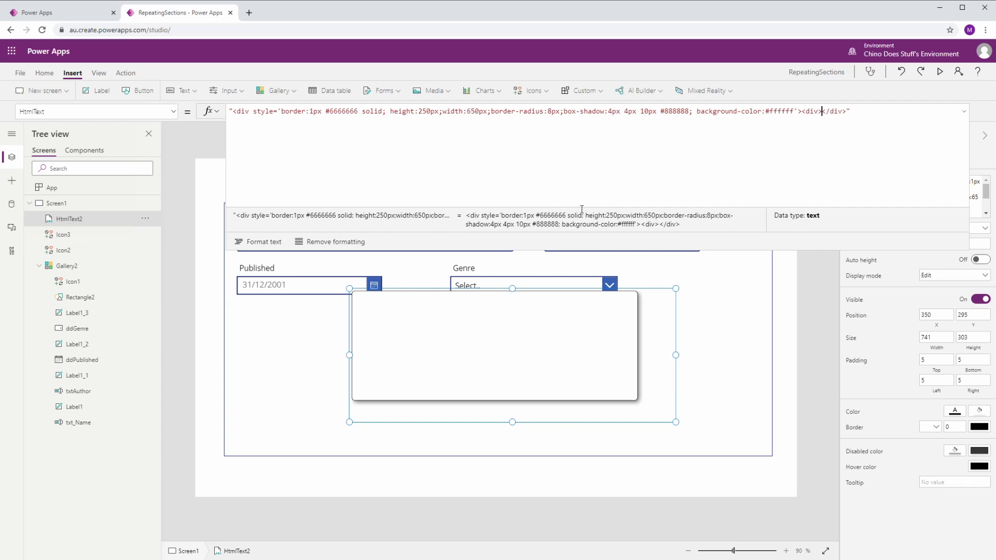
Step: Nest an inner div with padding 8px and height 50px for the header
type("/")
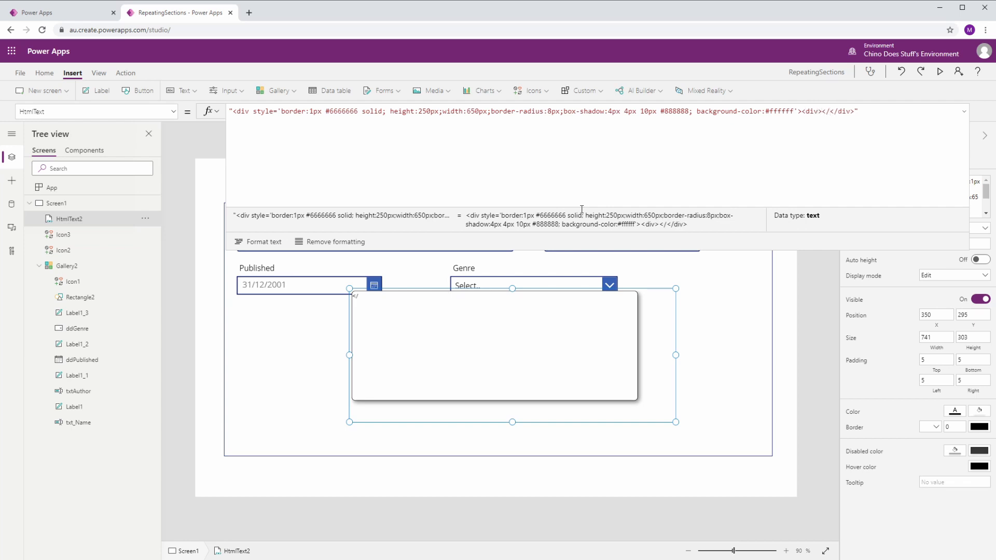
type("</div>")
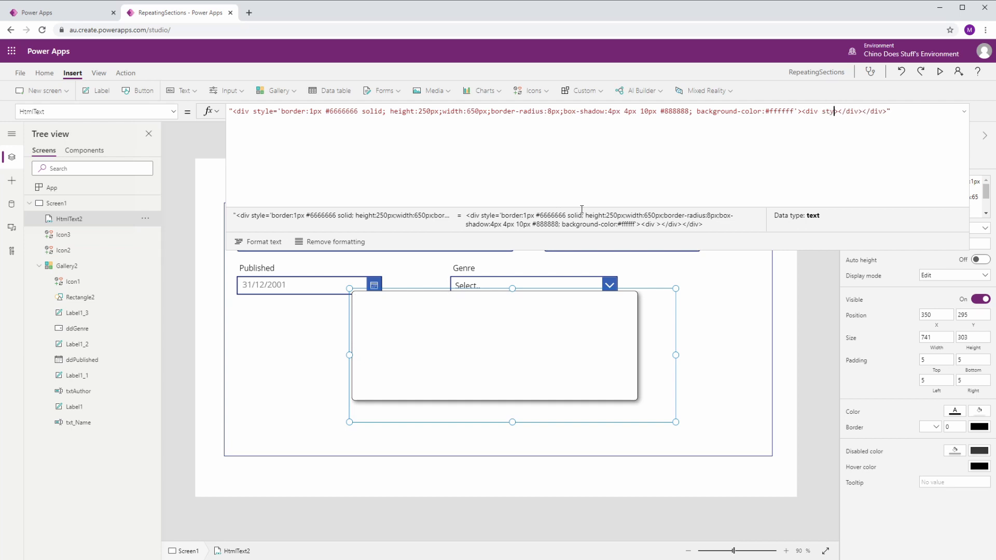
type("style=''")
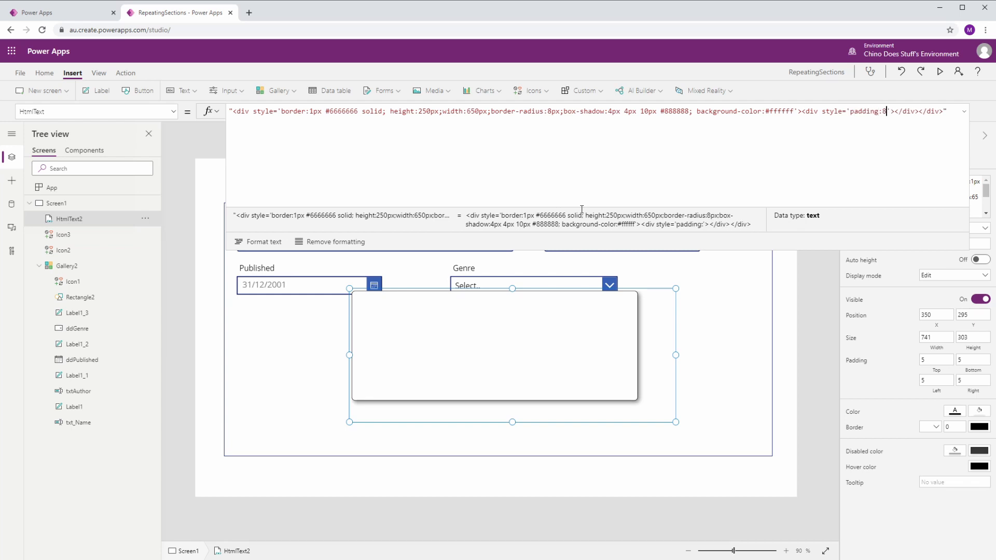
type("px;")
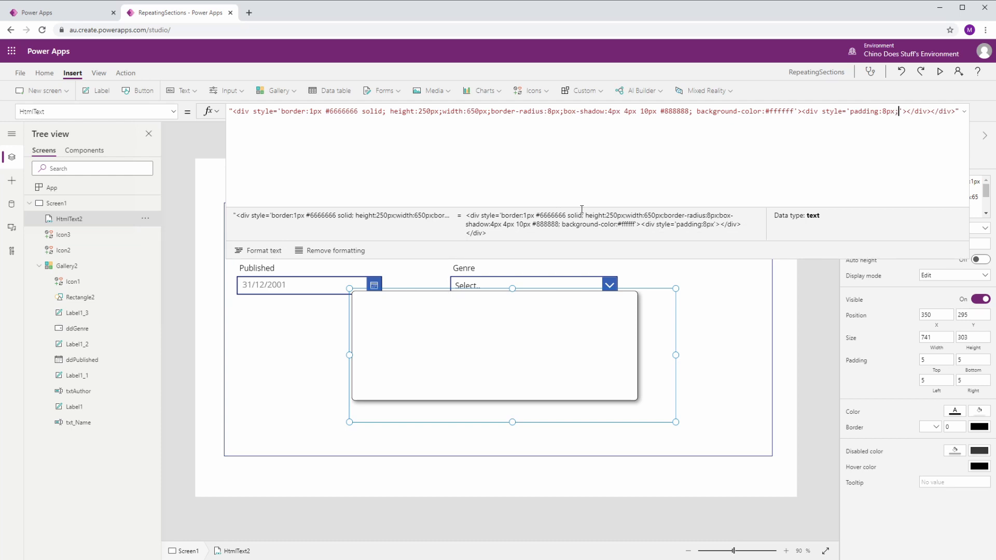
type("height:")
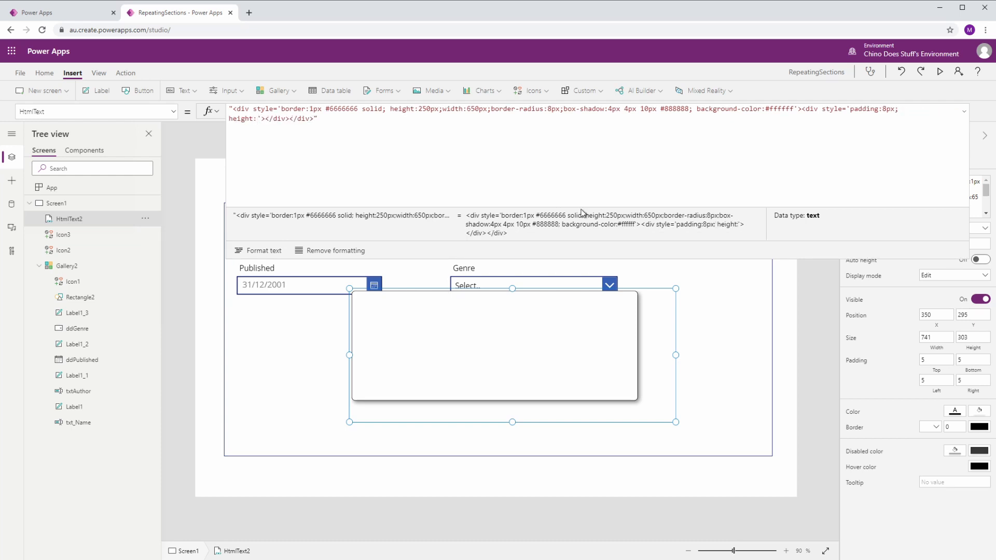
type("50px")
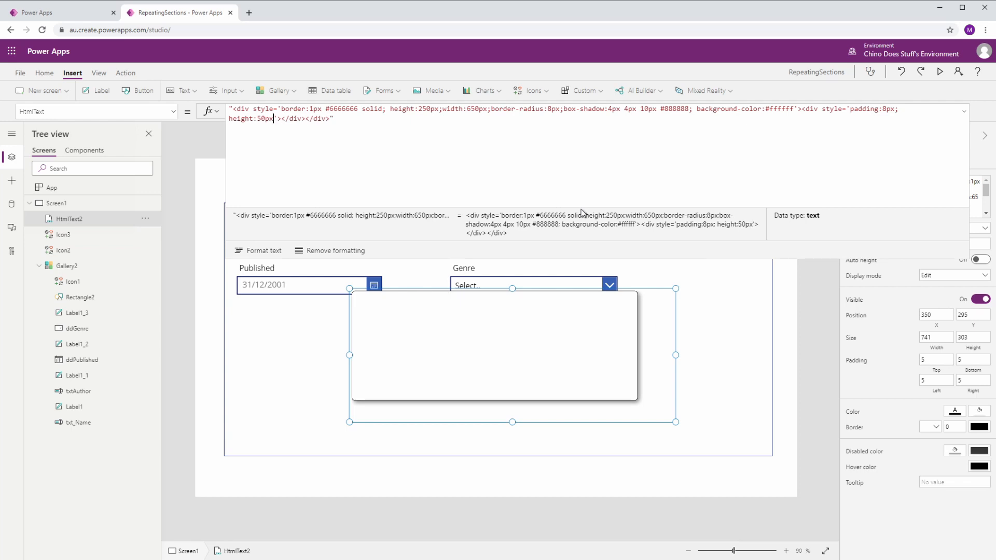
Step: Give the header div border-radius 8px 8px 0px 0px and background-color #39e360
type("border-radius")
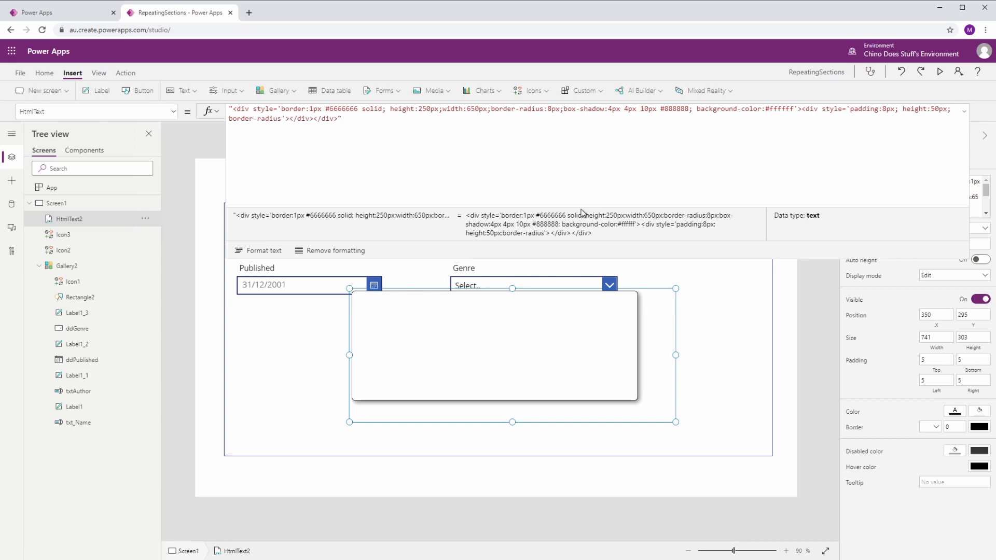
left_click(286, 118)
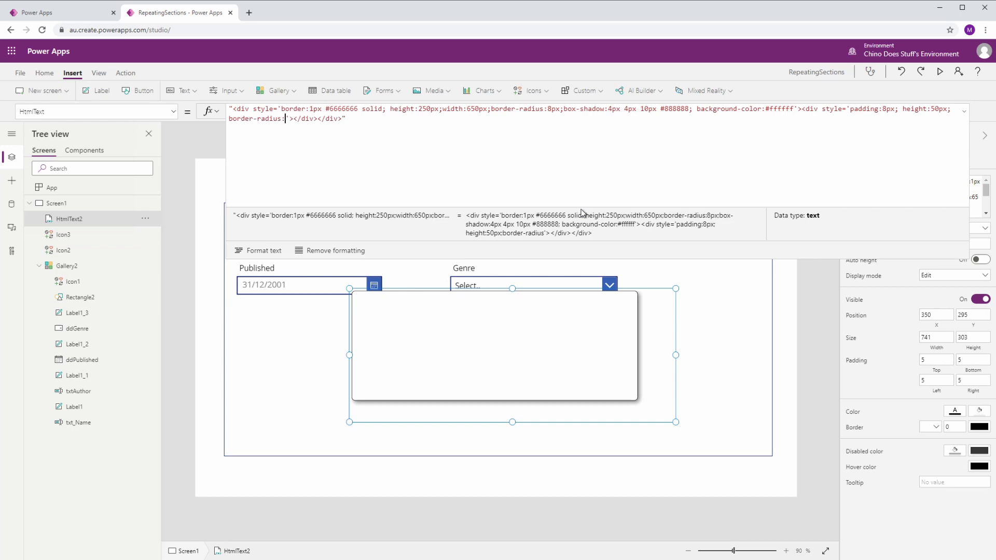
type("8px")
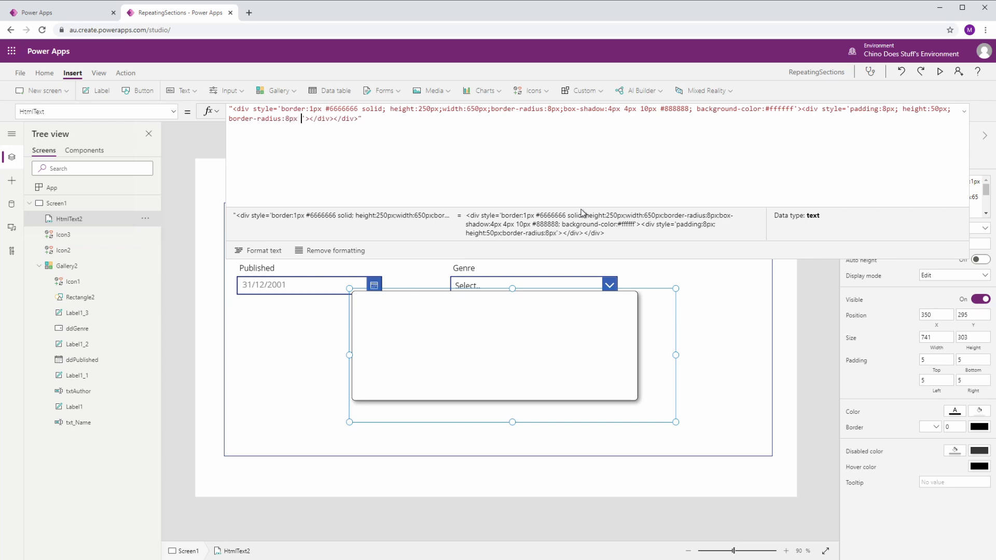
type("8px 0px 0px; background-color:")
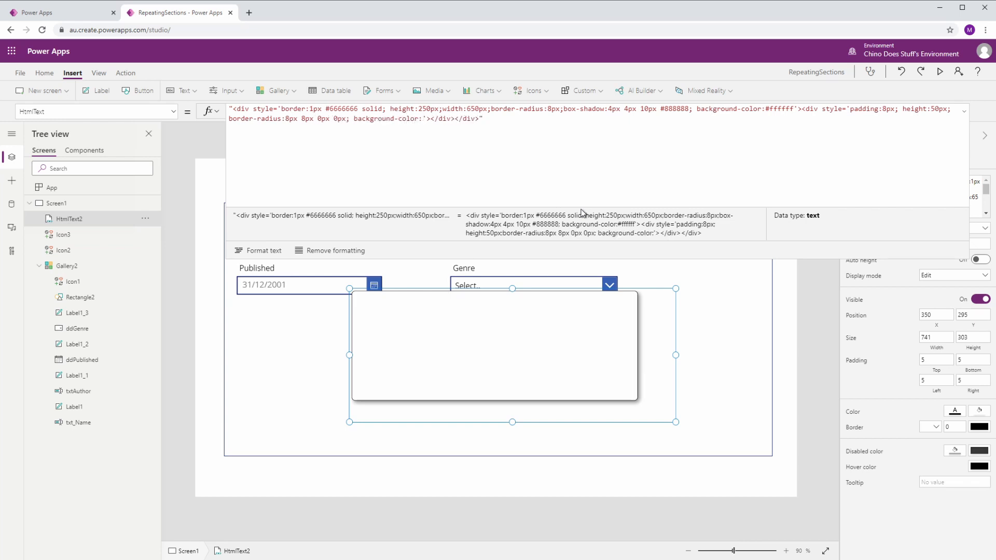
type("#3")
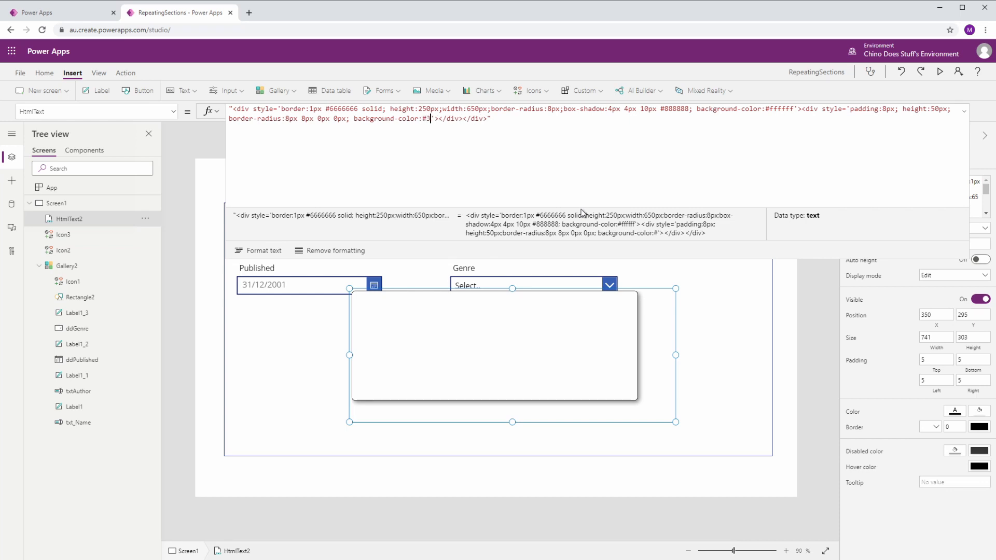
type("9")
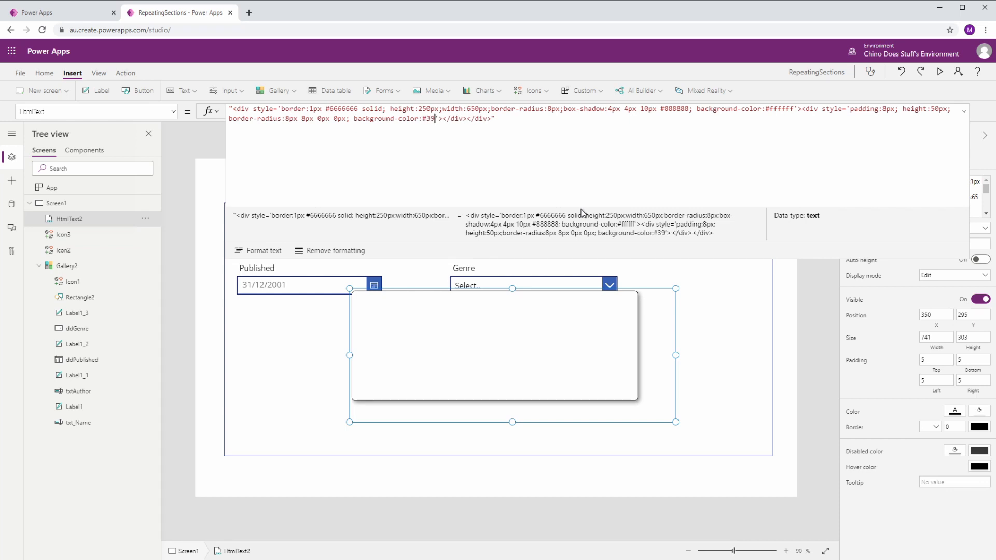
type("e360")
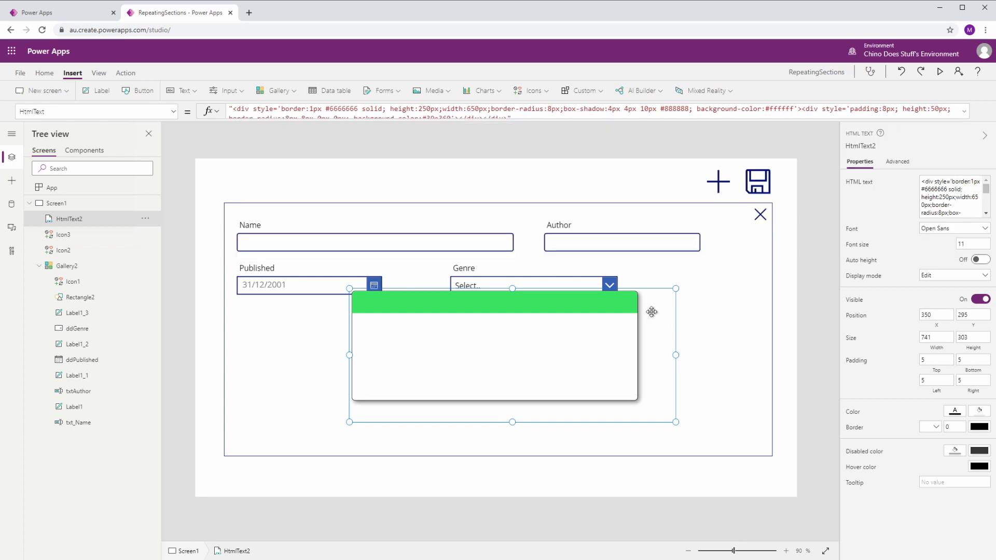
Step: Nudge the dialog and put 'My App' as the header text
left_click_drag(651, 312, 635, 260)
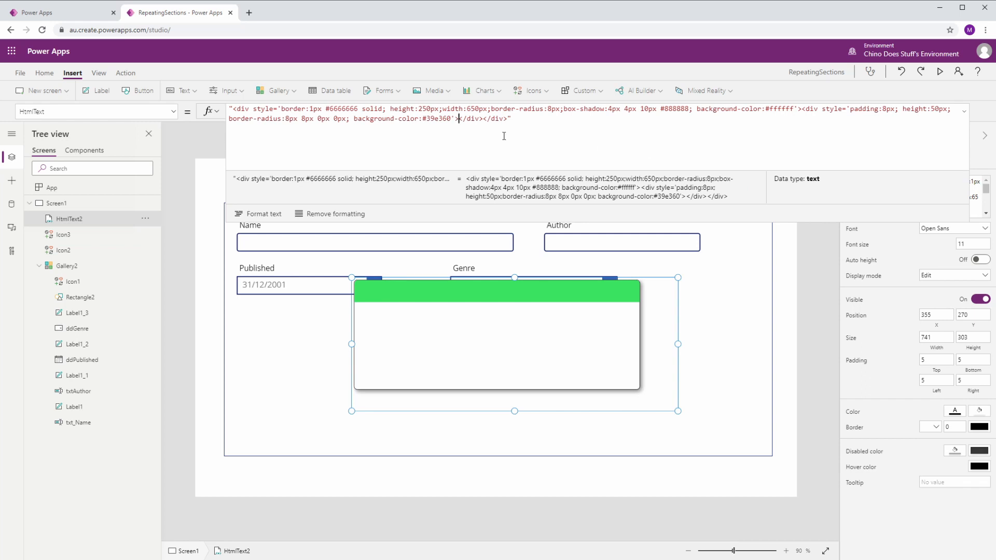
type("My")
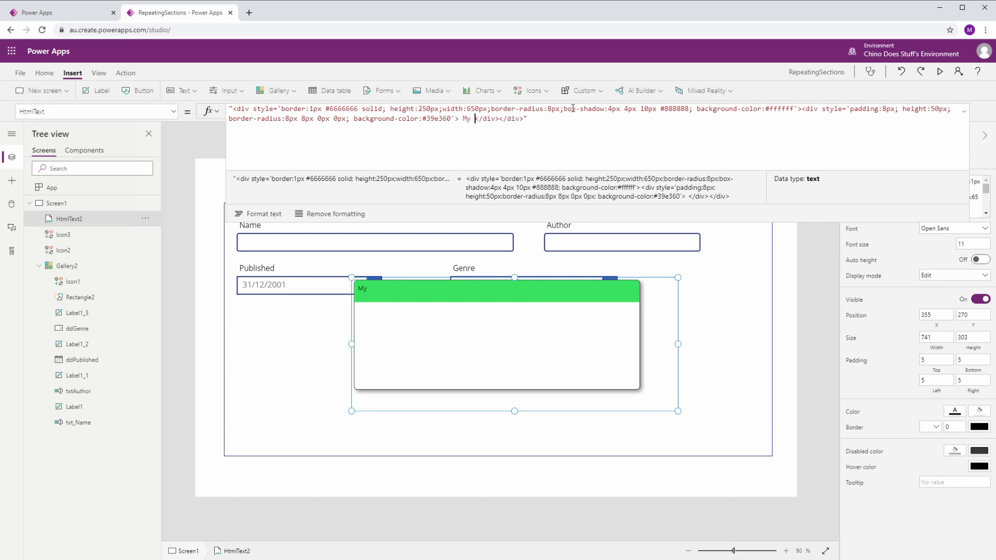
type("App")
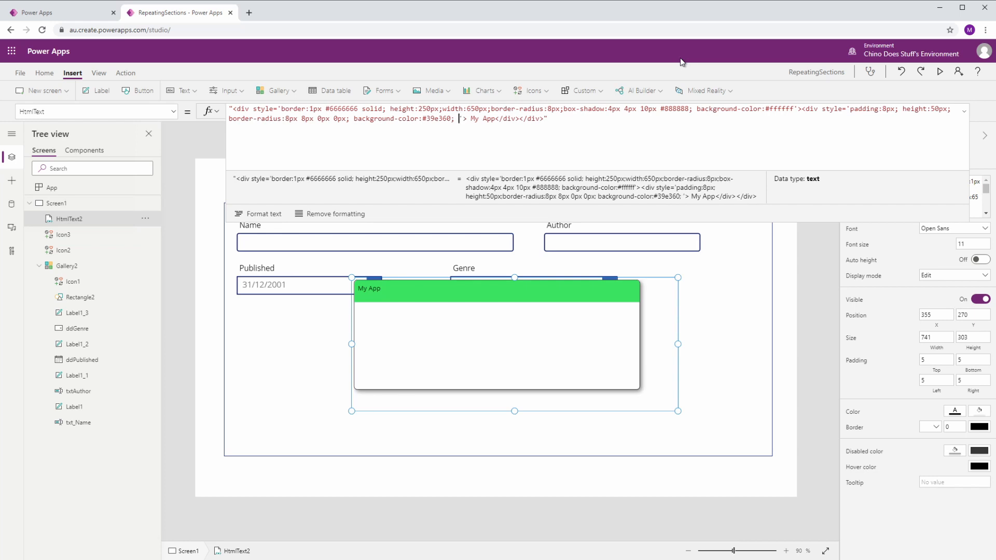
Step: Style the header with font-size 20px, colour #ffffff and bold weight
type("font-size")
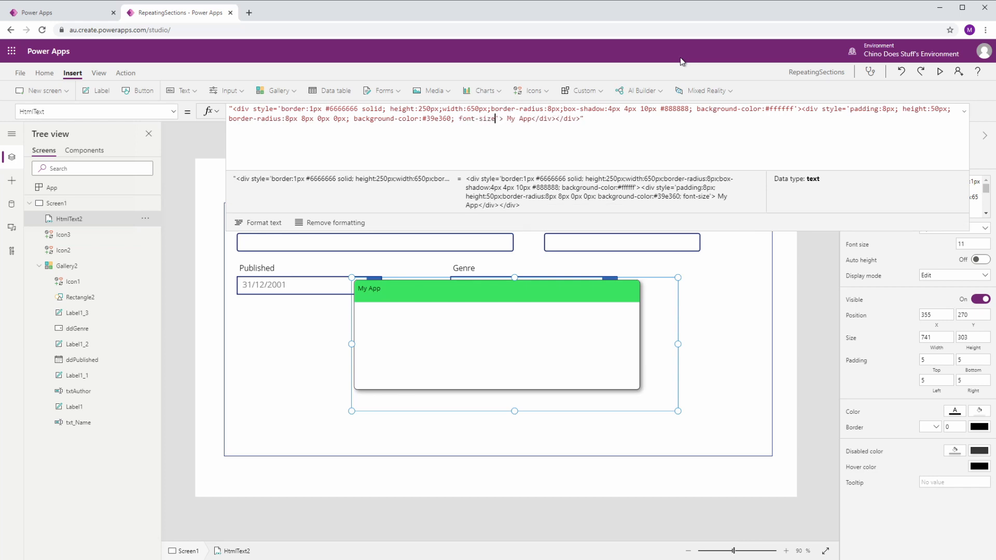
type("20")
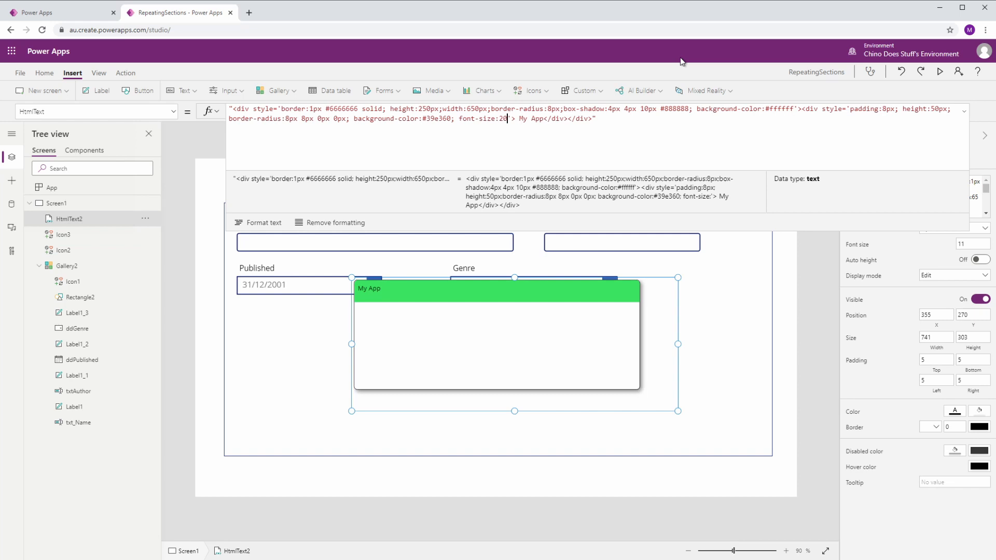
type("px;")
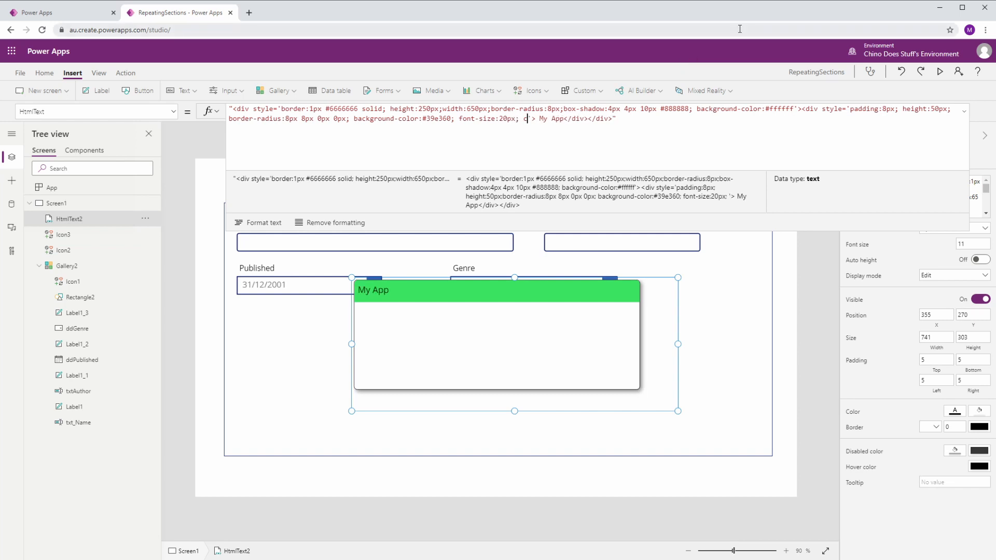
type("color:#ffffff; font-weight:")
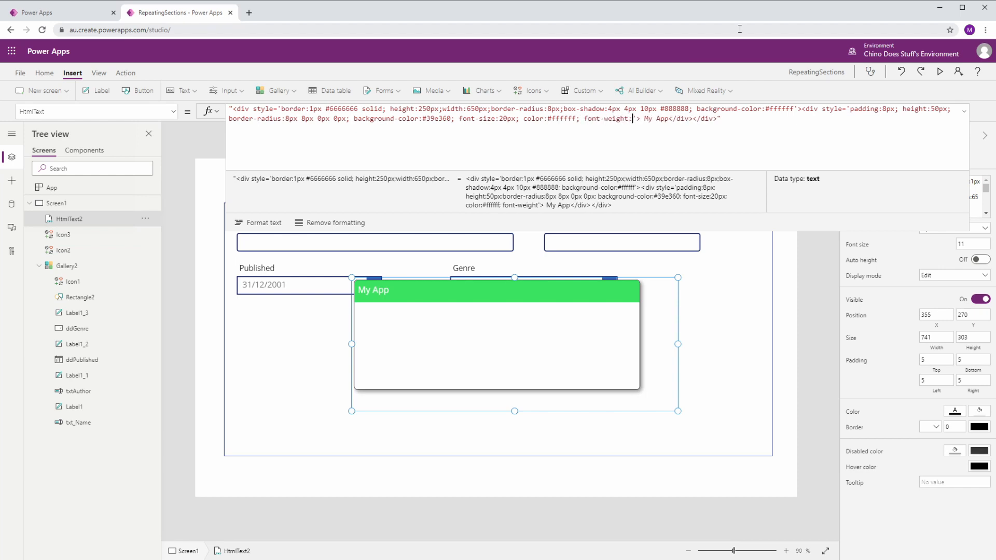
type("bold")
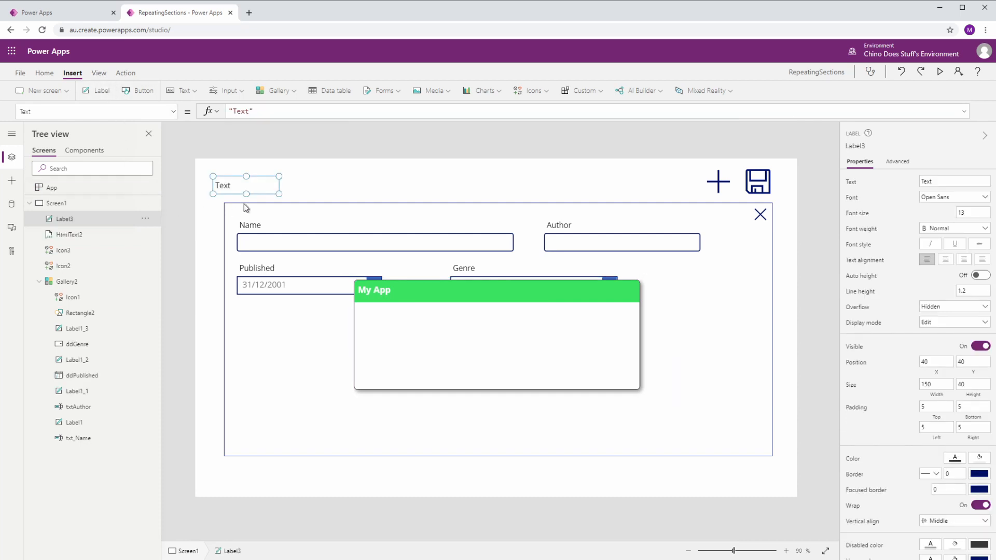
Step: Move the new label into the dialog body and stretch it to fill the white area
left_click_drag(244, 185, 391, 314)
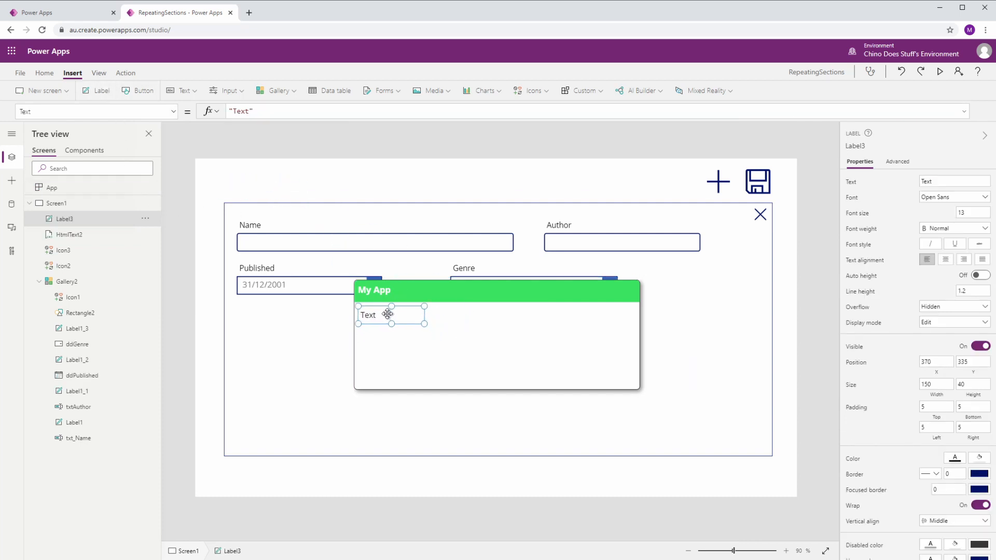
left_click_drag(389, 315, 385, 310)
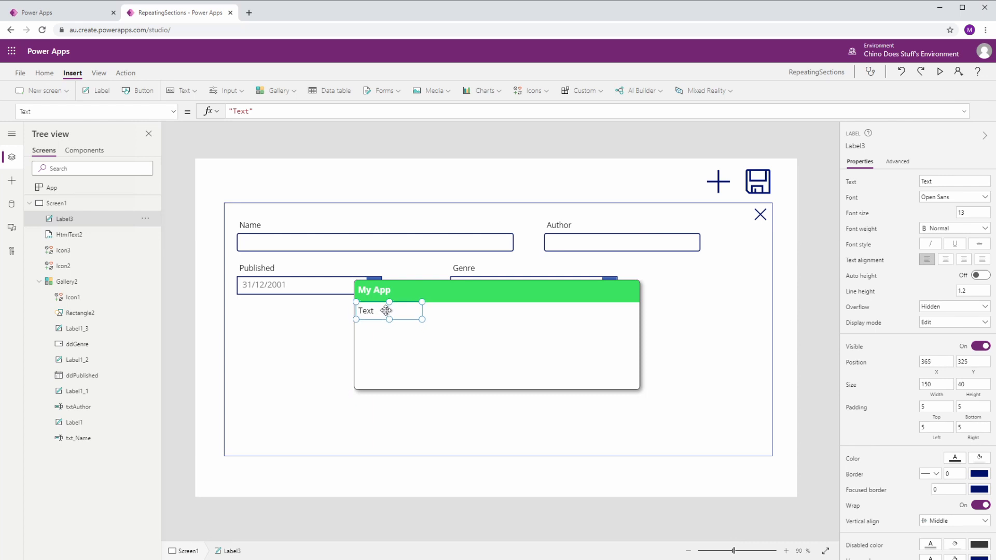
left_click_drag(374, 310, 373, 313)
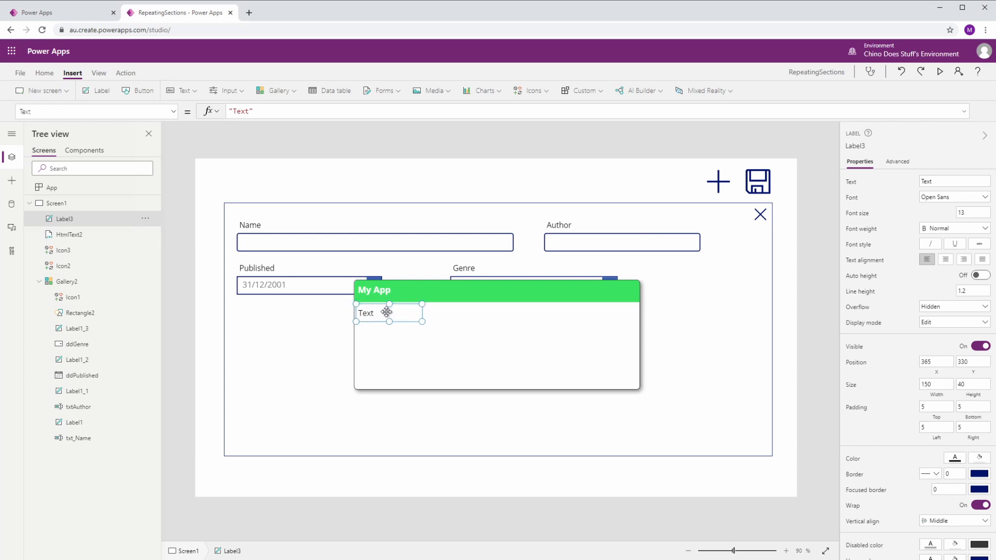
left_click_drag(422, 320, 635, 377)
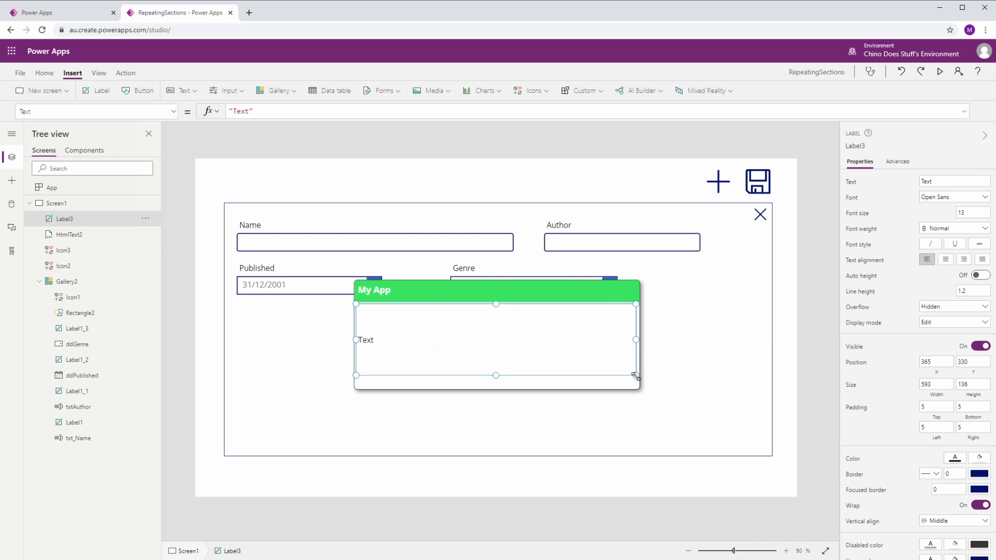
left_click_drag(634, 375, 635, 387)
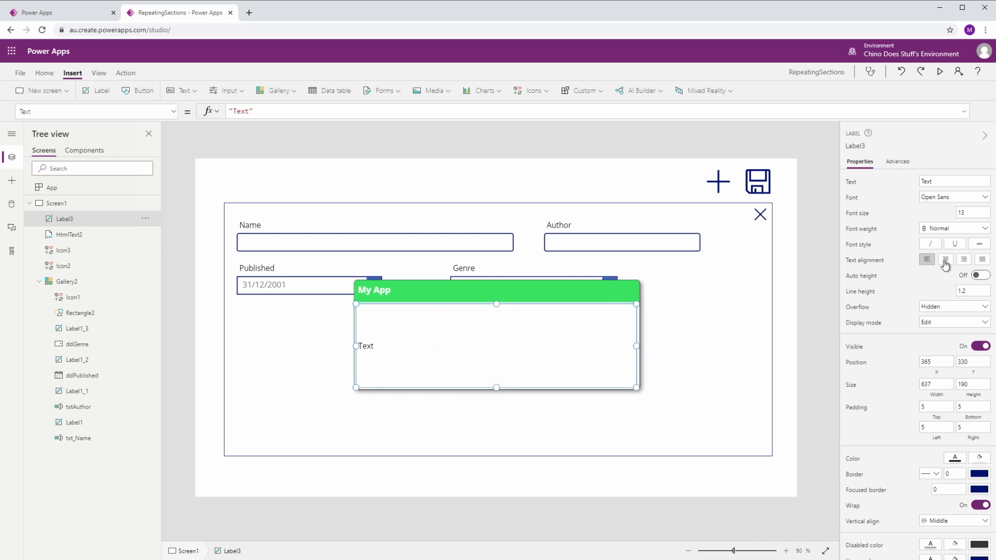
Step: Centre the label's text and shorten it to leave room for a button below
left_click(944, 259)
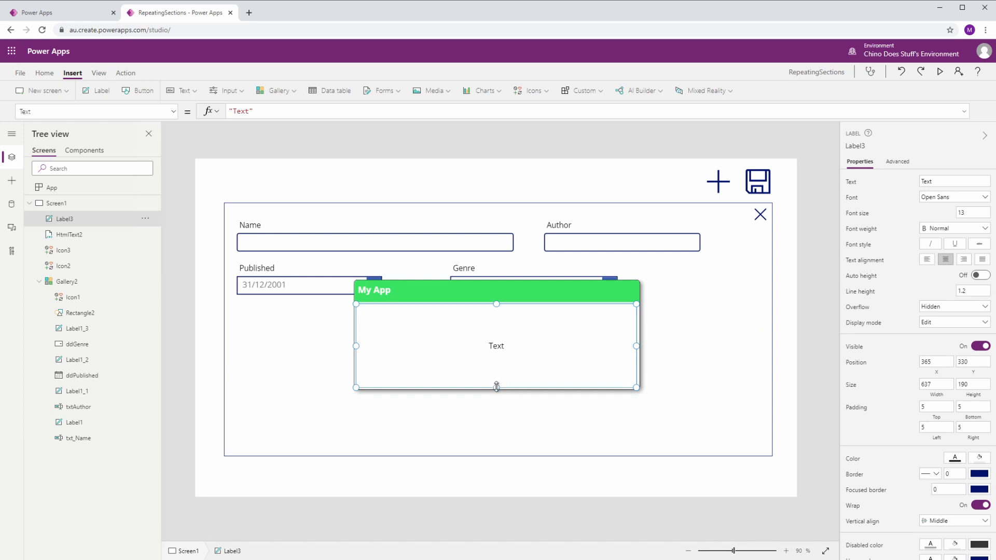
left_click_drag(496, 387, 496, 363)
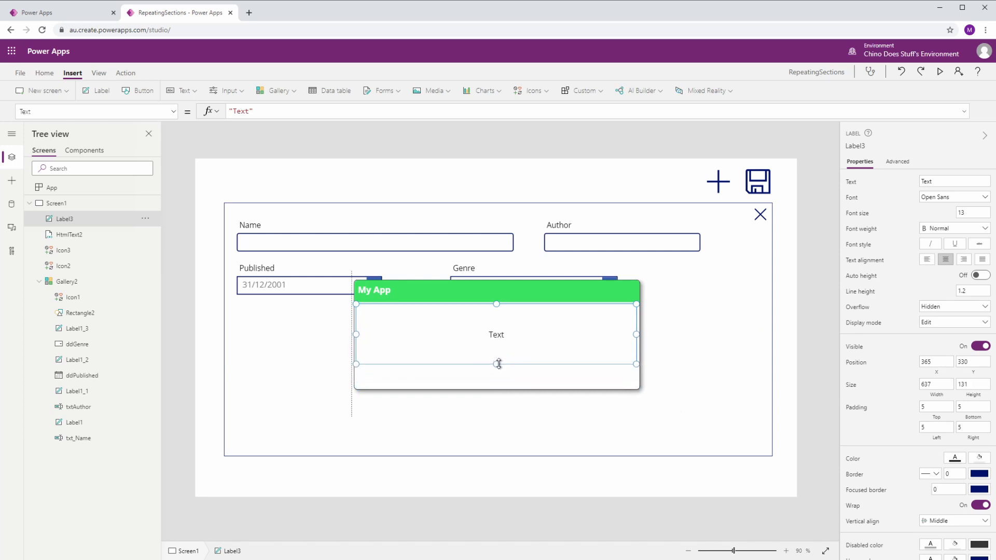
left_click_drag(496, 363, 497, 367)
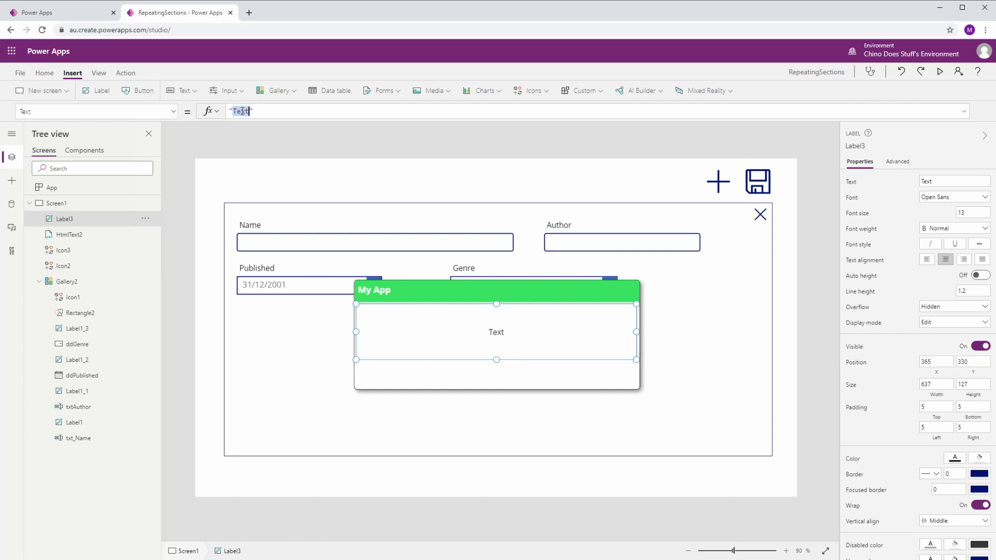
left_click(242, 111)
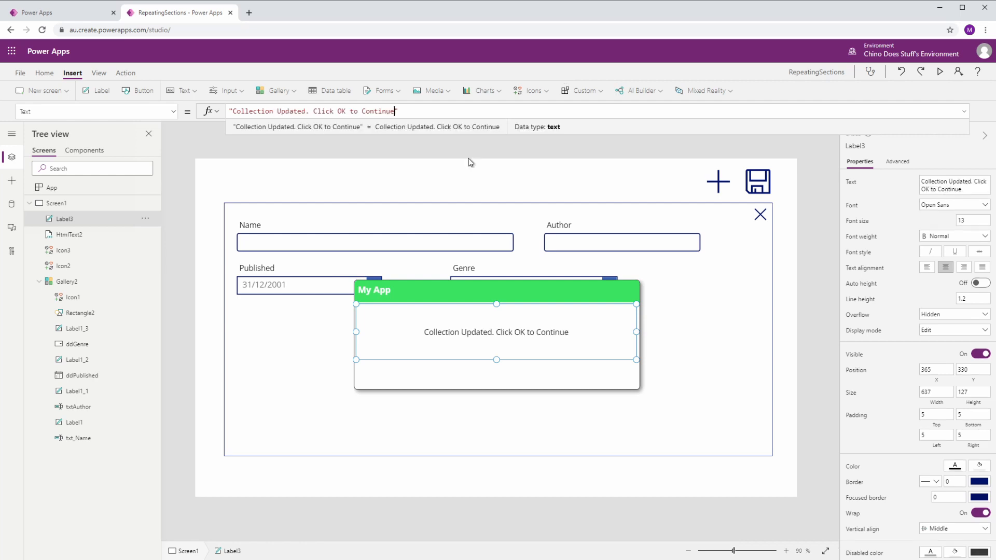
mouse_move(168, 83)
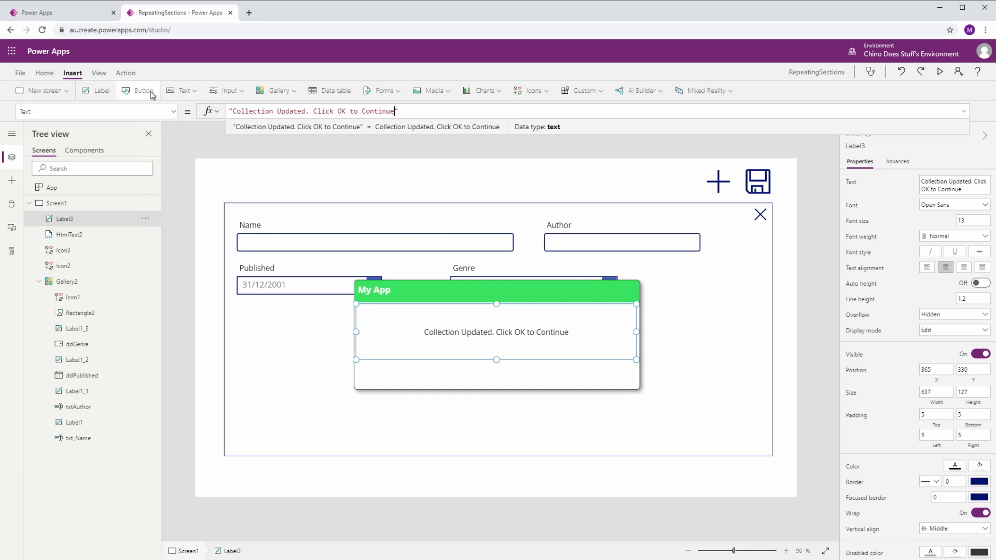
Step: Add an OK button centred beneath the dialog message
left_click(142, 90)
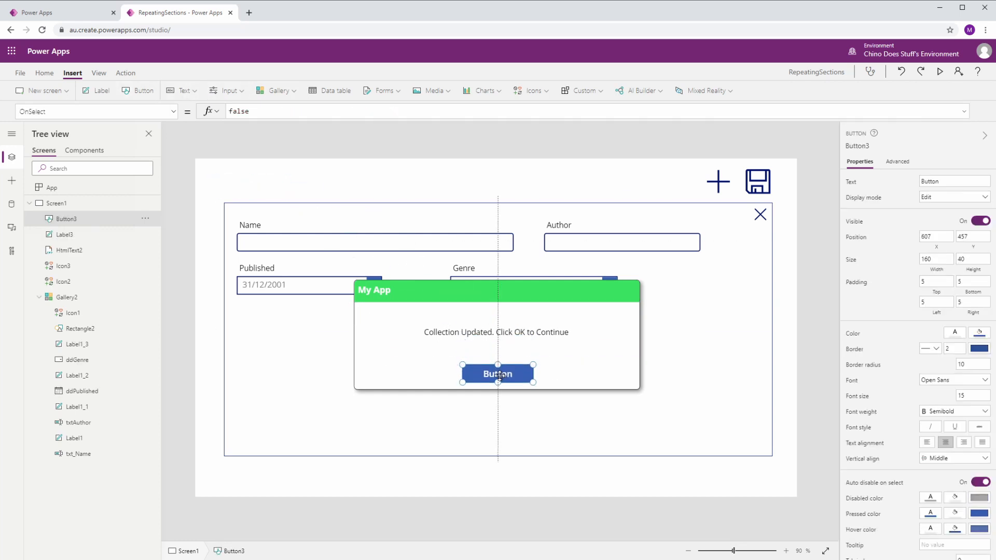
left_click_drag(497, 374, 497, 380)
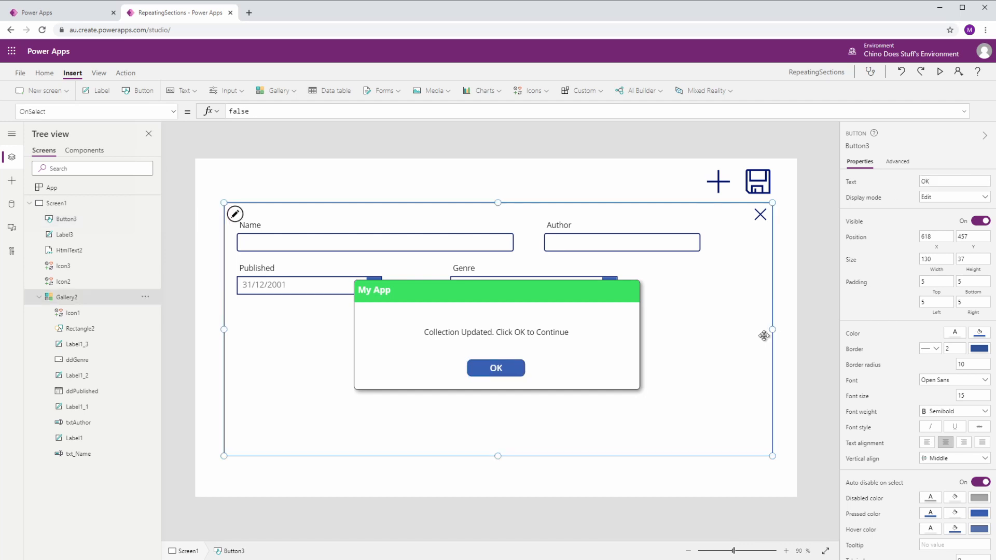
left_click(65, 297)
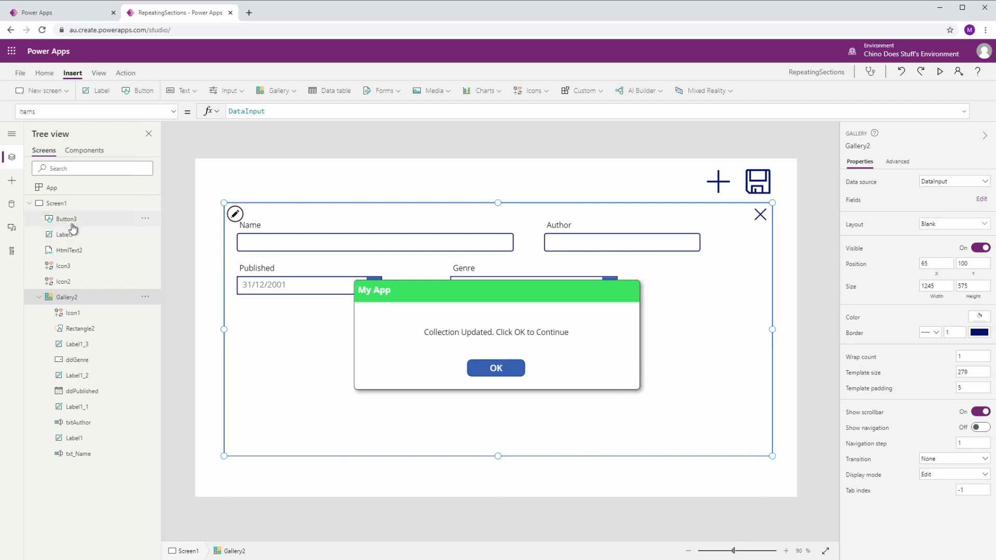
Step: Give the dialog's OK button (Button3) a green theme fill to match the header
left_click(496, 368)
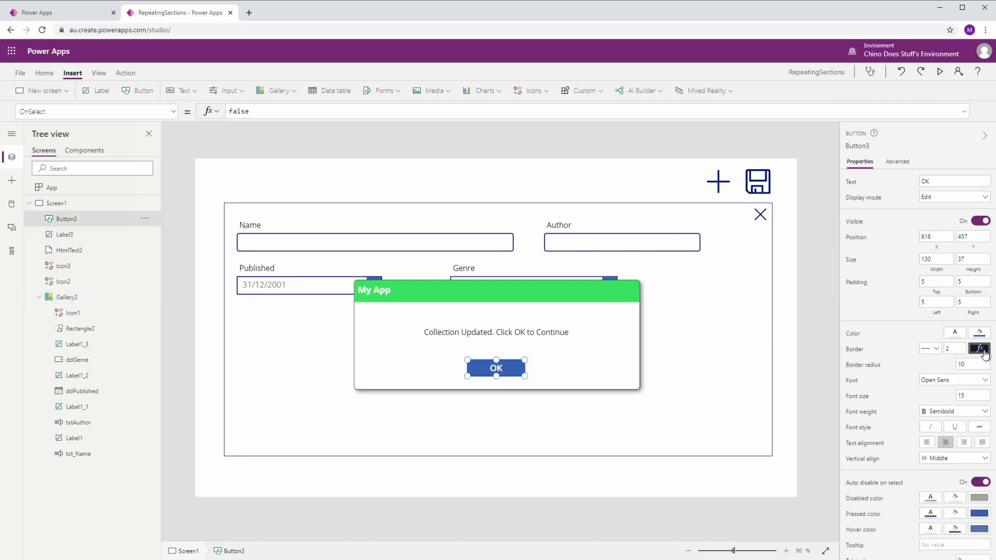
left_click(978, 349)
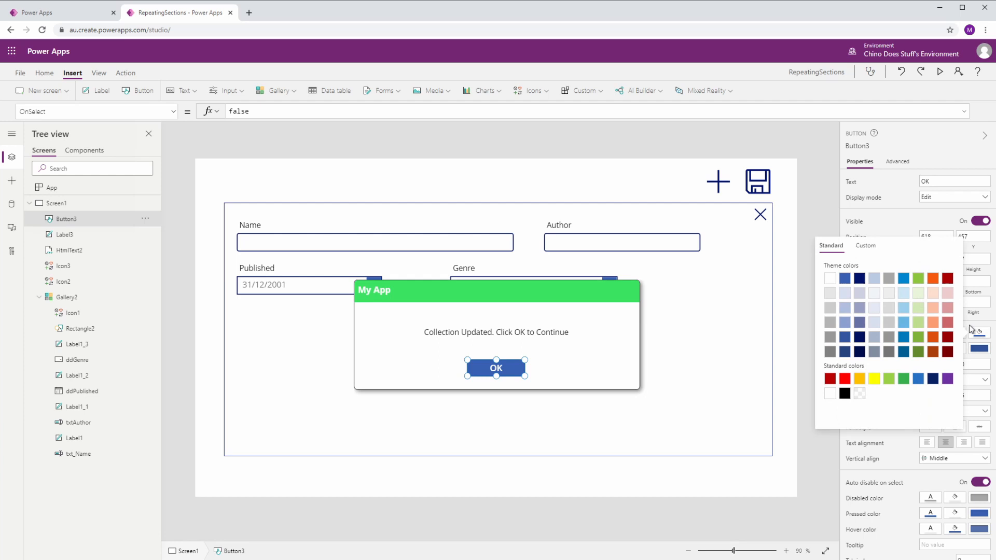
left_click(918, 337)
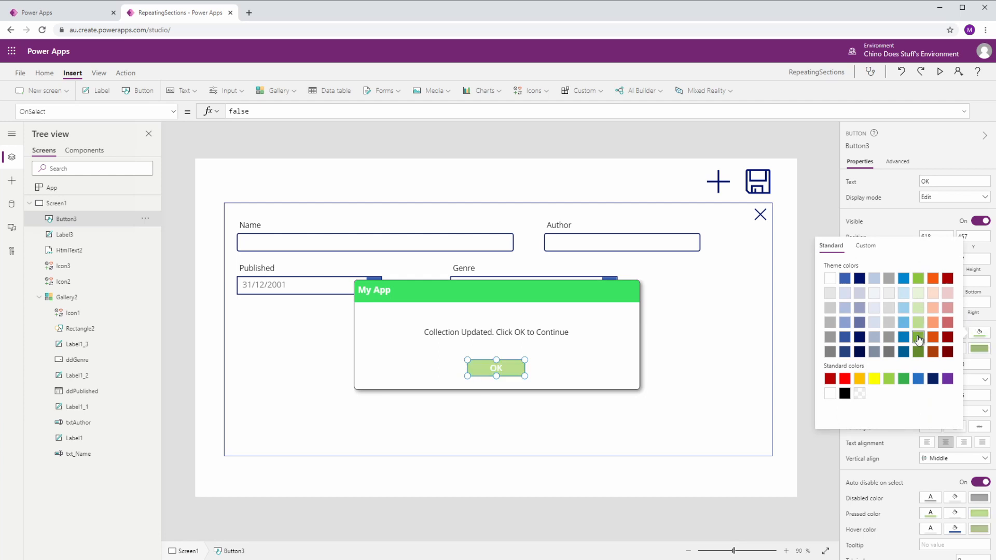
left_click(64, 297)
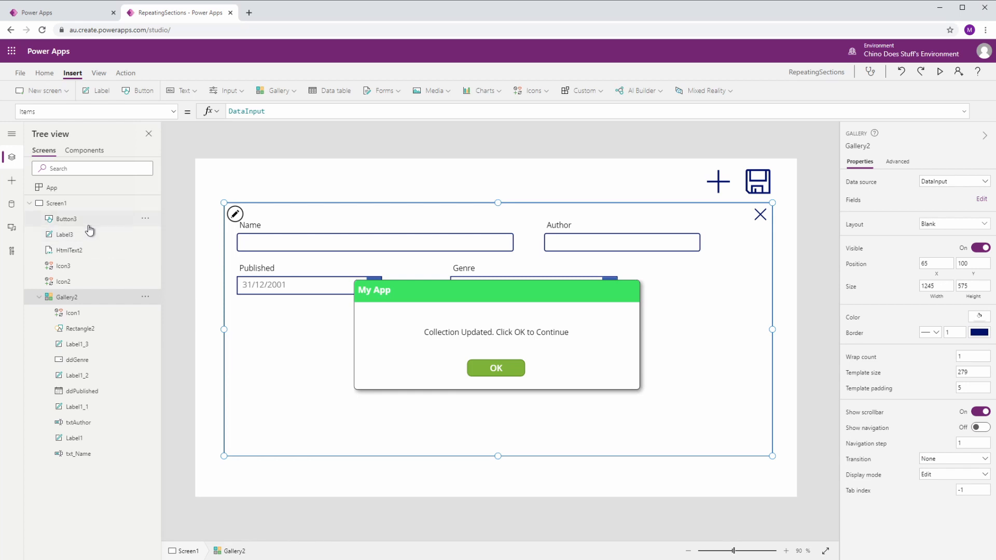
mouse_move(411, 368)
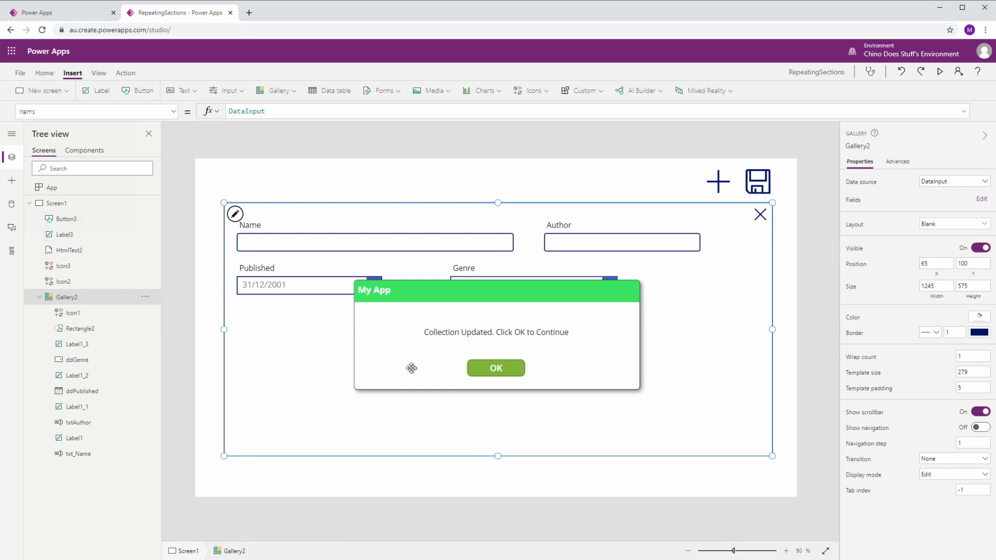
mouse_move(199, 170)
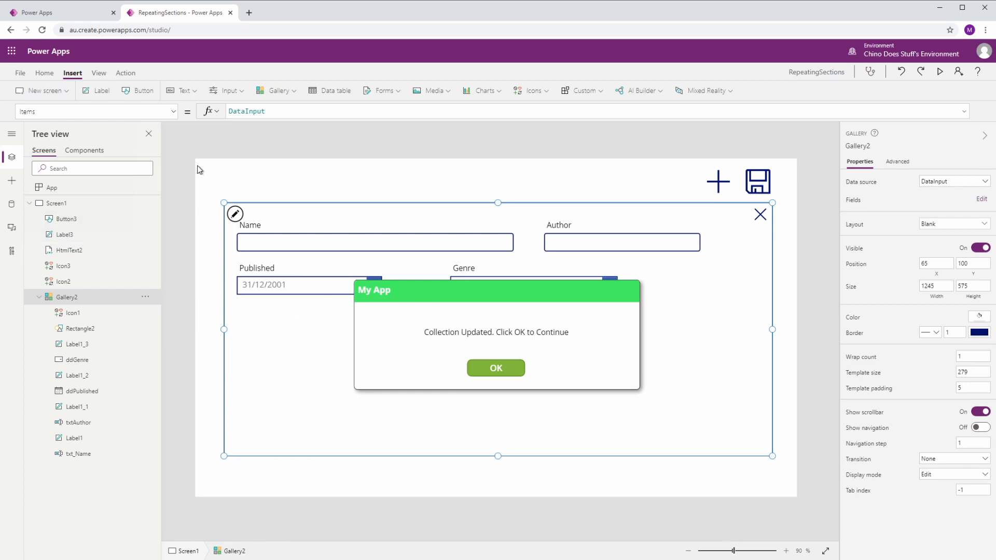
mouse_move(425, 333)
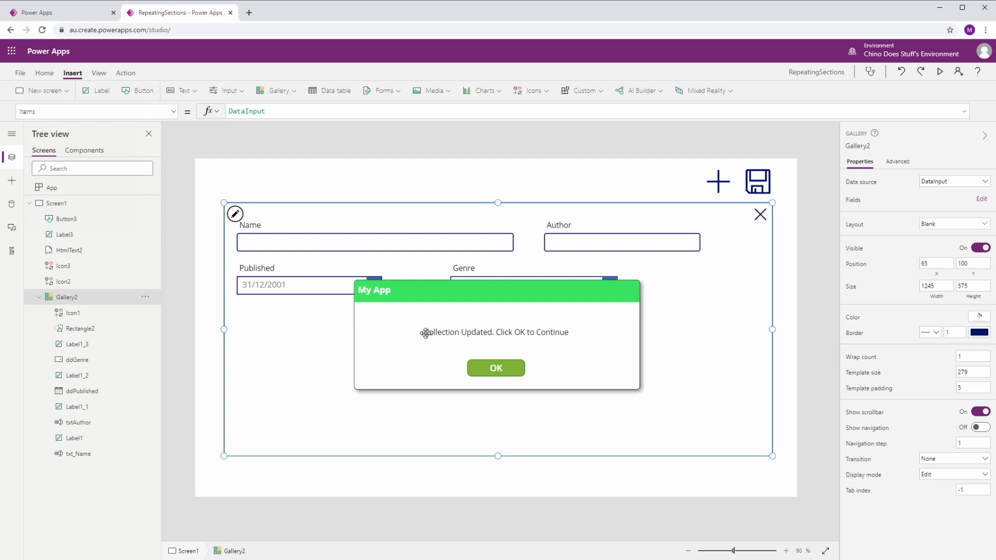
mouse_move(398, 331)
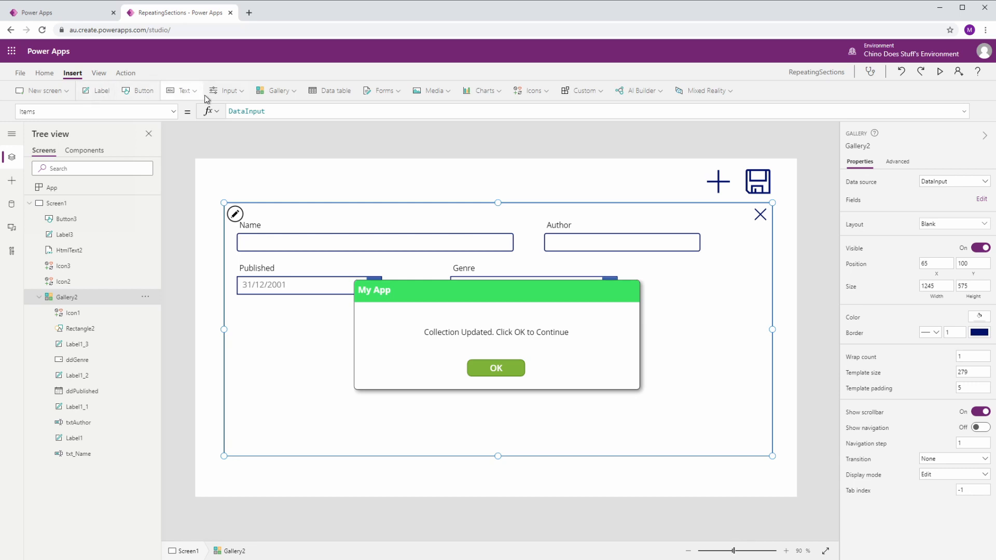
Step: Insert an image control and place it left of the message inside the dialog
left_click(432, 90)
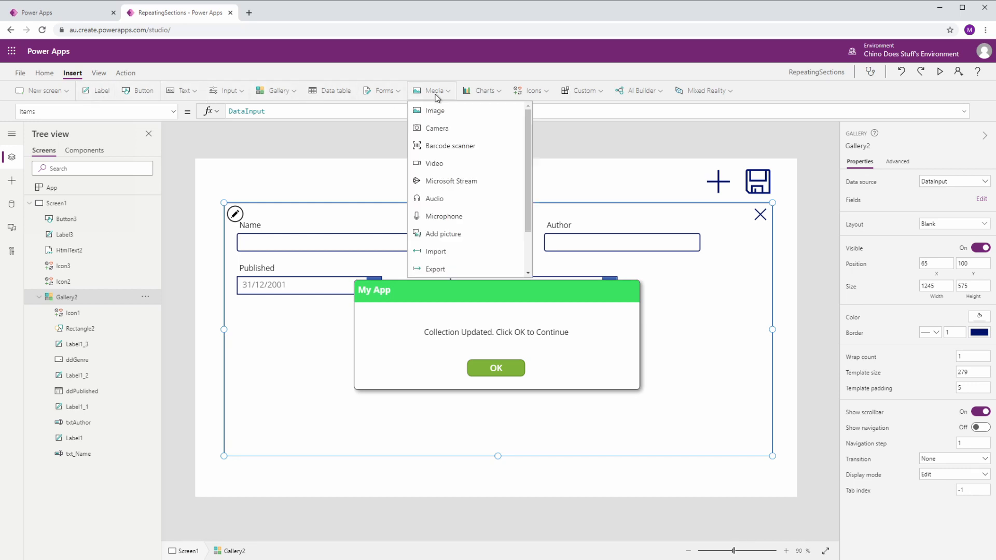
left_click(435, 110)
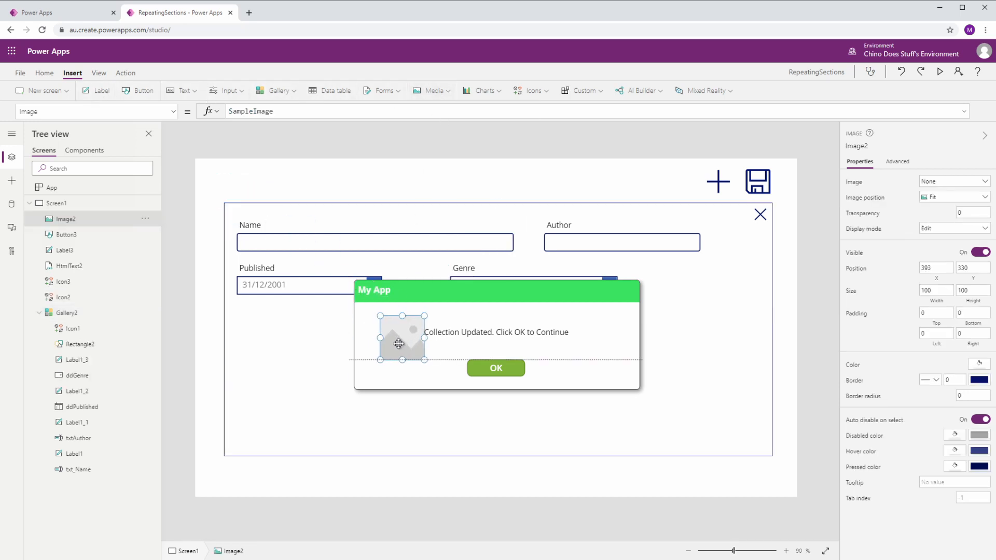
left_click_drag(397, 343, 404, 353)
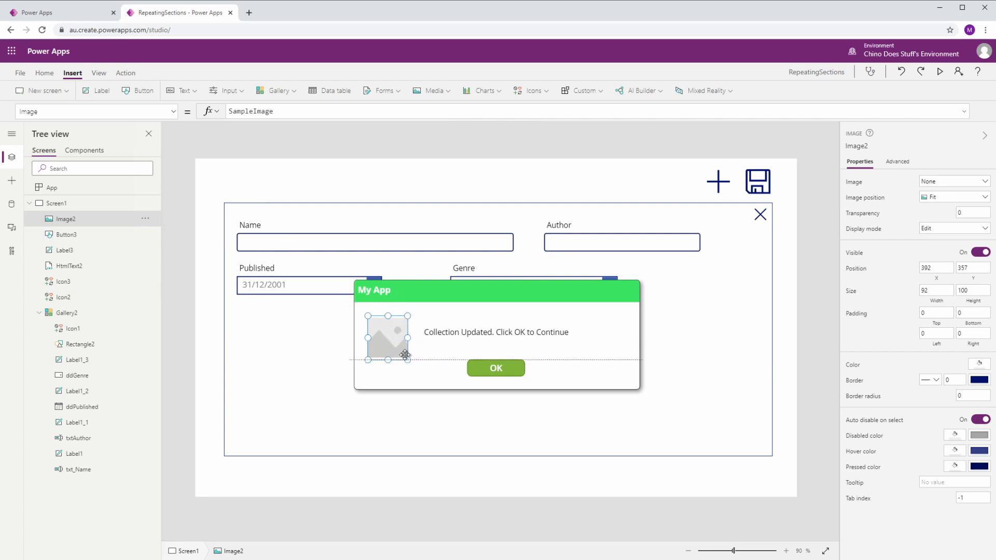
left_click_drag(408, 358, 410, 355)
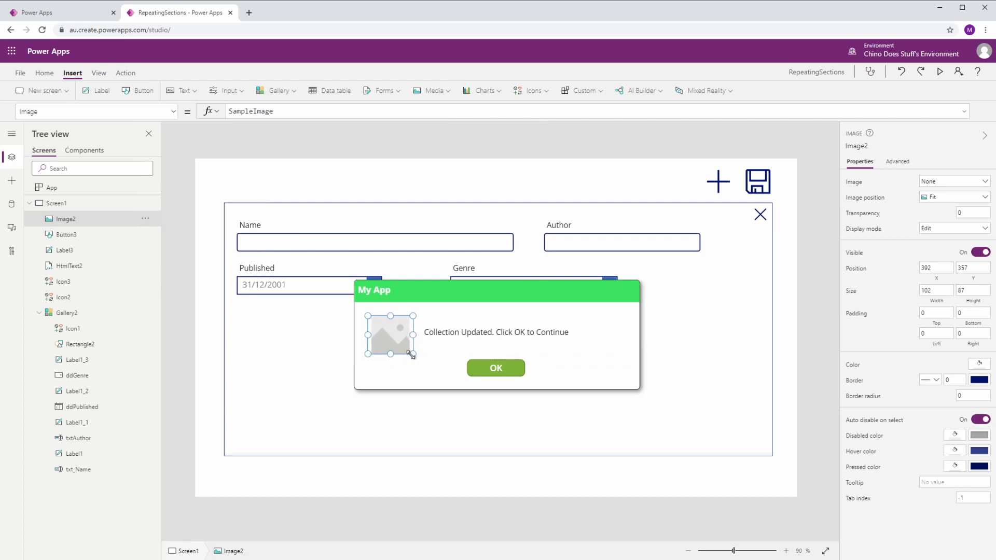
Step: Set the image to the justRobot picture and reposition it within the dialog card
left_click(952, 181)
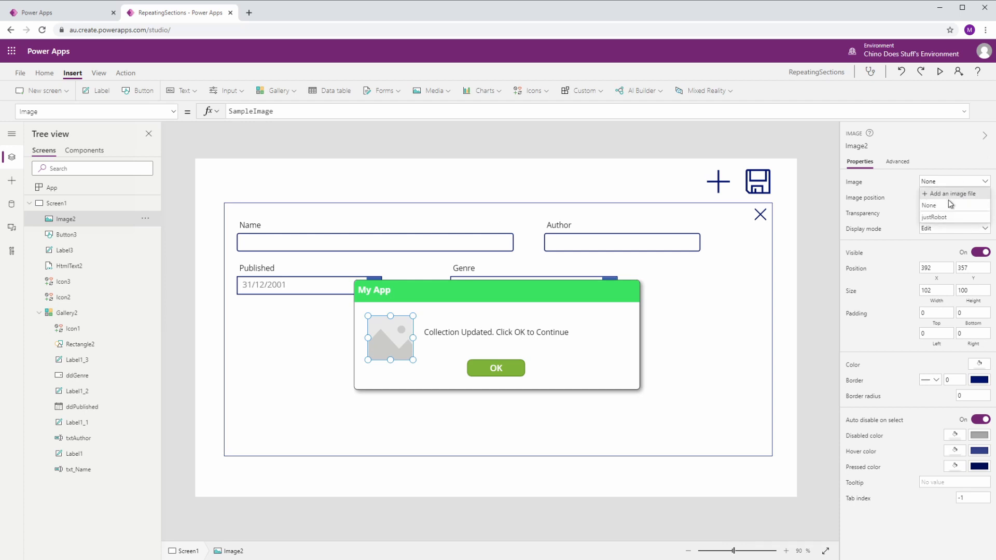
left_click(934, 216)
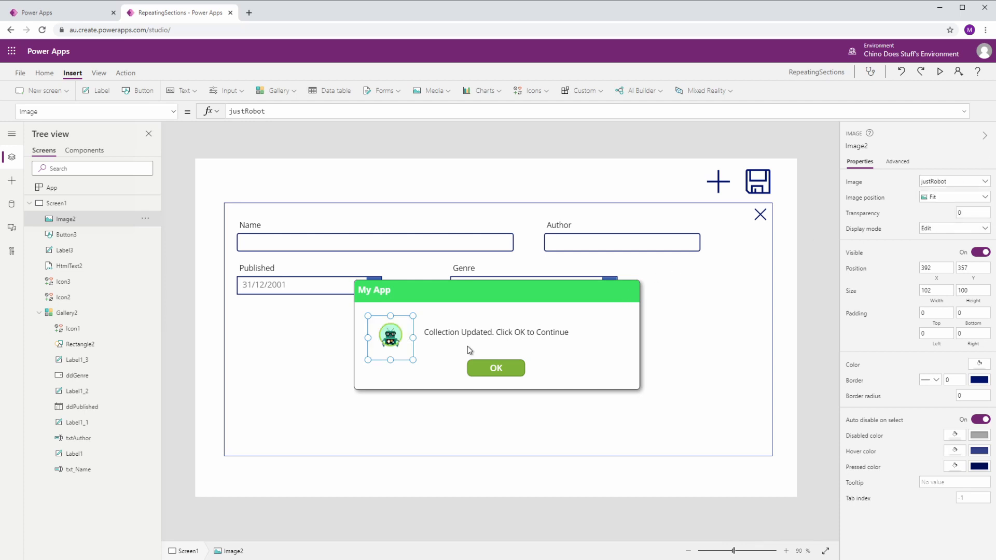
left_click_drag(422, 362, 424, 375)
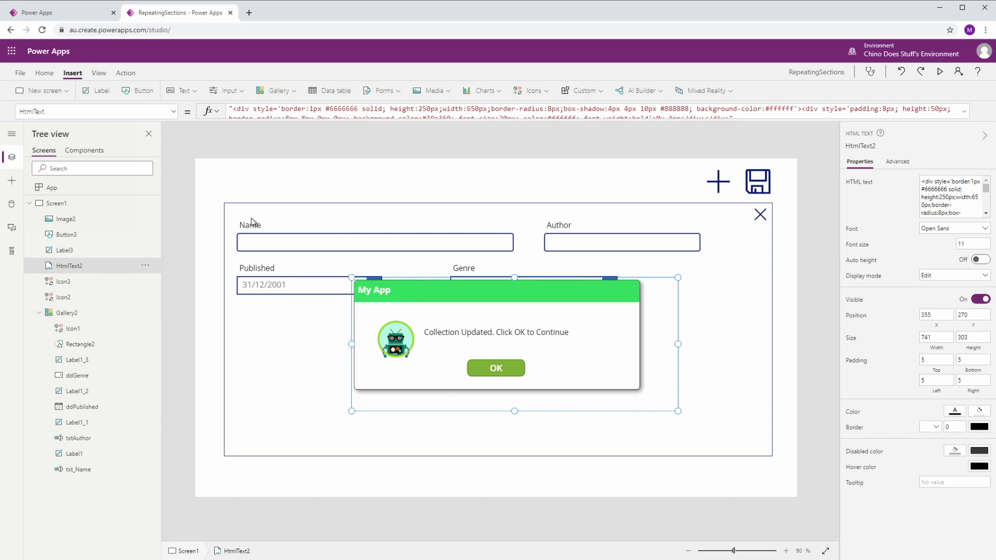
mouse_move(233, 176)
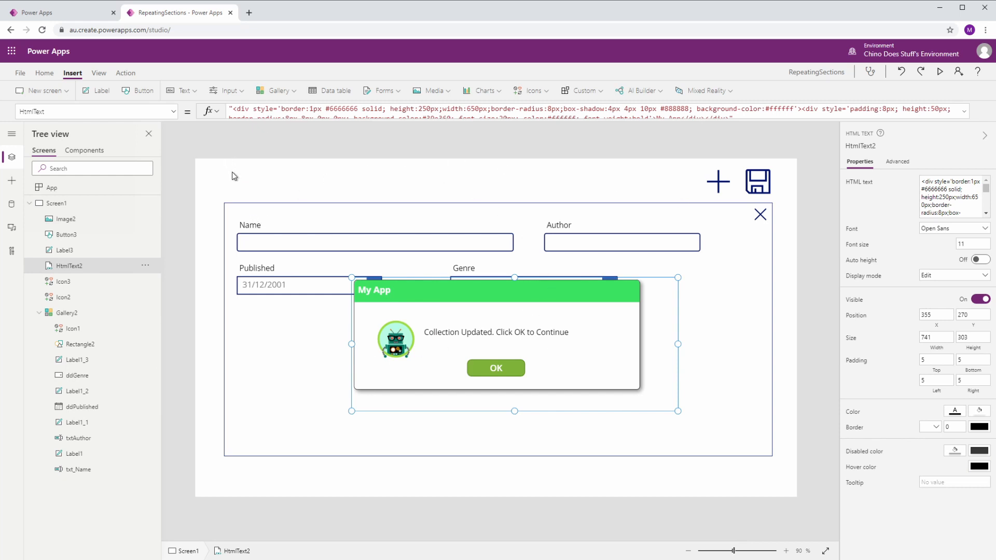
mouse_move(239, 184)
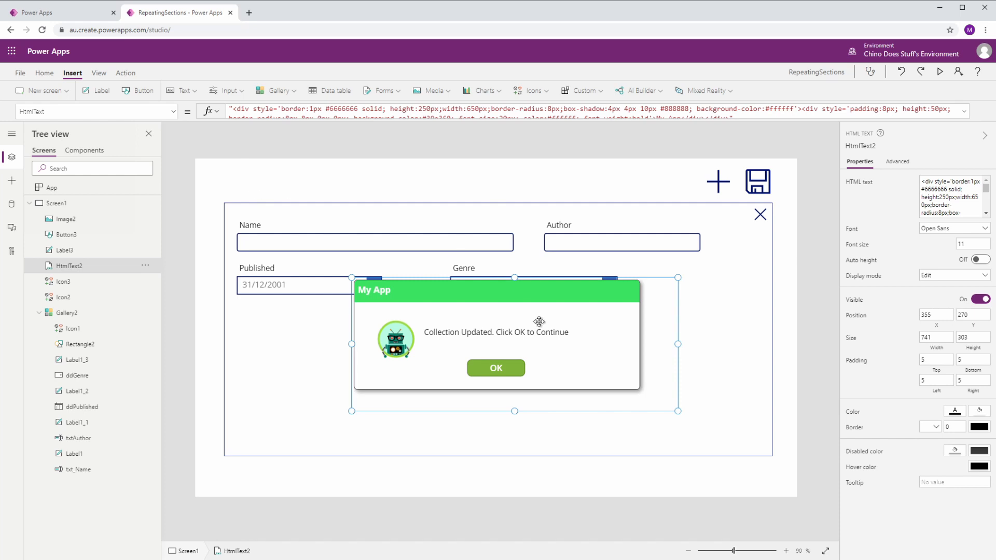
mouse_move(515, 386)
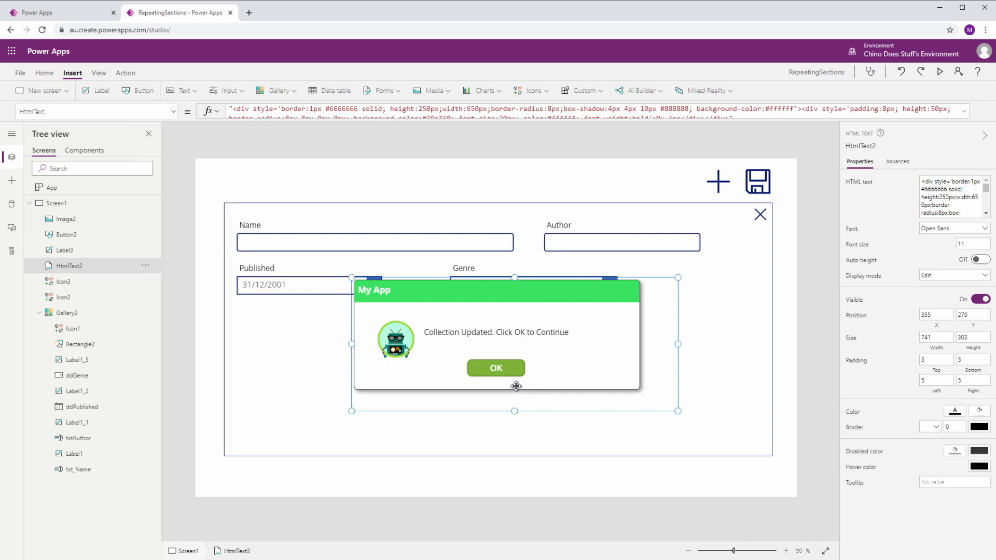
left_click(374, 242)
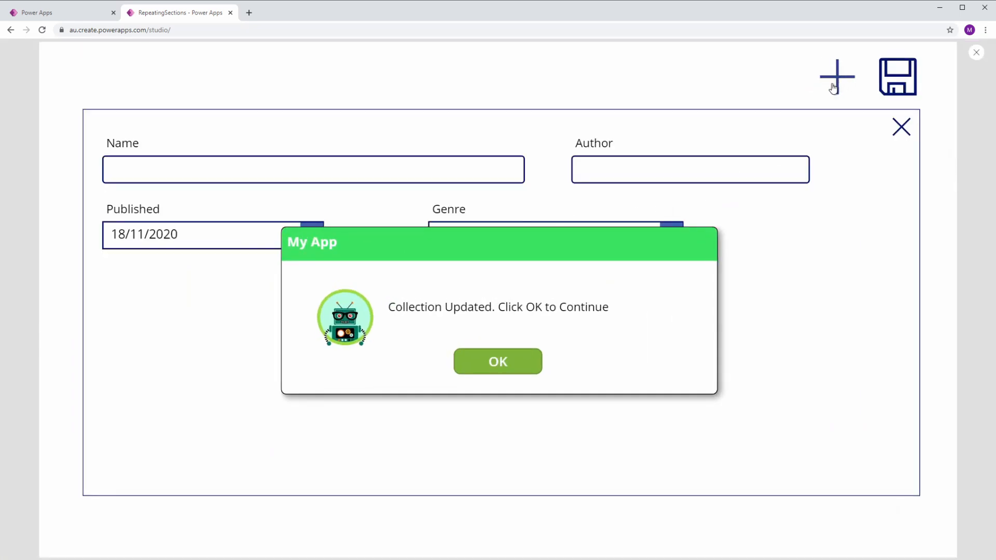
left_click(313, 169)
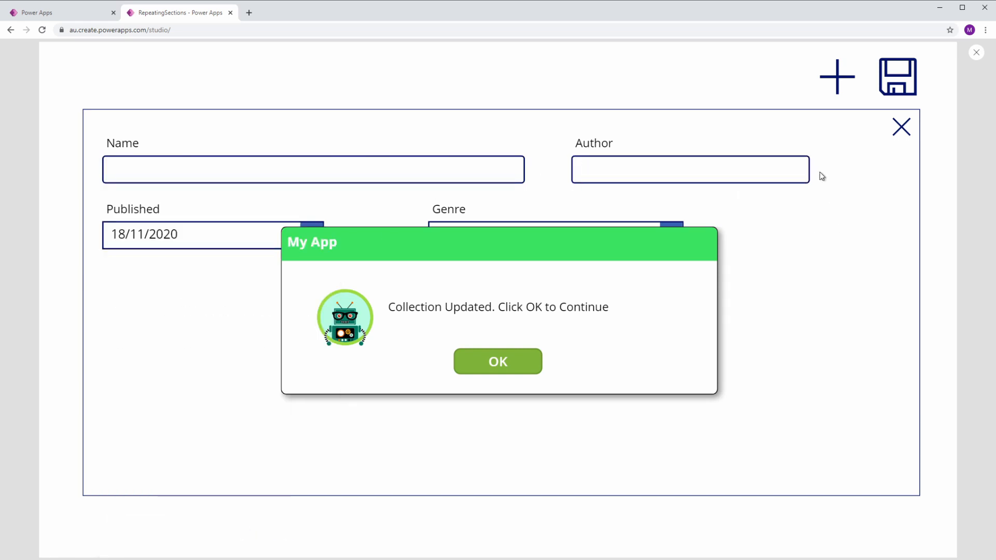
mouse_move(486, 336)
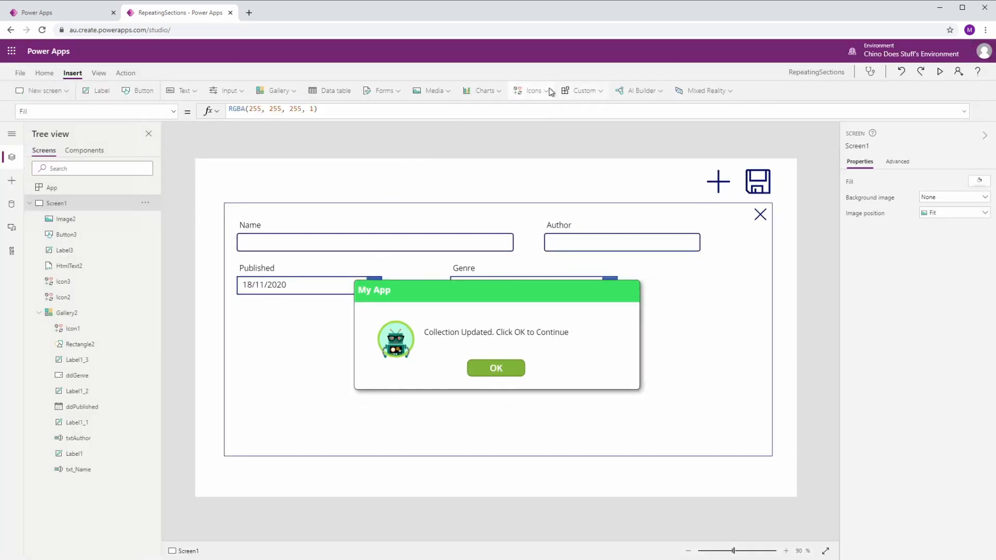
Step: Insert a rectangle and stretch it to cover the entire 1366×768 screen
left_click(532, 90)
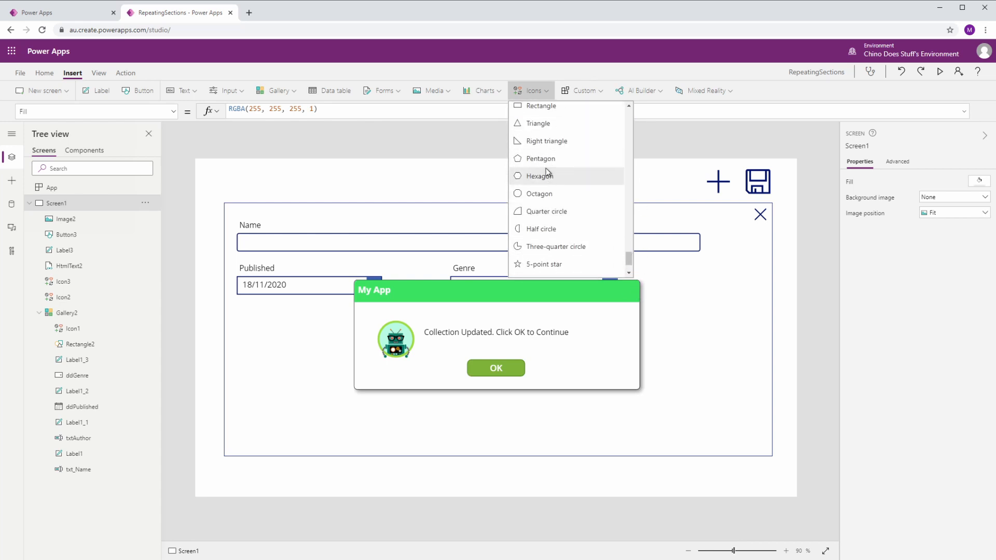
left_click(543, 105)
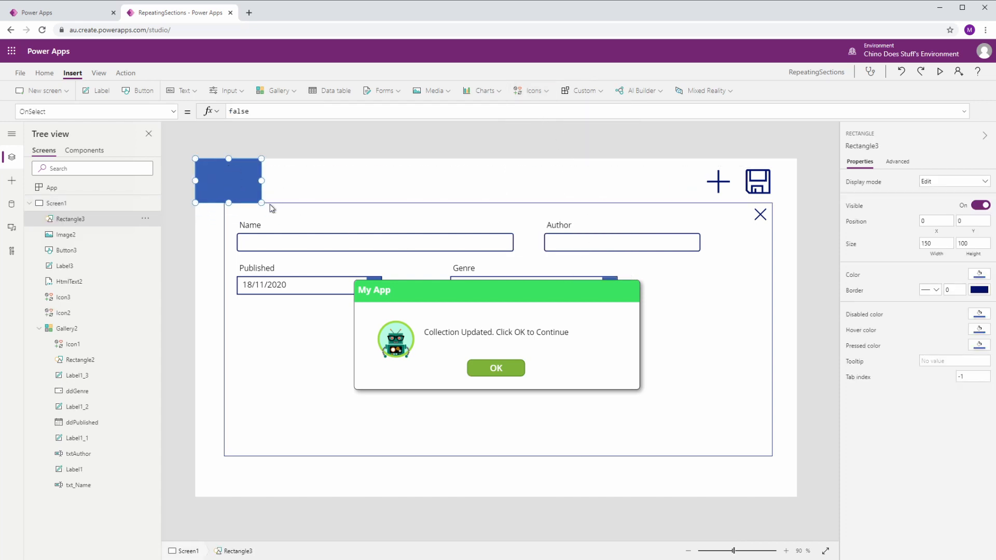
left_click_drag(260, 202, 691, 438)
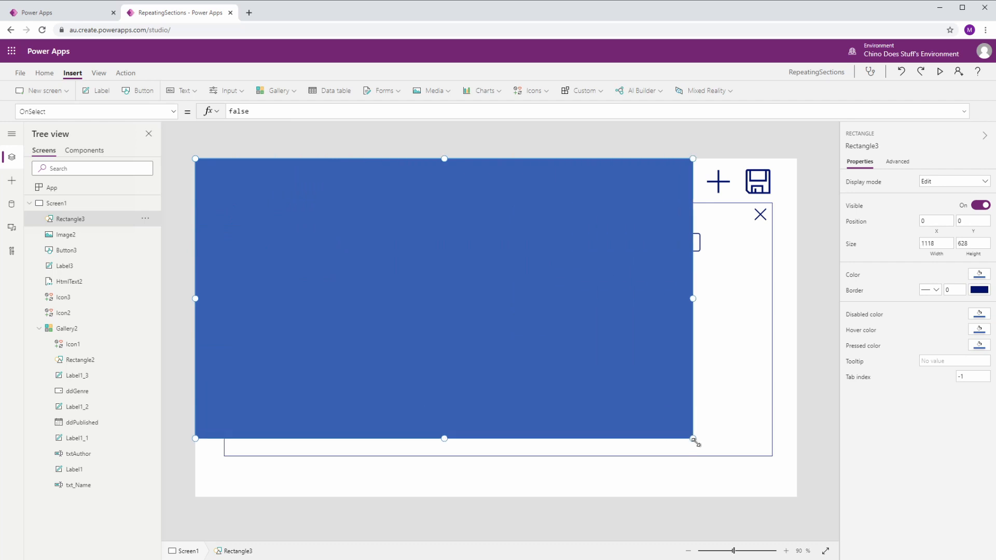
left_click_drag(693, 441, 795, 496)
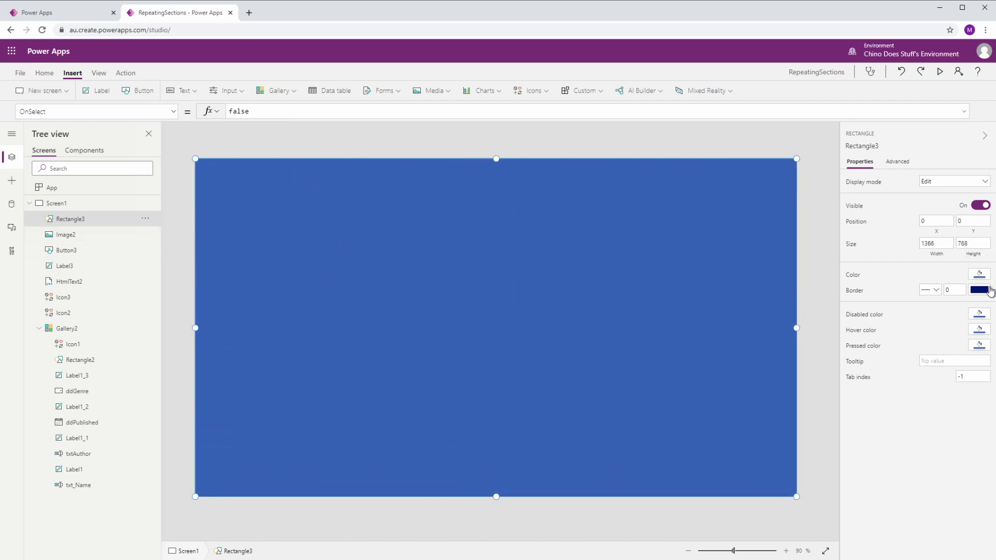
Step: Make the full-screen rectangle a translucent light grey and preview the dimmed form
left_click(979, 291)
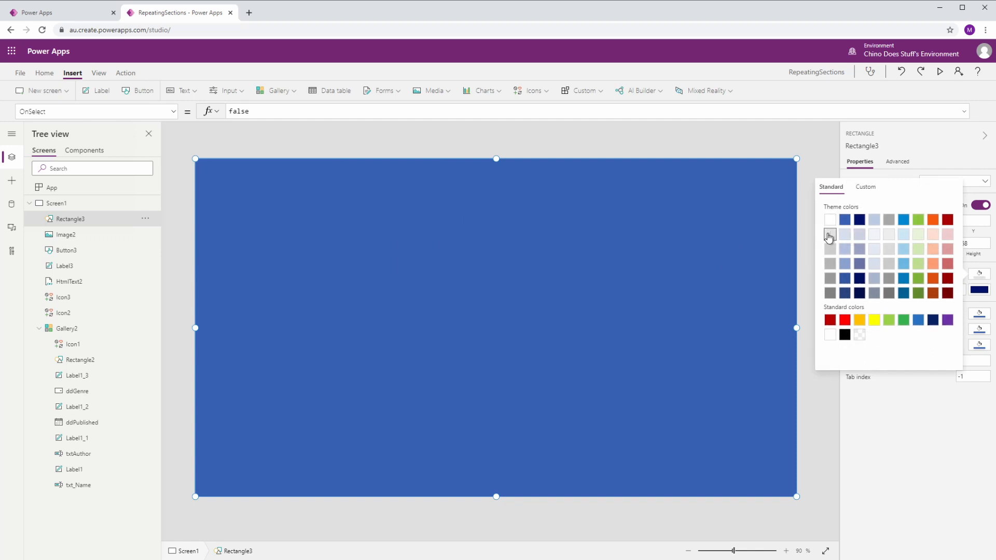
left_click(830, 219)
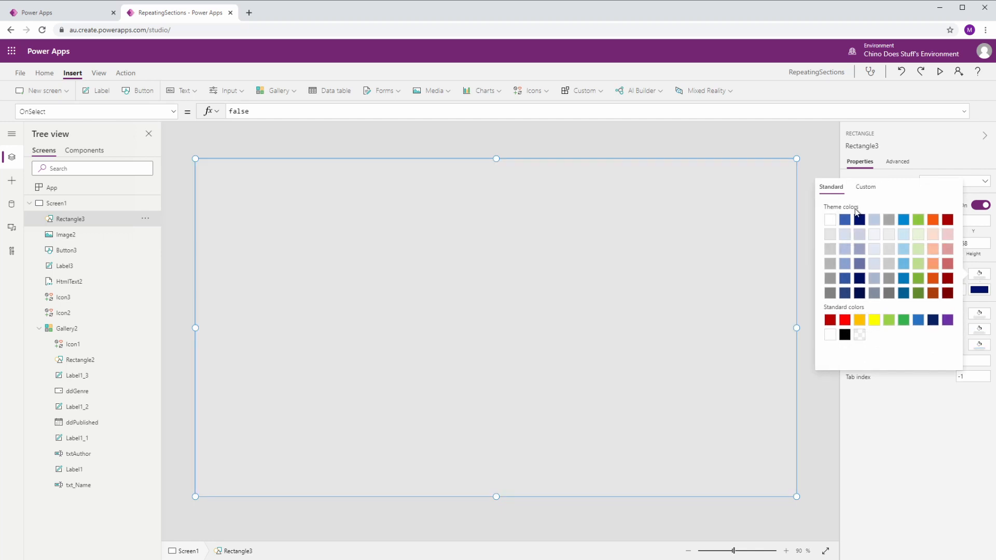
left_click(865, 185)
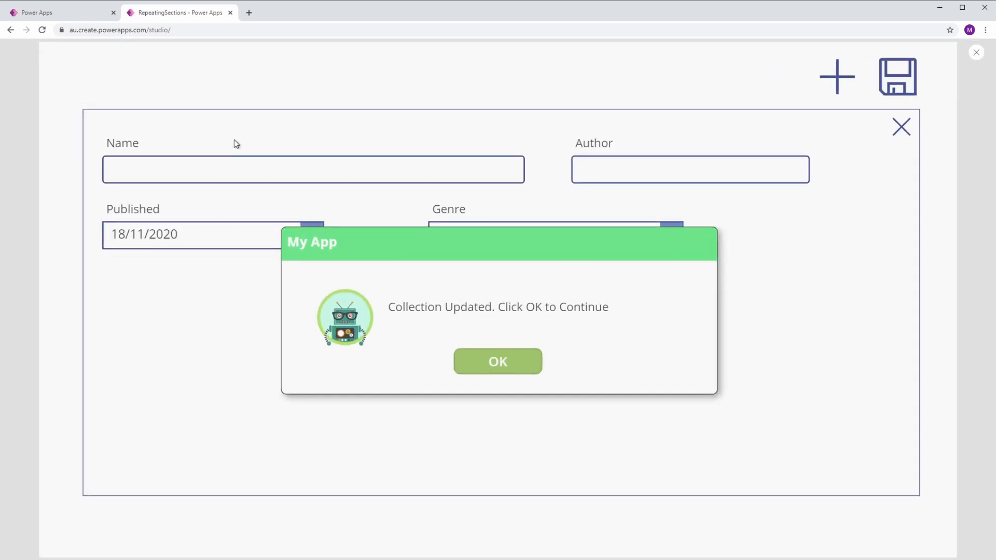
mouse_move(424, 311)
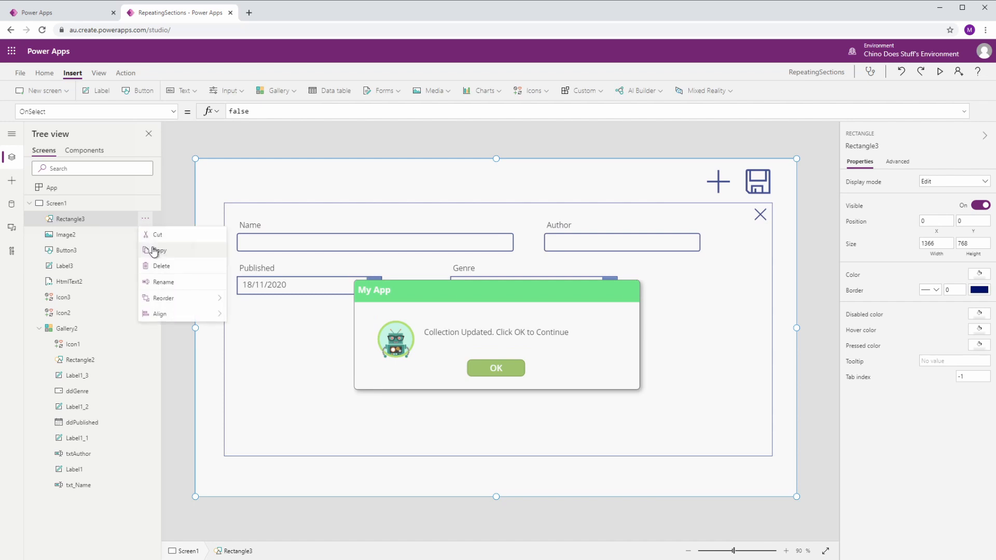
Step: Send Rectangle3 backward twice so the overlay sits behind the dialog's pieces
left_click(163, 297)
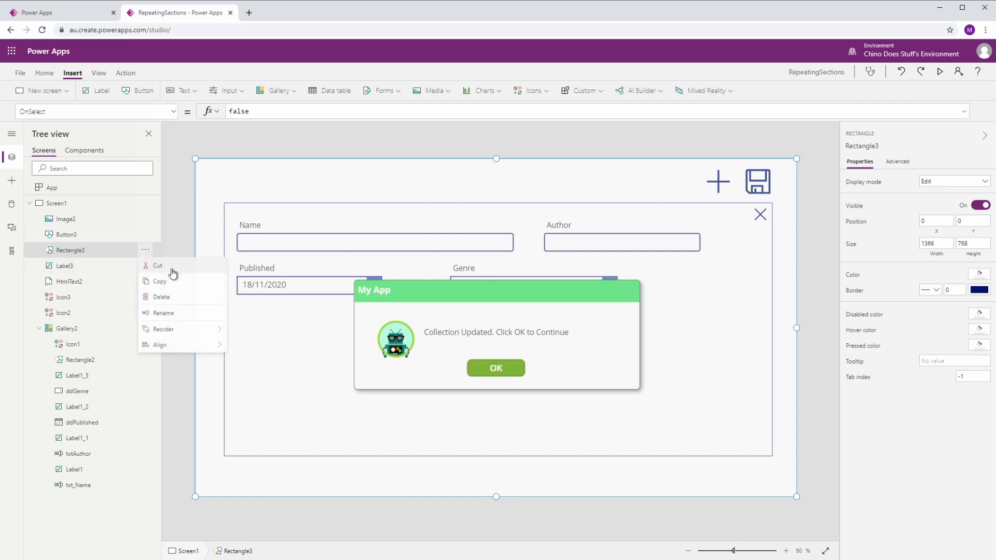
left_click(146, 267)
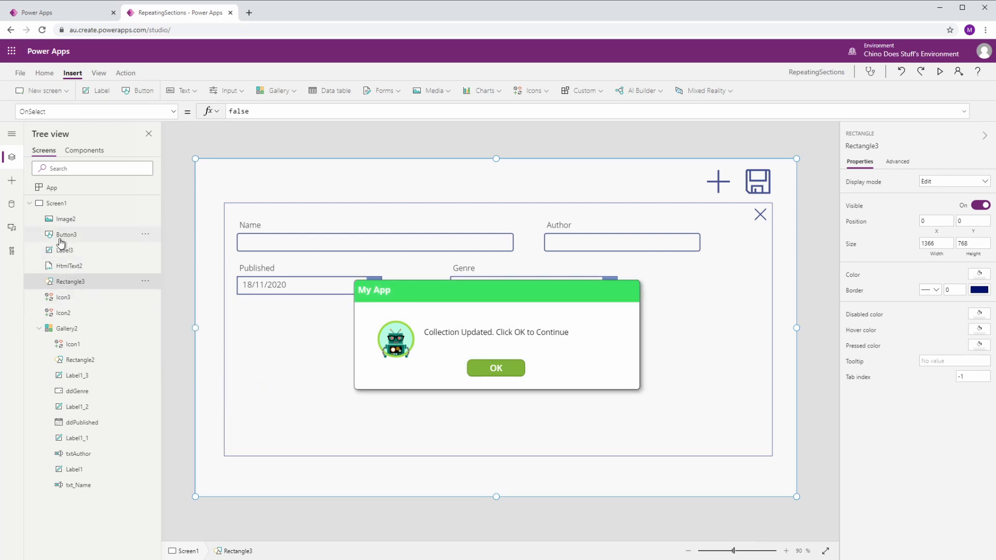
mouse_move(68, 285)
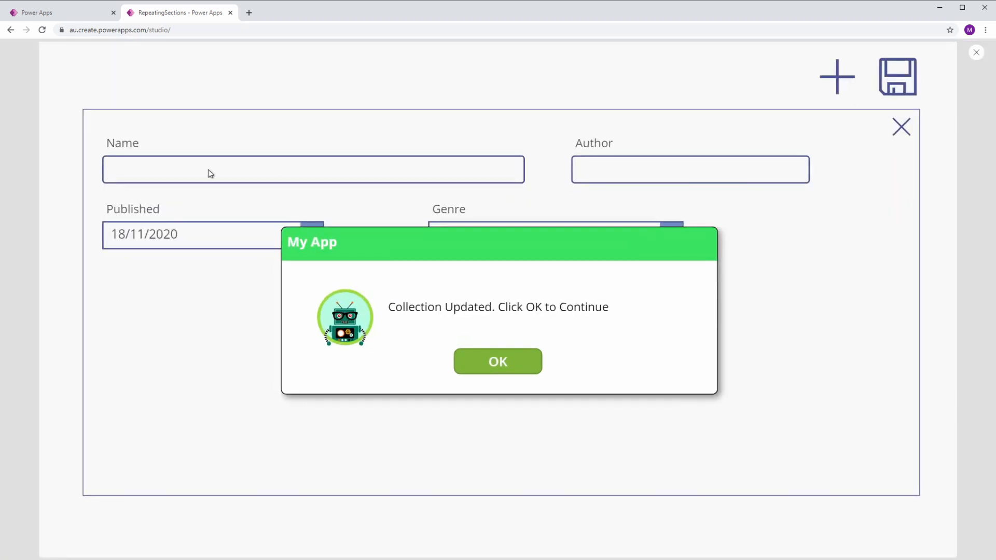
mouse_move(488, 467)
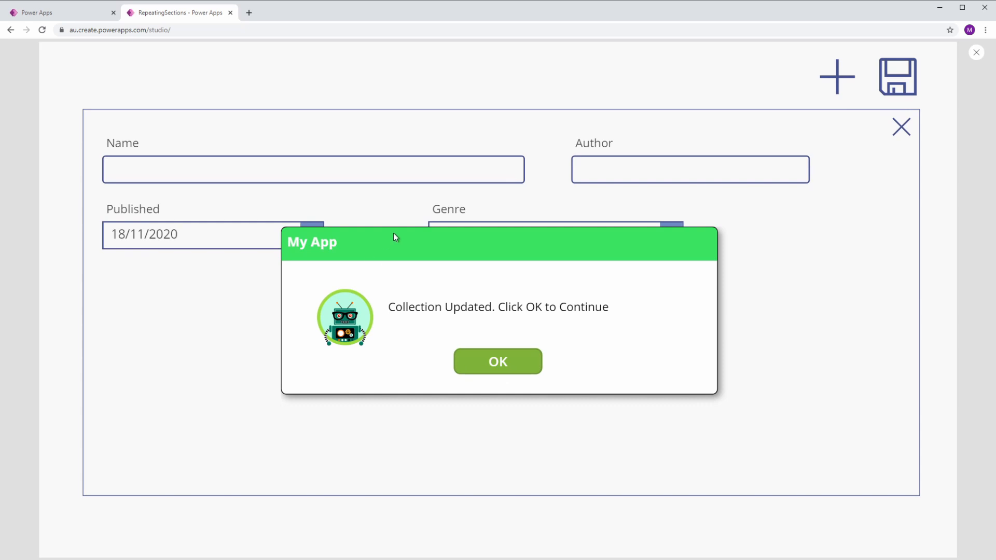
mouse_move(587, 242)
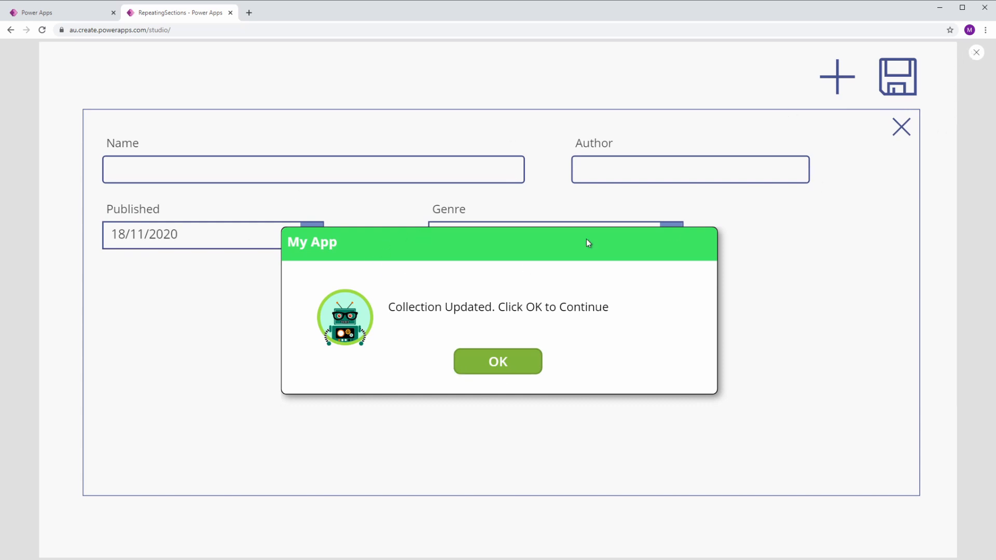
mouse_move(415, 278)
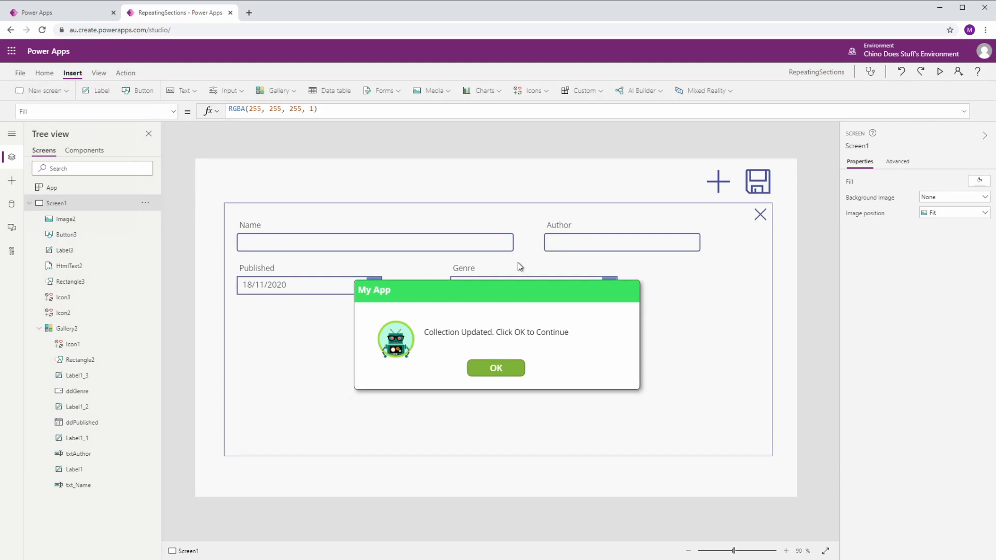
Step: Group Image2 through Rectangle3 and rename the group grpDiagBox
left_click(66, 219)
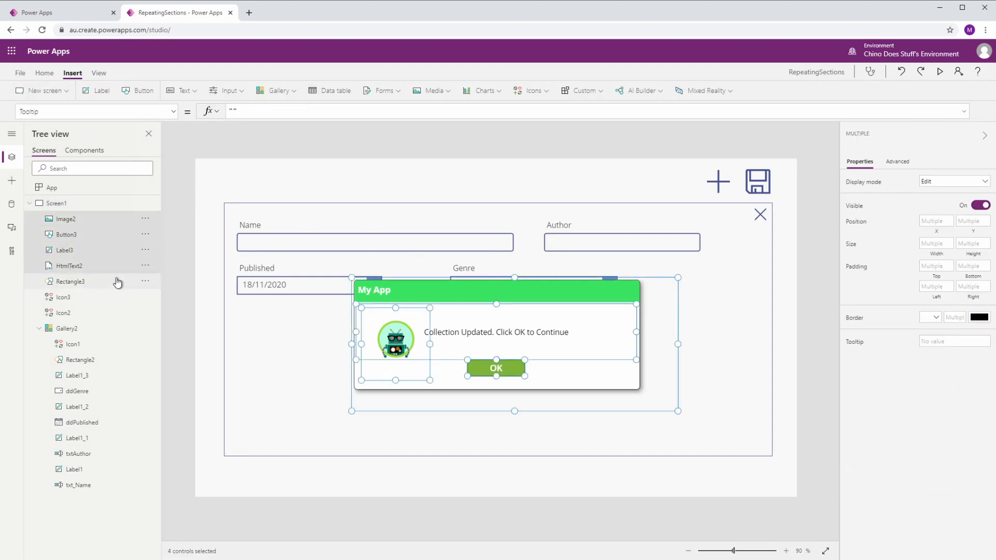
left_click(69, 281)
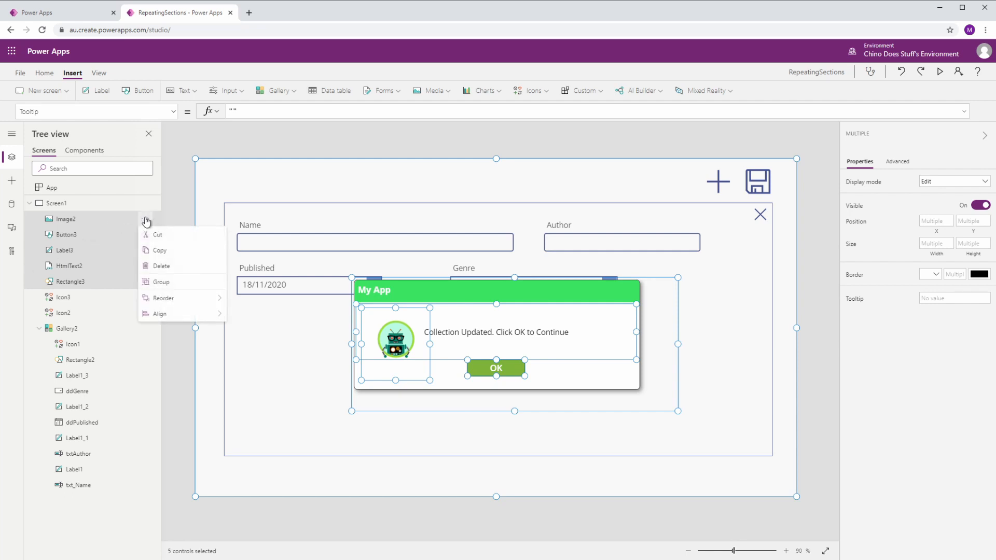
mouse_move(116, 226)
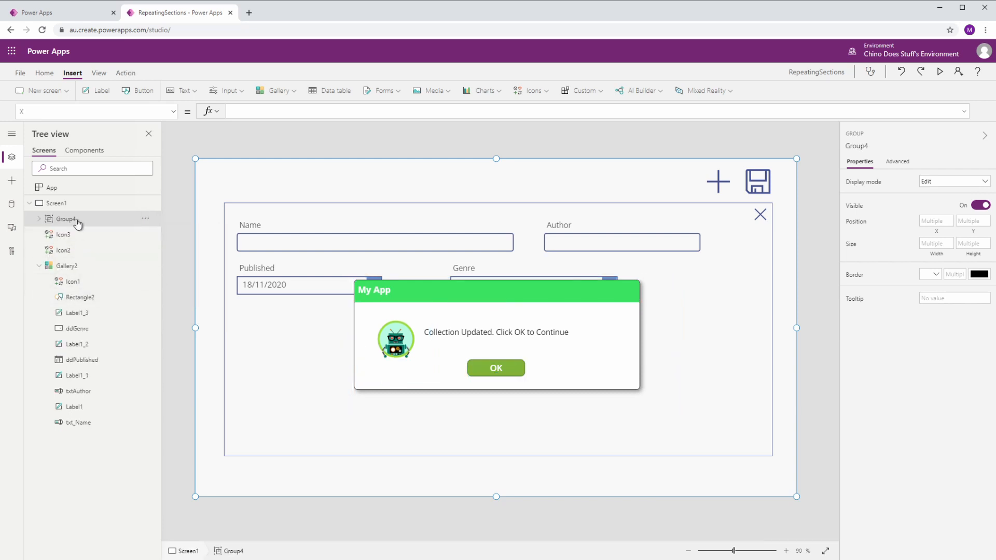
double_click(66, 219)
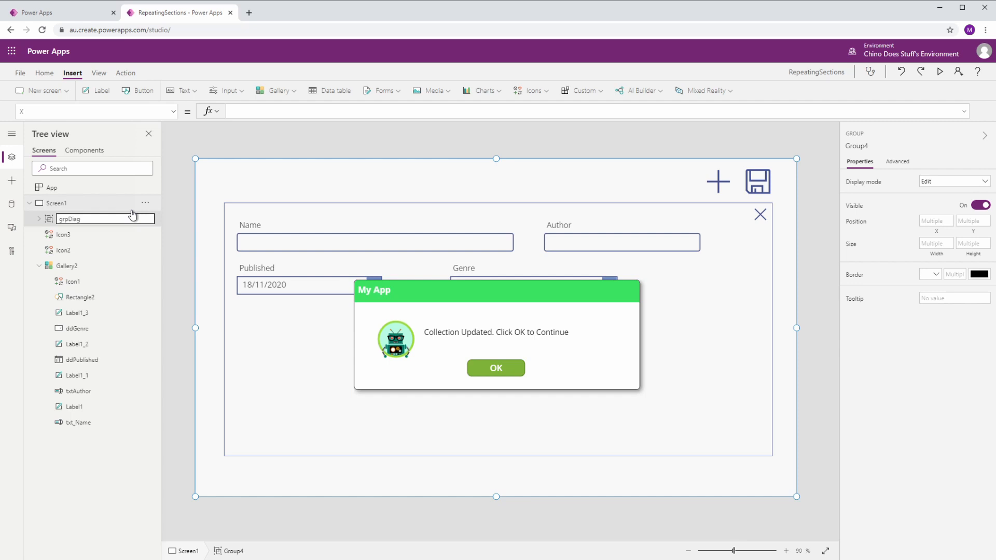
type("grpDiagBox")
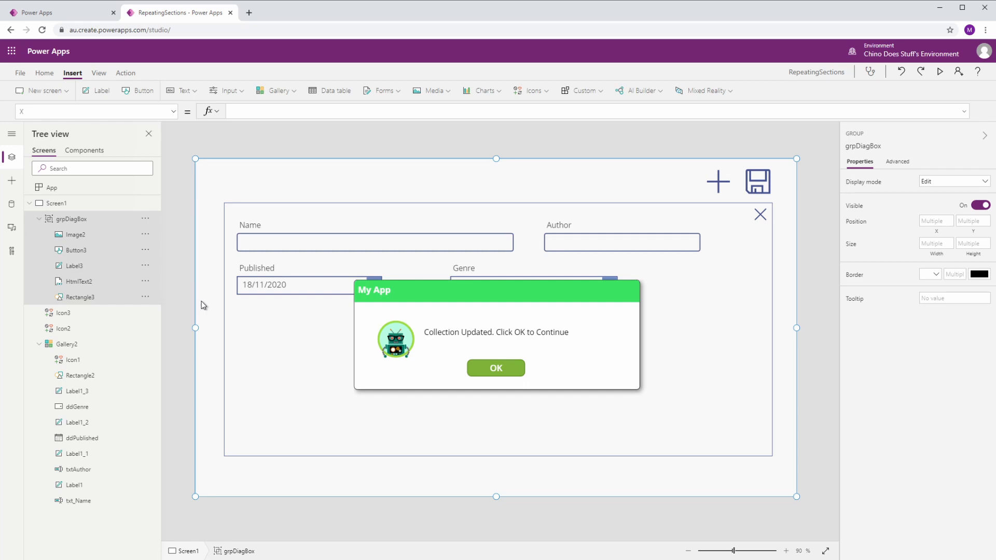
mouse_move(86, 237)
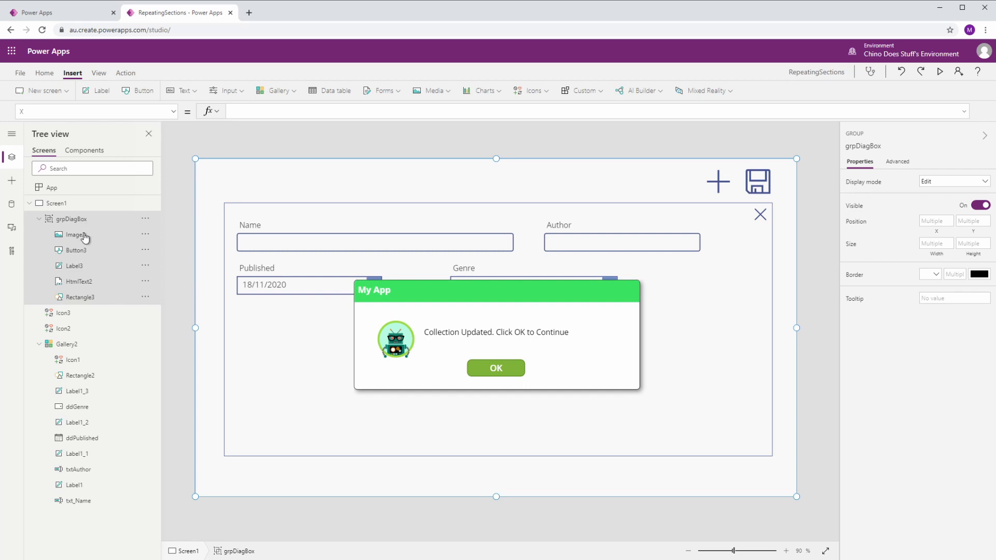
mouse_move(86, 259)
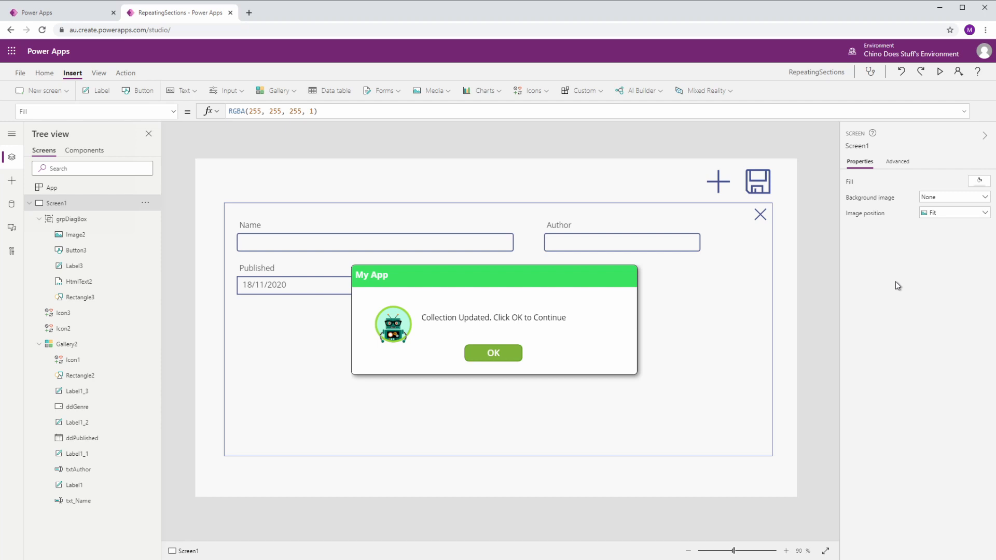
Step: Append Set(diagVisible, false) to the app's OnStart formula
left_click(51, 188)
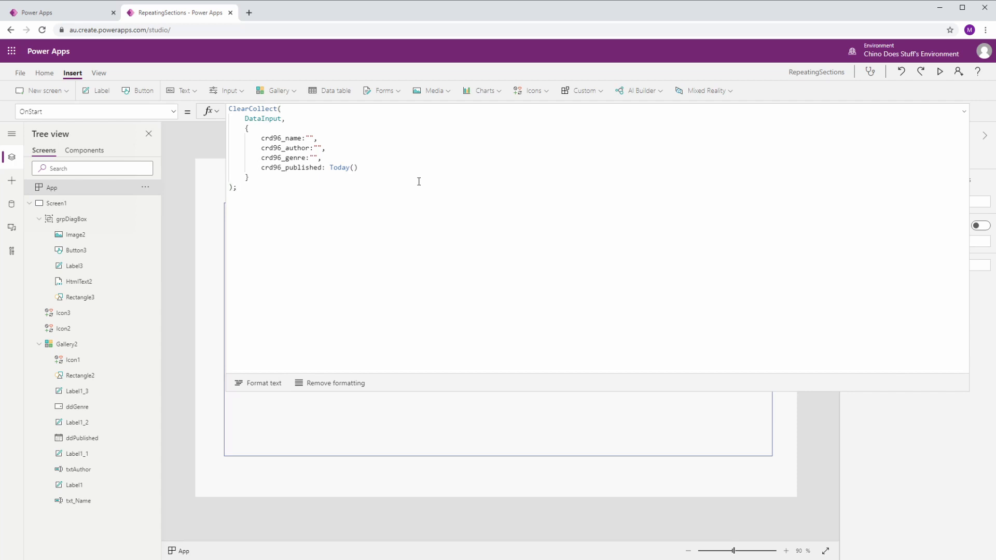
type("Set(")
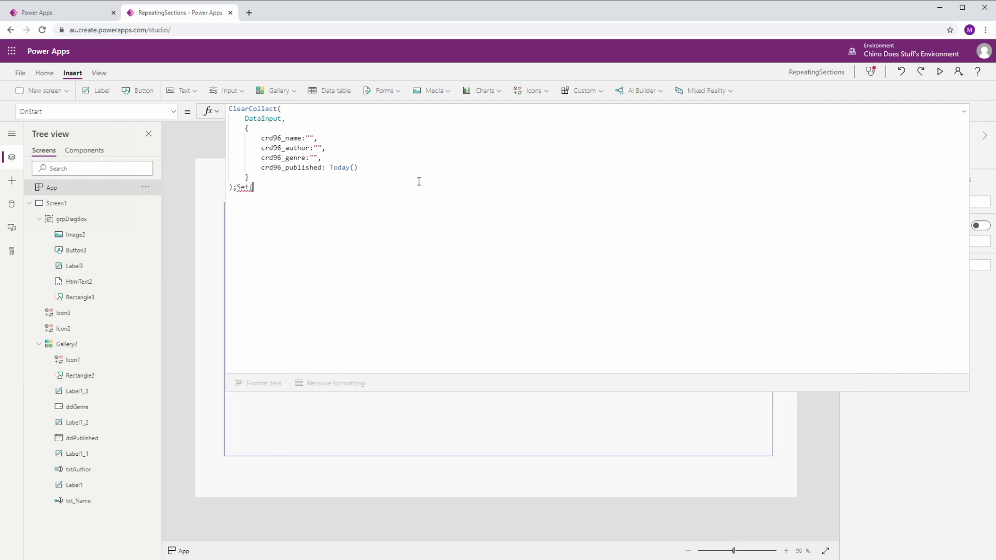
type("(d")
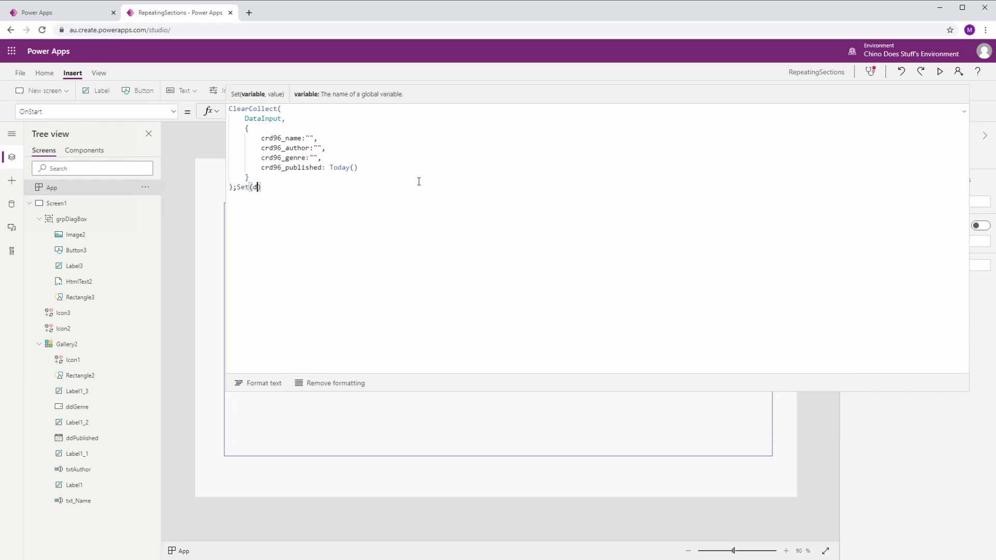
type("iag")
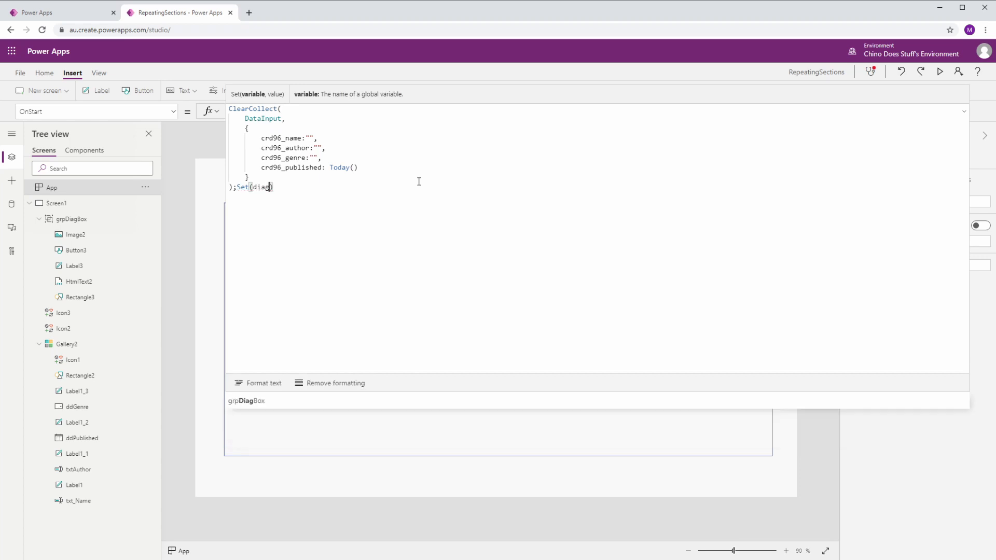
type("Visible")
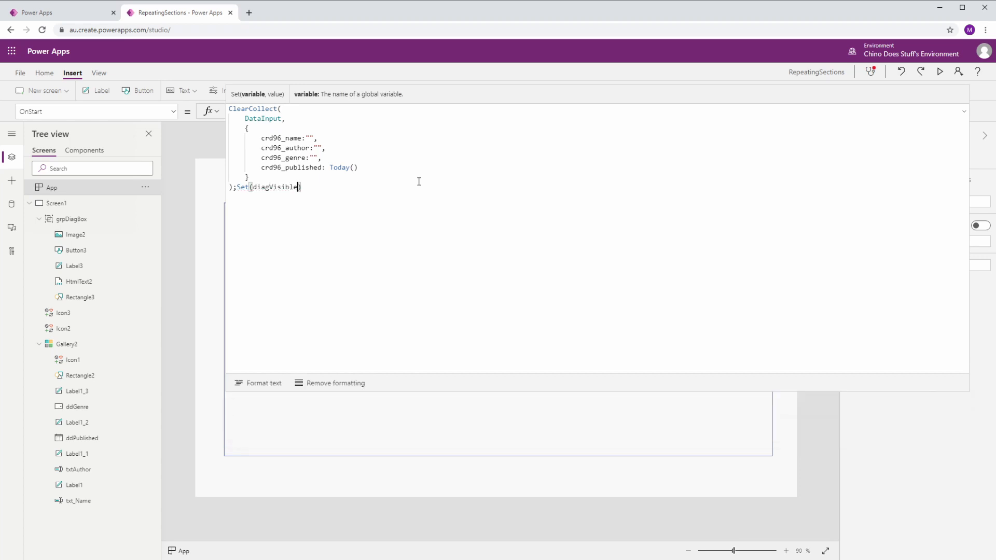
type(", false")
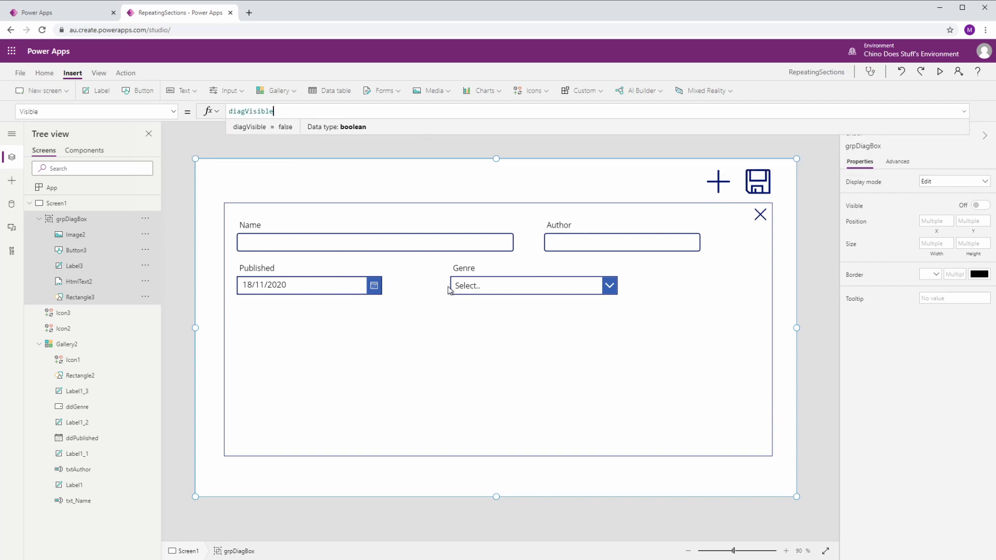
Step: Append ;Set(diagVisible,true) to the Name input's OnChange formula
left_click(374, 241)
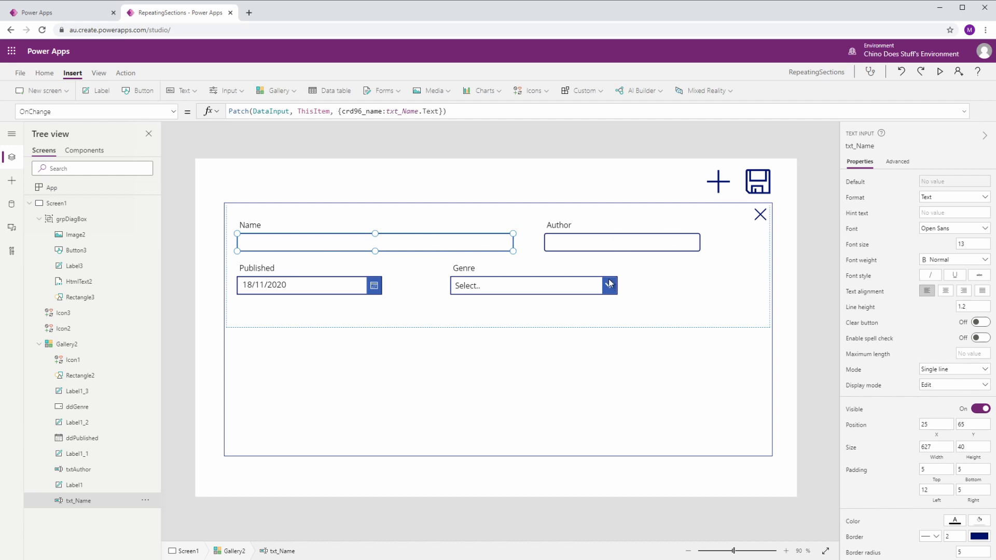
mouse_move(650, 242)
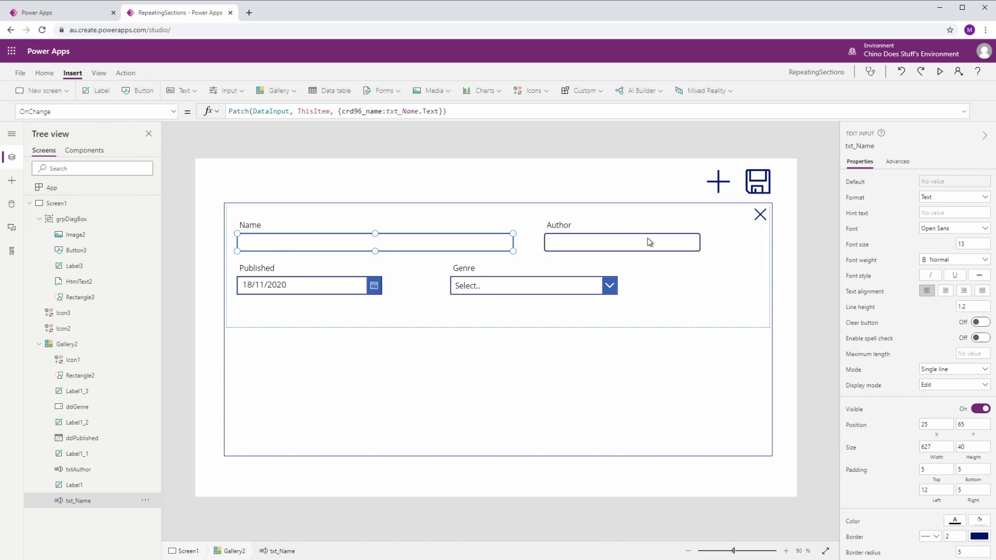
left_click(621, 241)
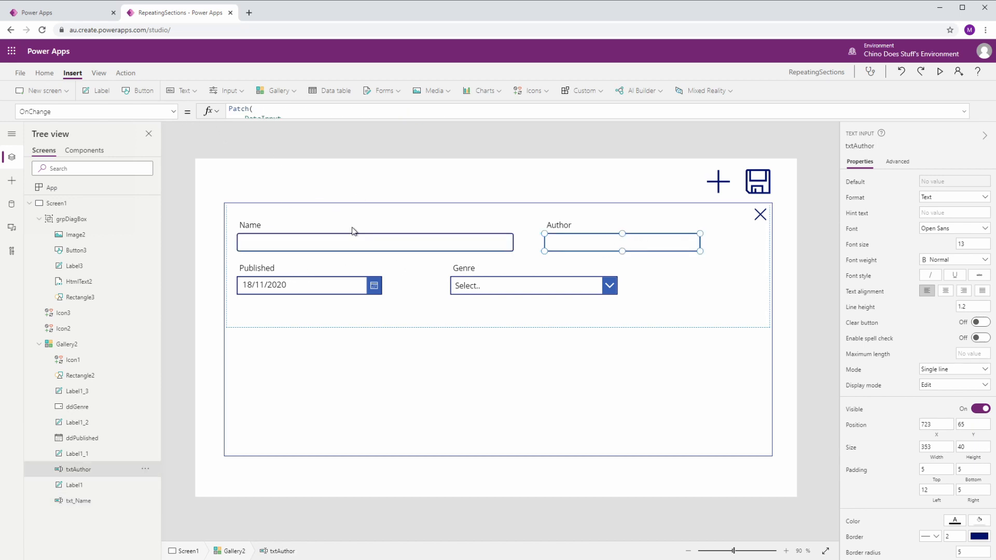
left_click(375, 242)
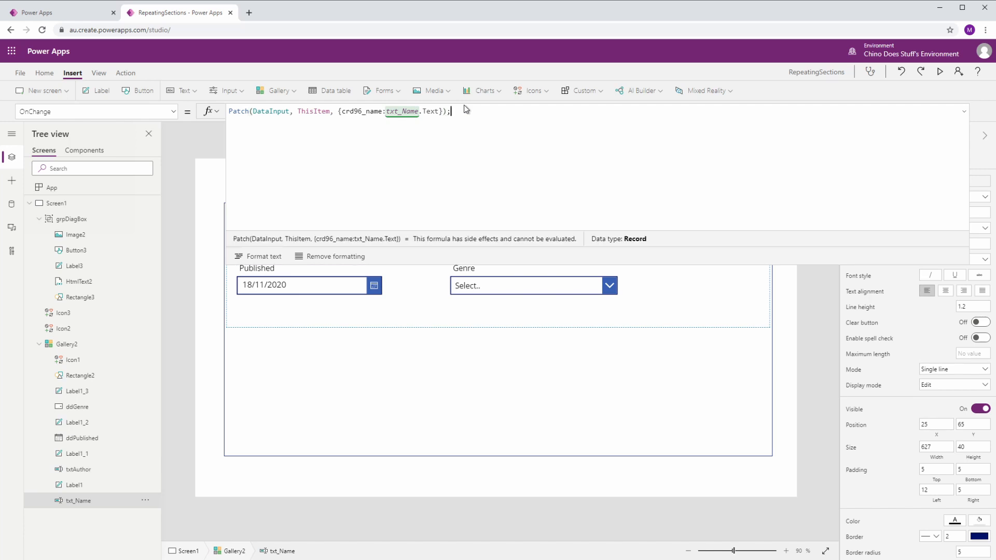
type("Set(dia")
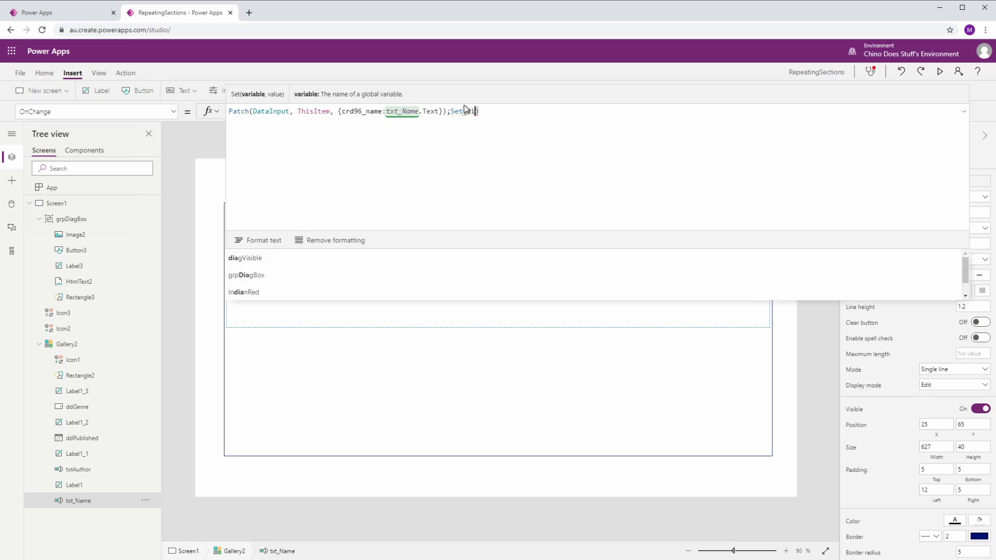
type("diag")
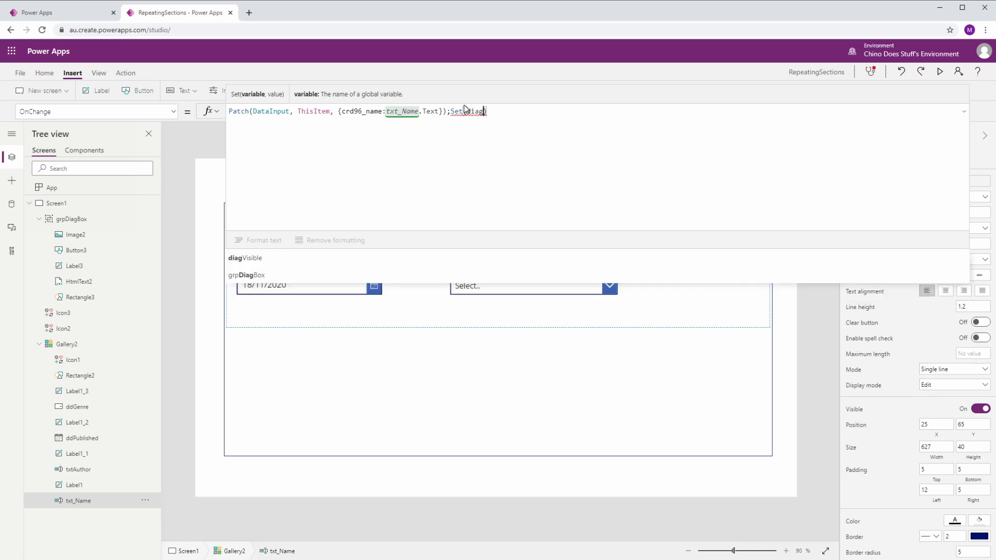
type("Visible,t")
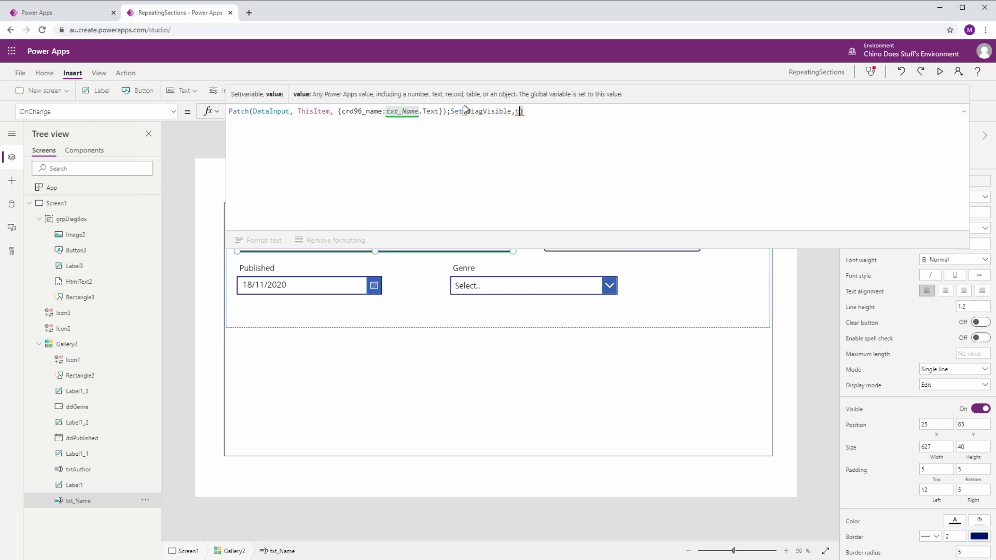
type("rue")
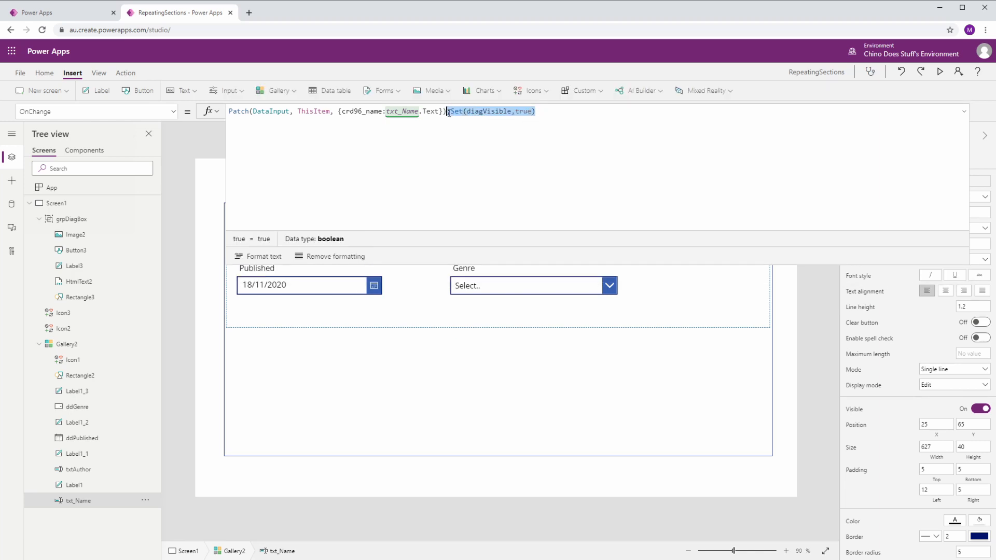
left_click(964, 111)
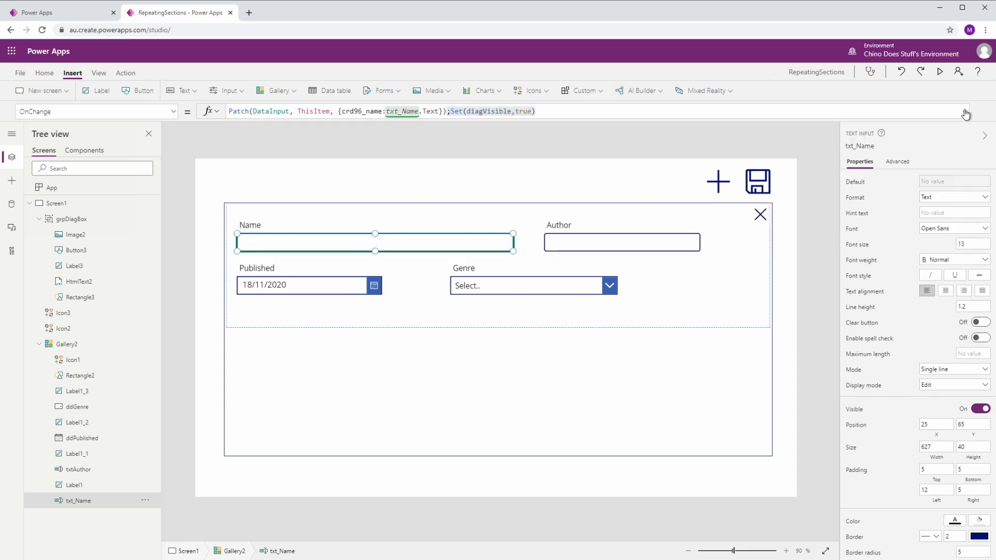
Step: Append ;Set(diagVisible,true) to the Genre dropdown's OnChange formula
left_click(621, 242)
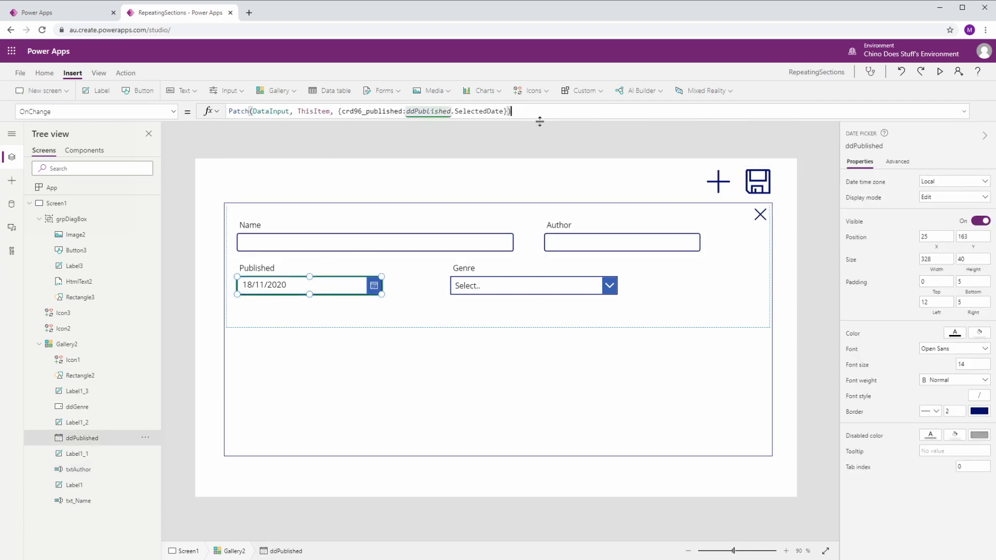
left_click(525, 285)
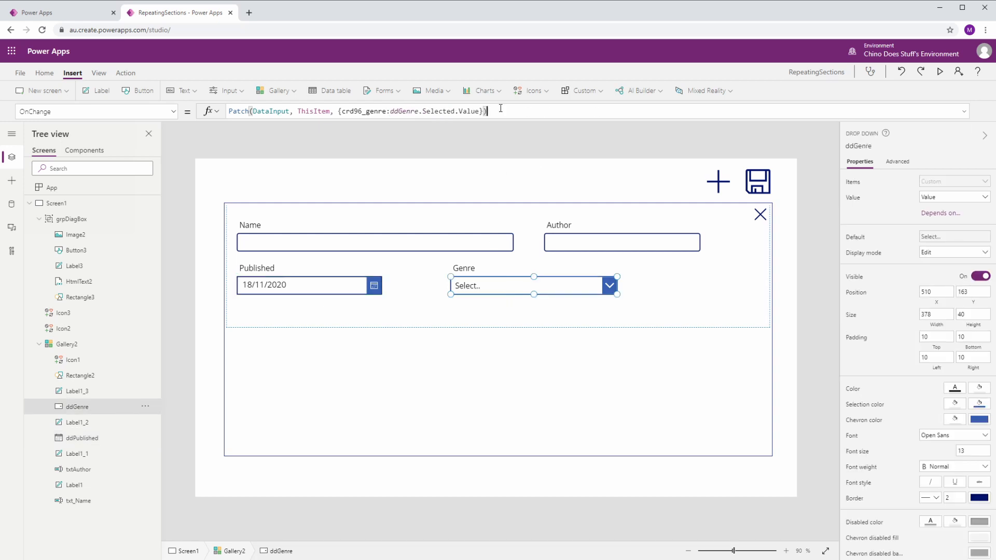
type(";Set(diagVisible,true)")
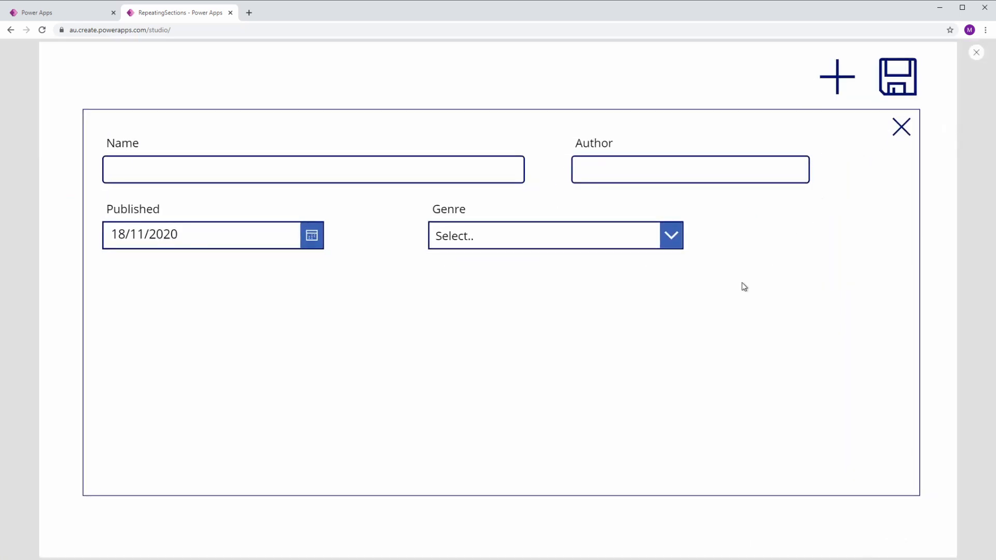
Step: Trigger the Collection Updated dialog in preview and return to the studio
left_click(896, 75)
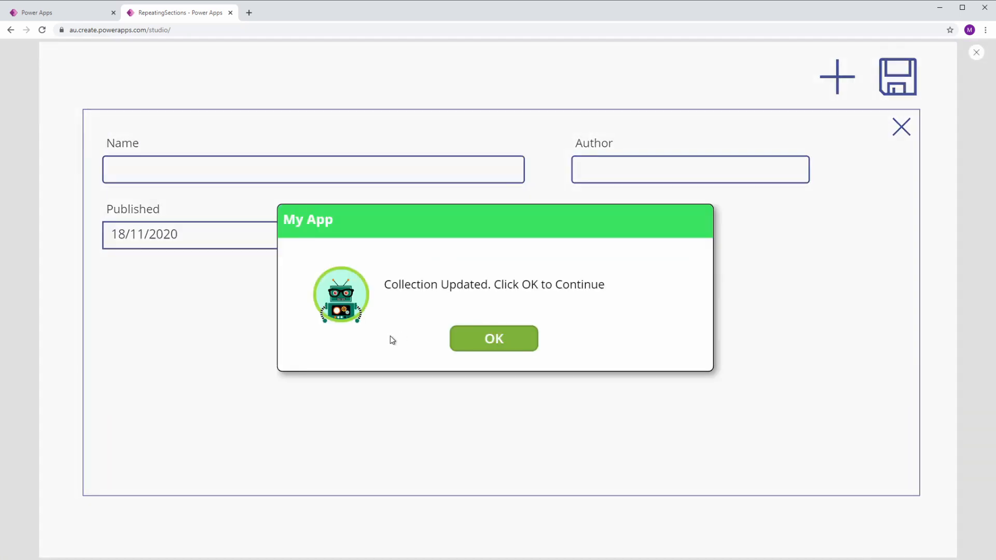
mouse_move(494, 339)
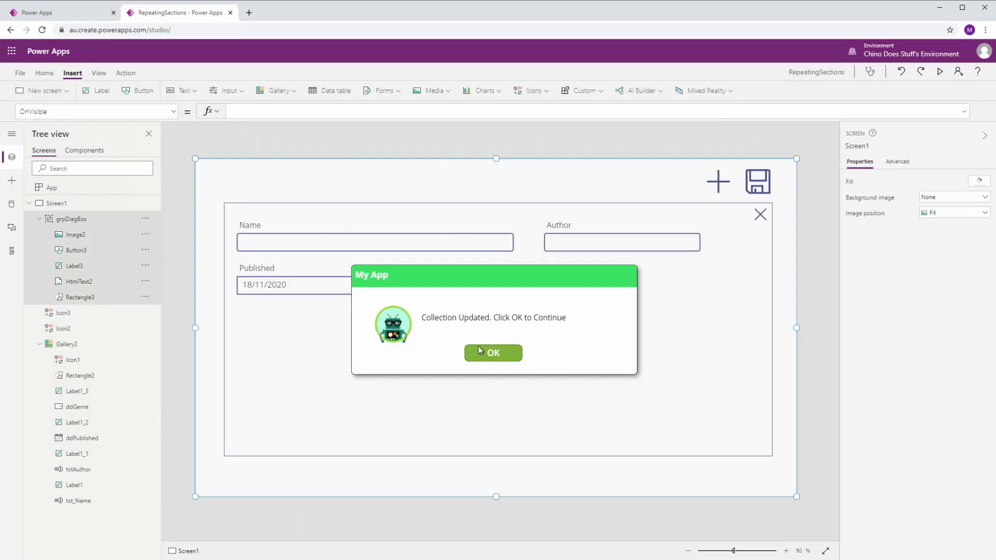
Step: Set the OK button's OnSelect to Set(diagVisible, false) and run the app to test
left_click(493, 353)
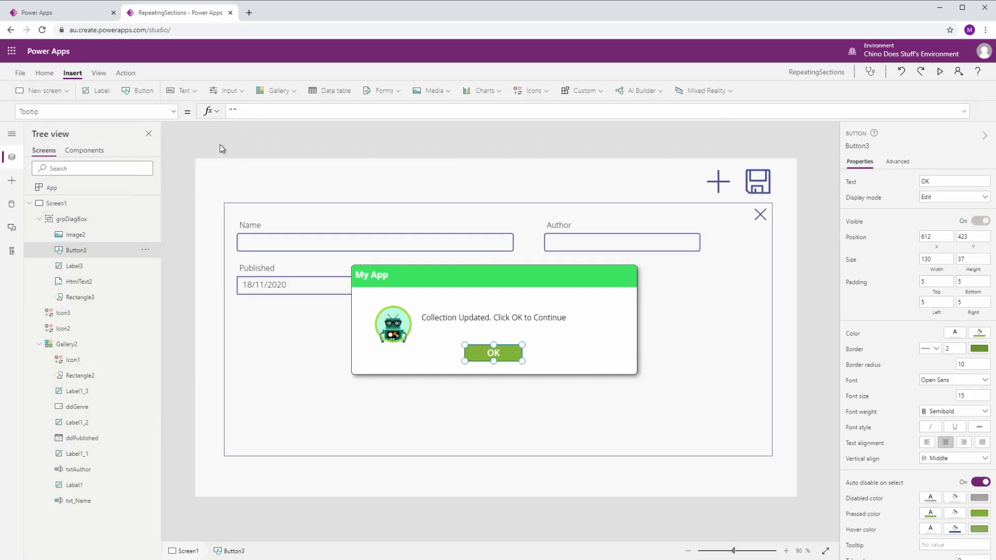
left_click(96, 111)
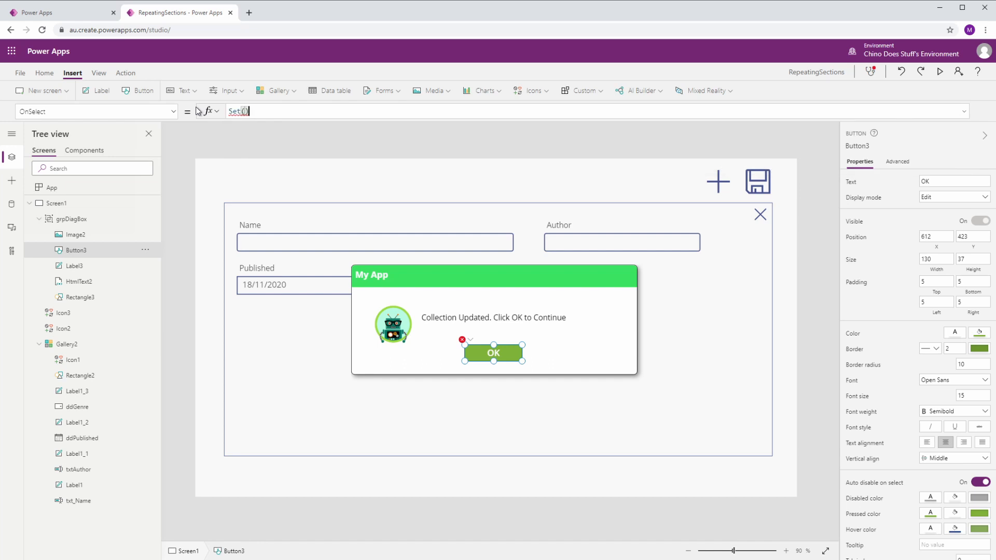
type("diagVisible")
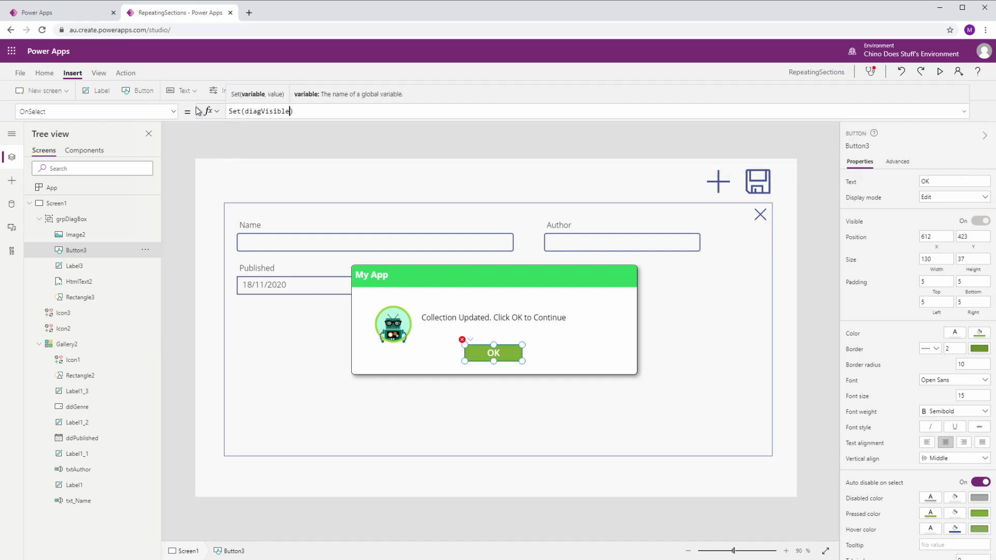
type(", false")
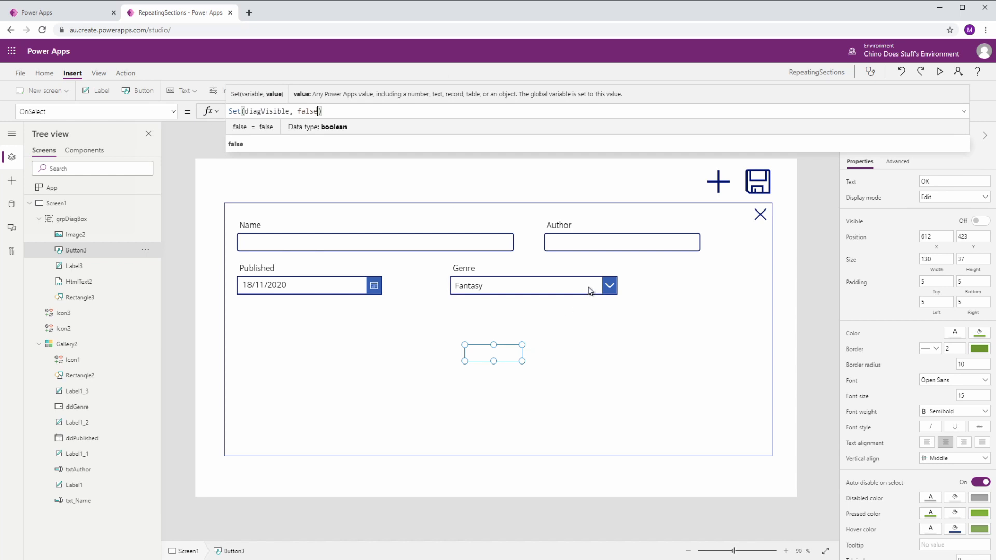
left_click(435, 380)
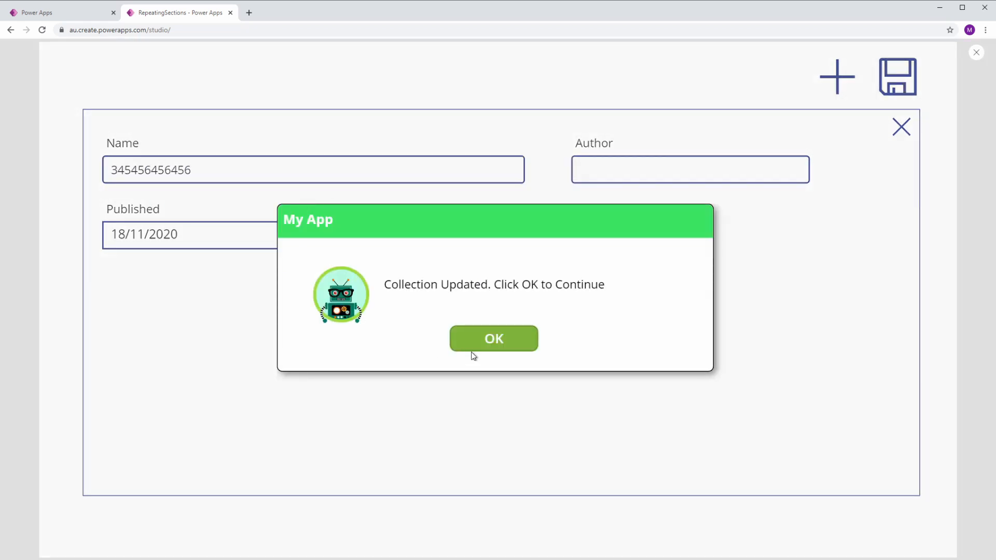
Step: Dismiss the Collection Updated dialog with OK, then edit Author to make it reappear
left_click(493, 338)
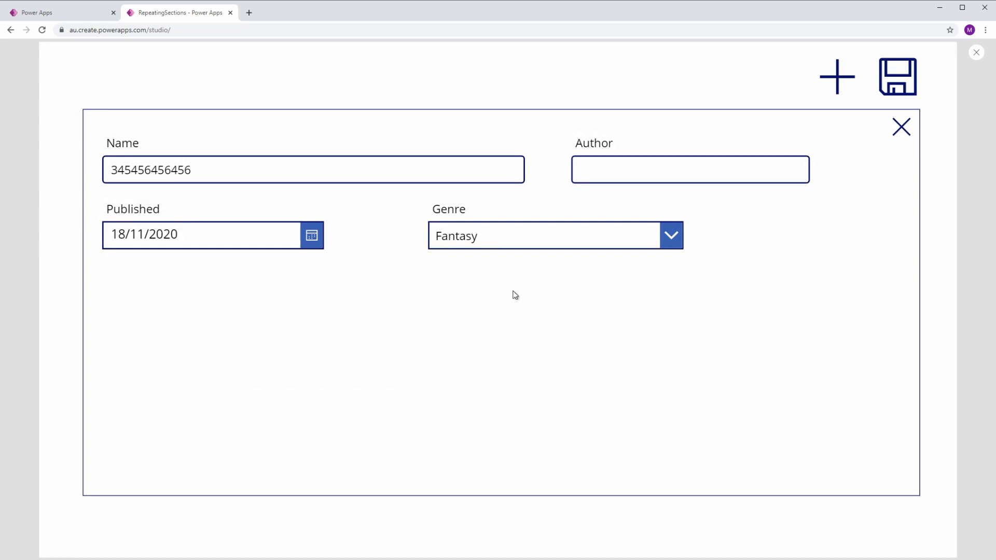
left_click(896, 76)
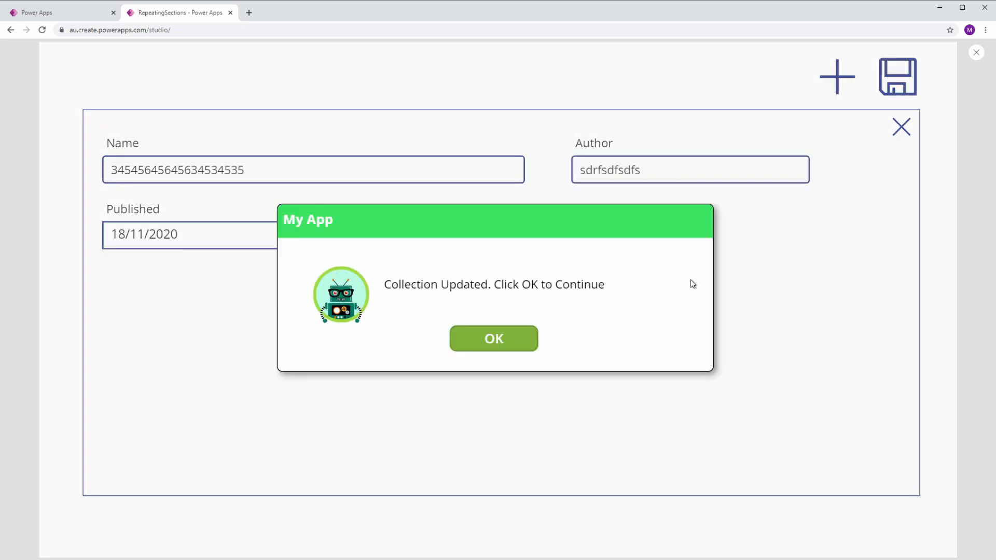
mouse_move(569, 262)
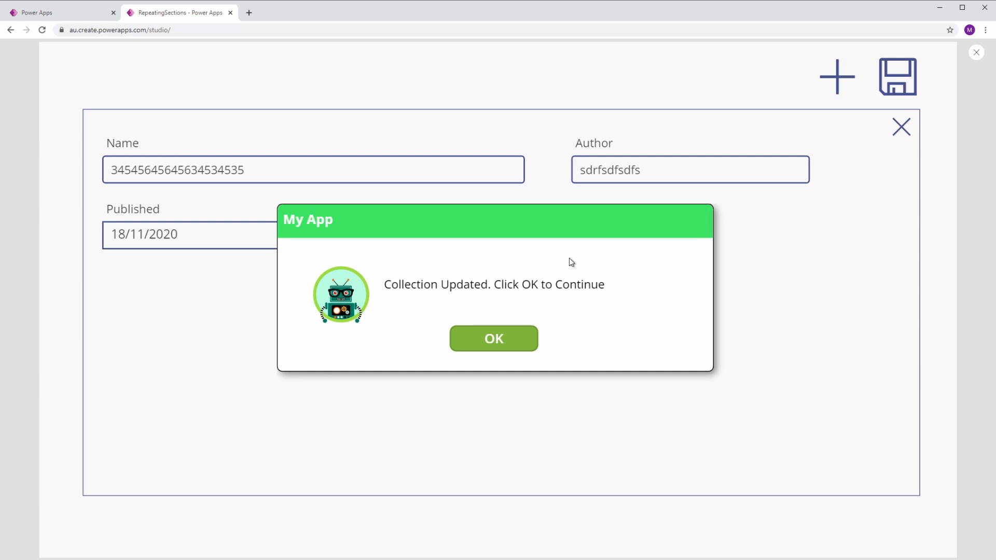